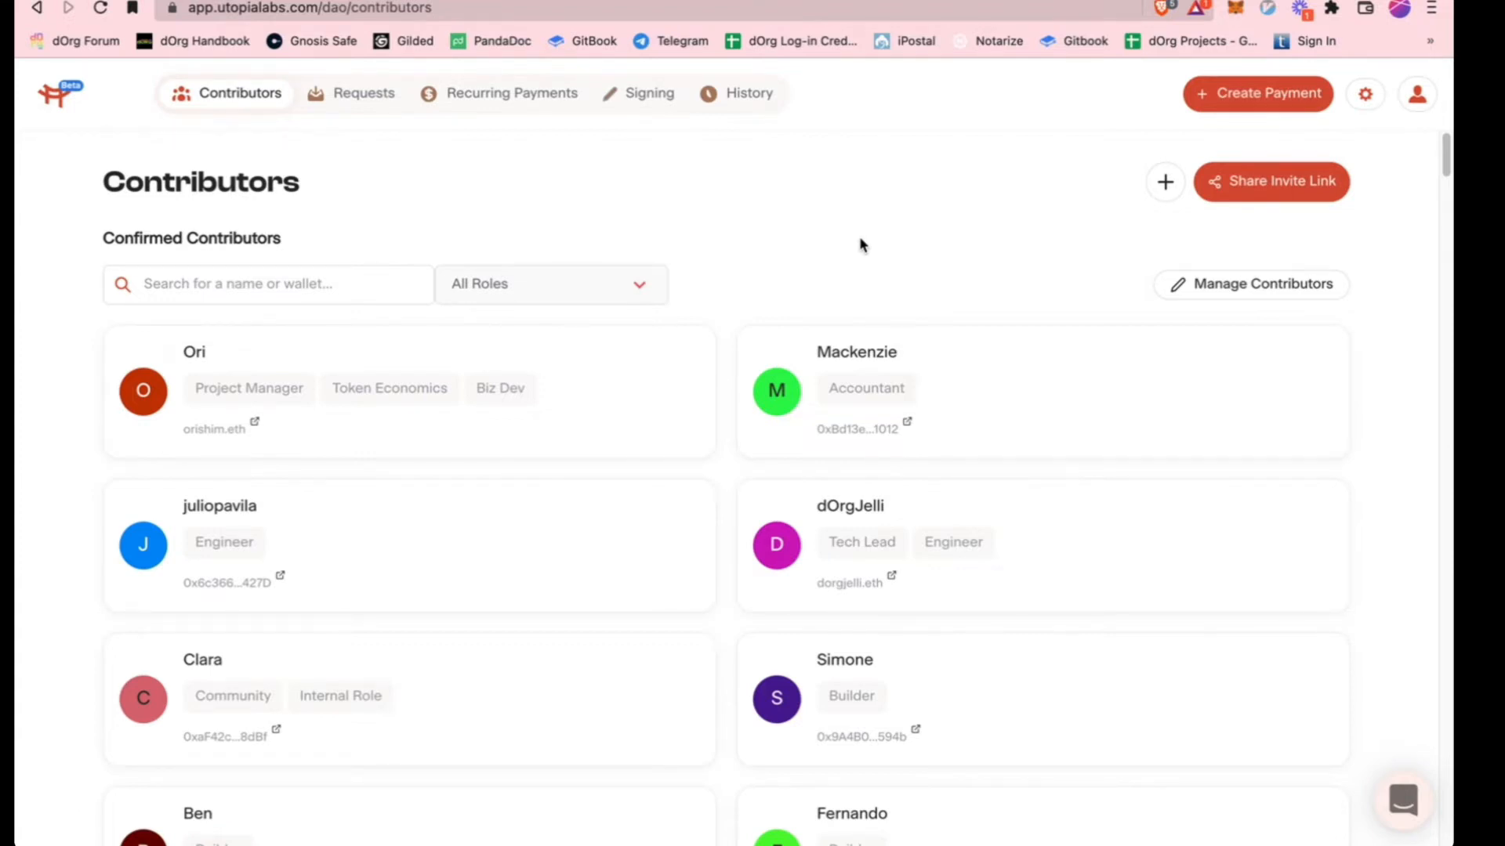
mouse_move(806, 279)
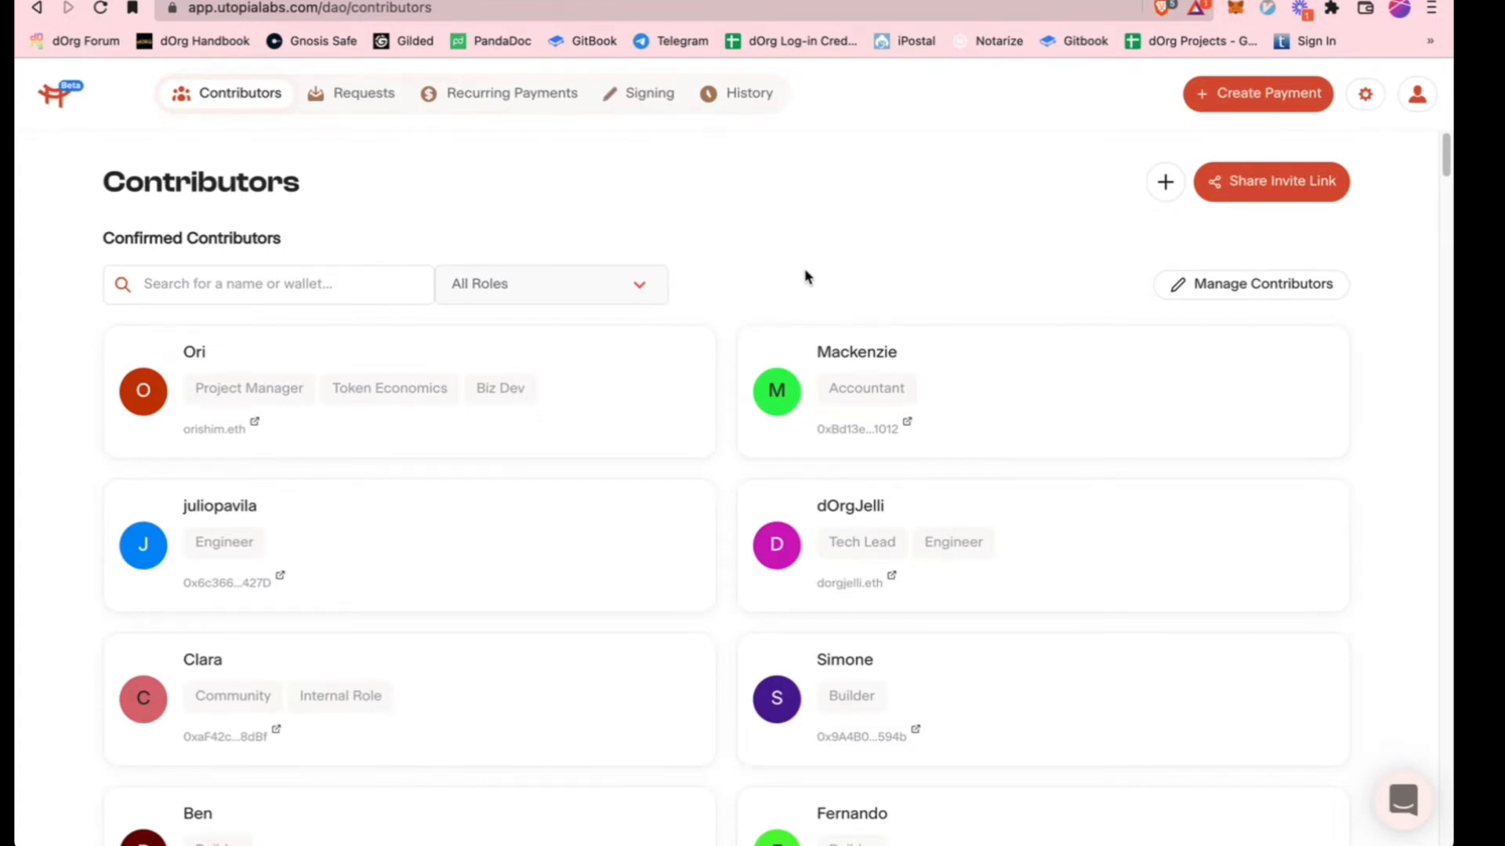
mouse_move(885, 216)
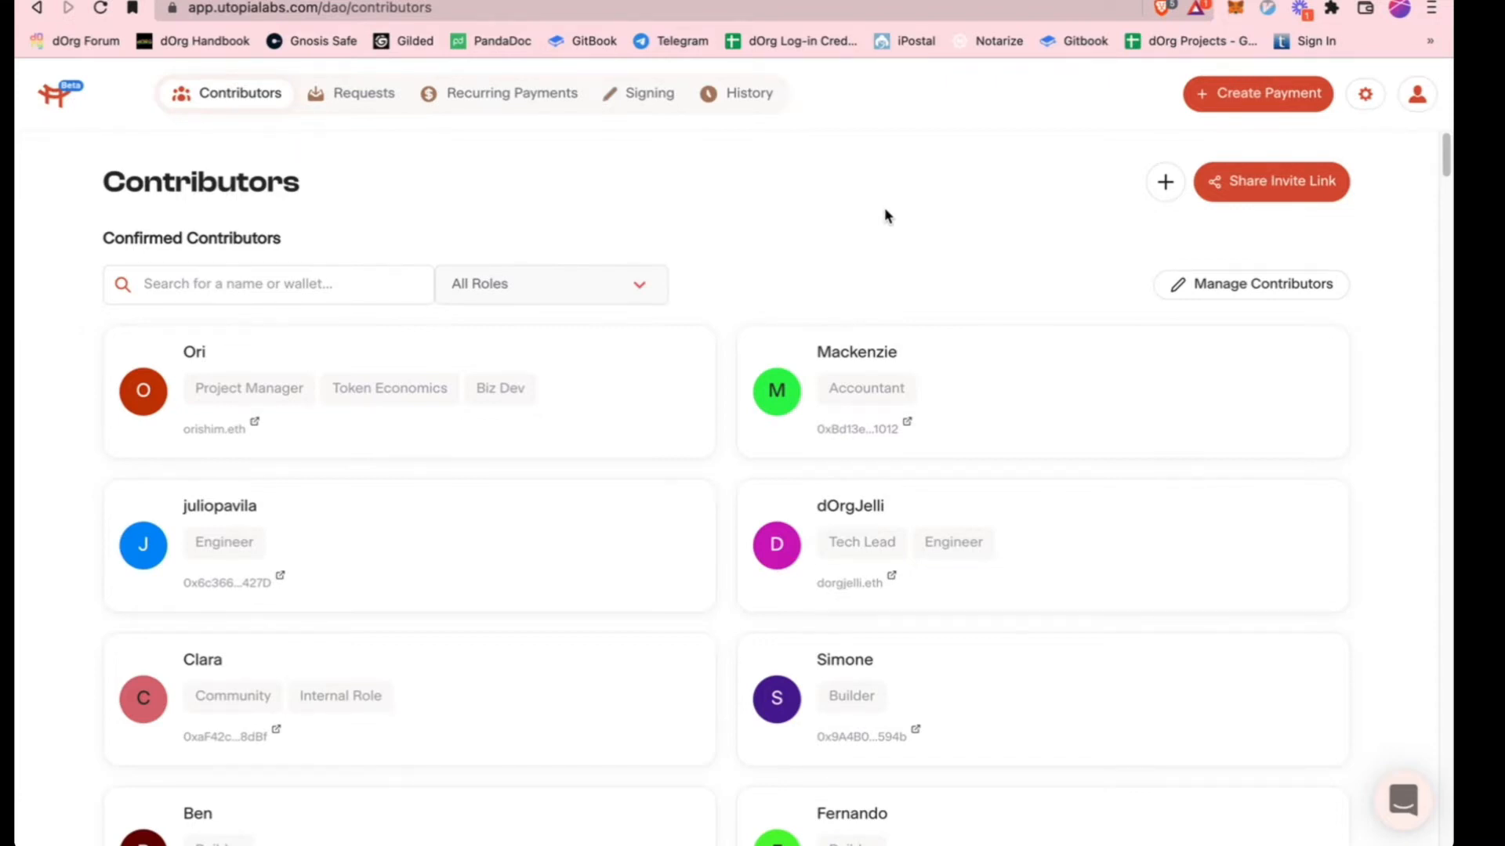
mouse_move(854, 216)
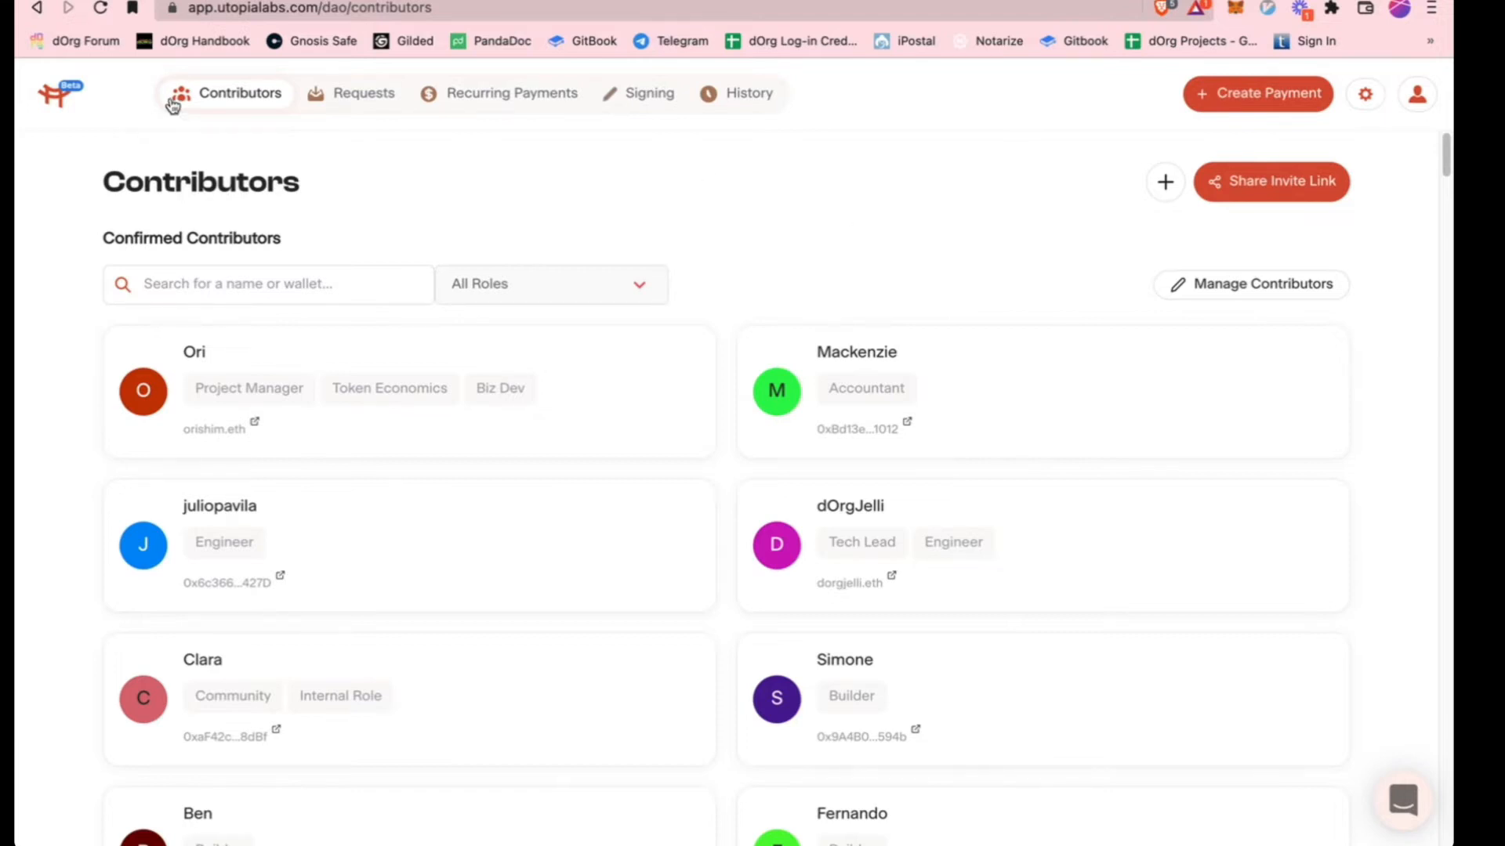
mouse_move(881, 131)
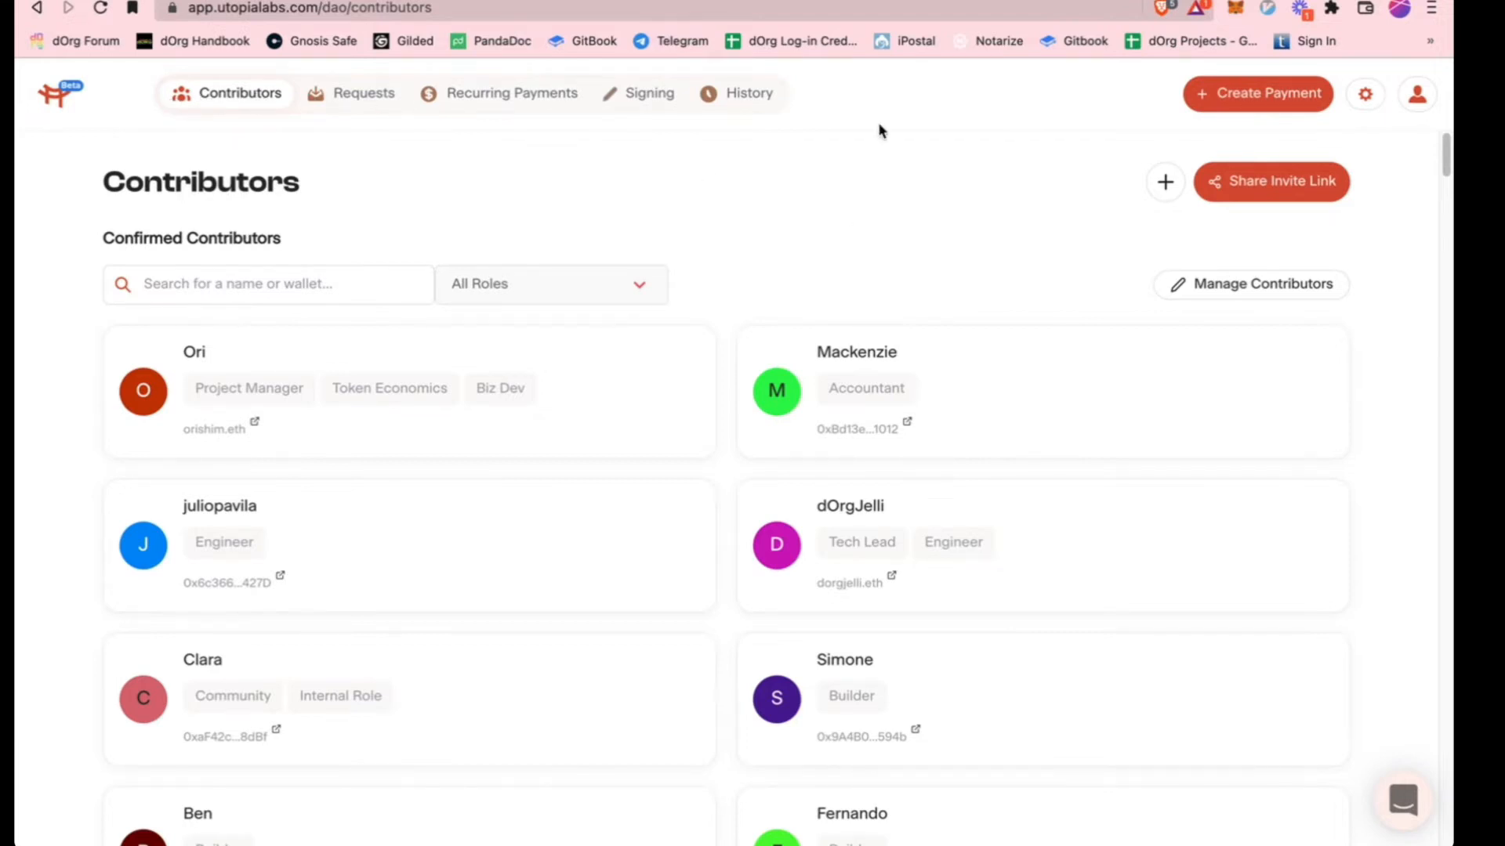
mouse_move(965, 121)
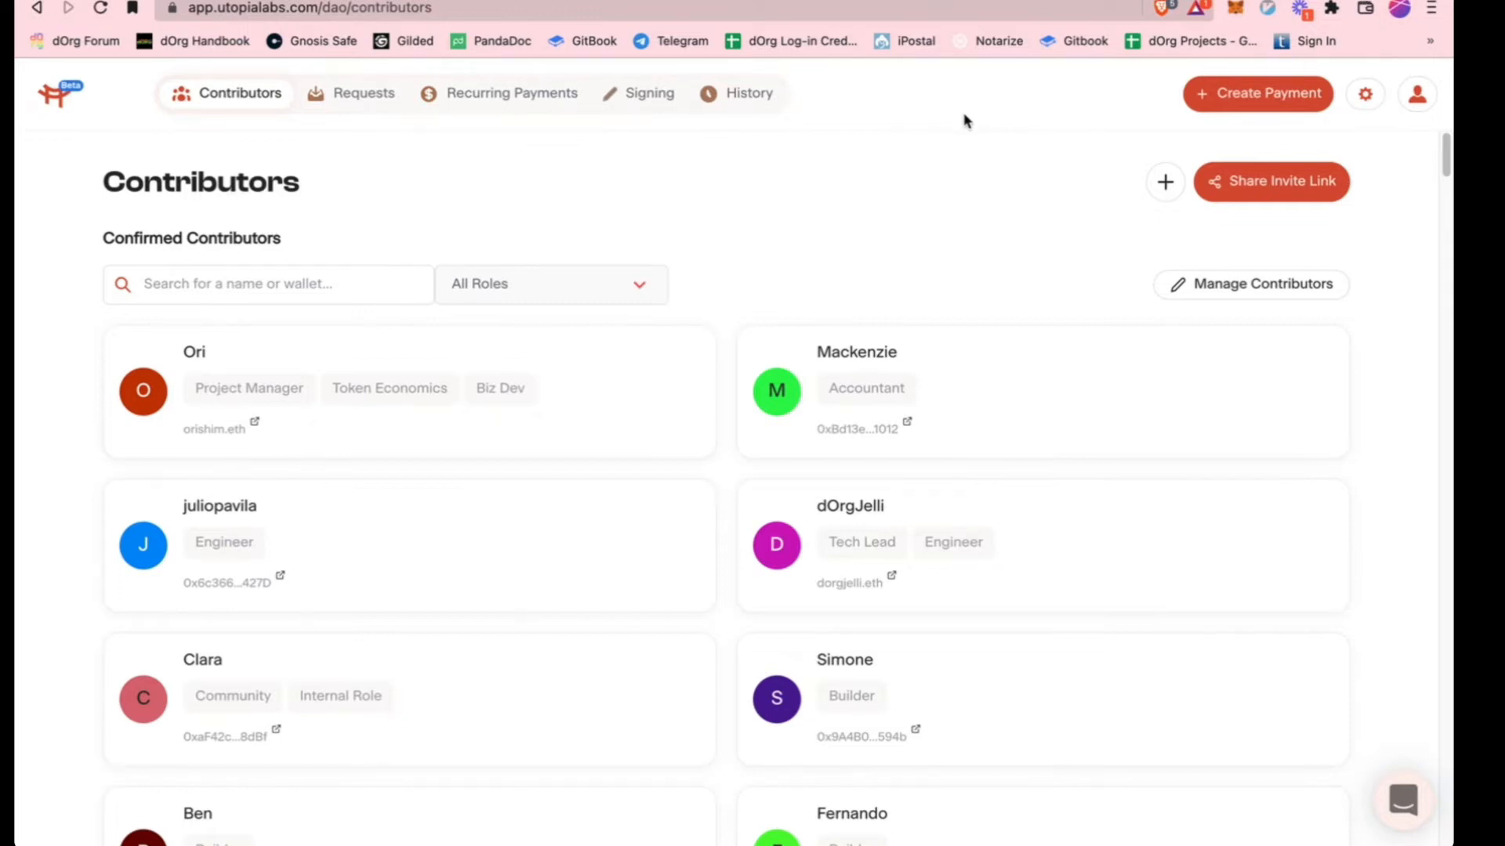
mouse_move(902, 147)
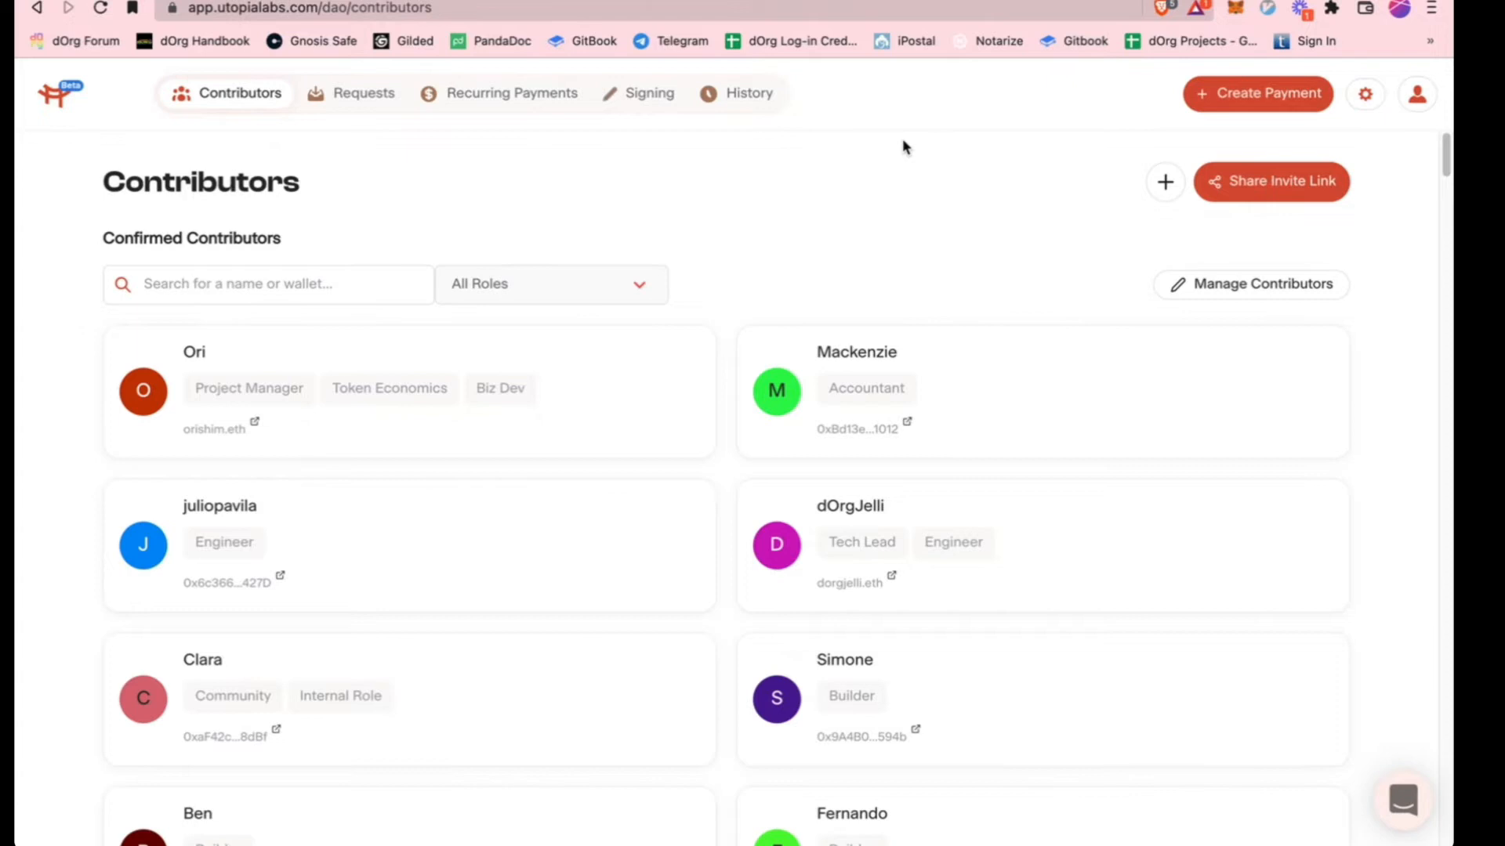
mouse_move(580, 180)
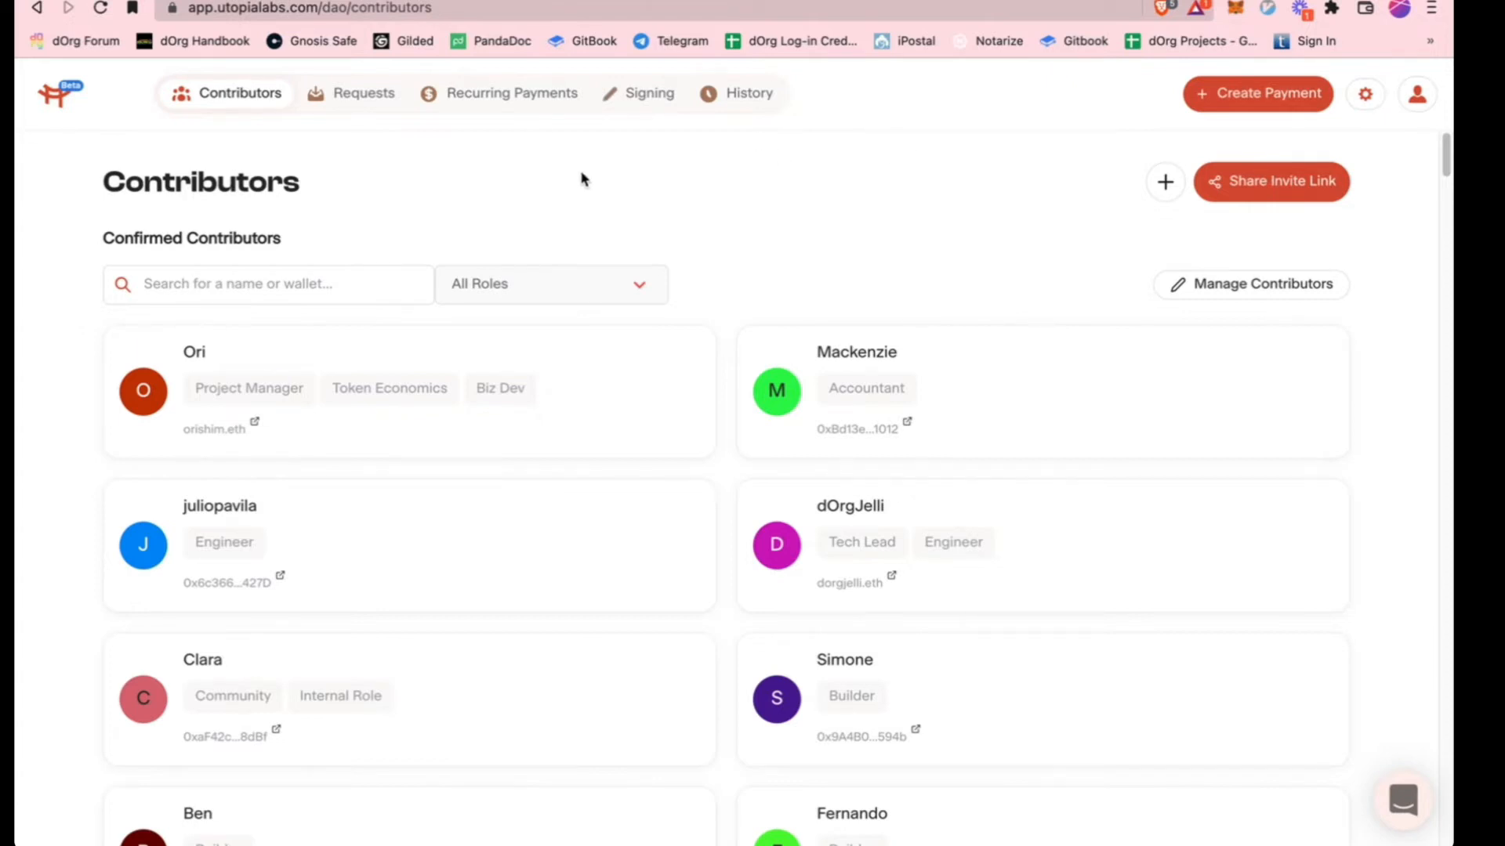
mouse_move(134, 137)
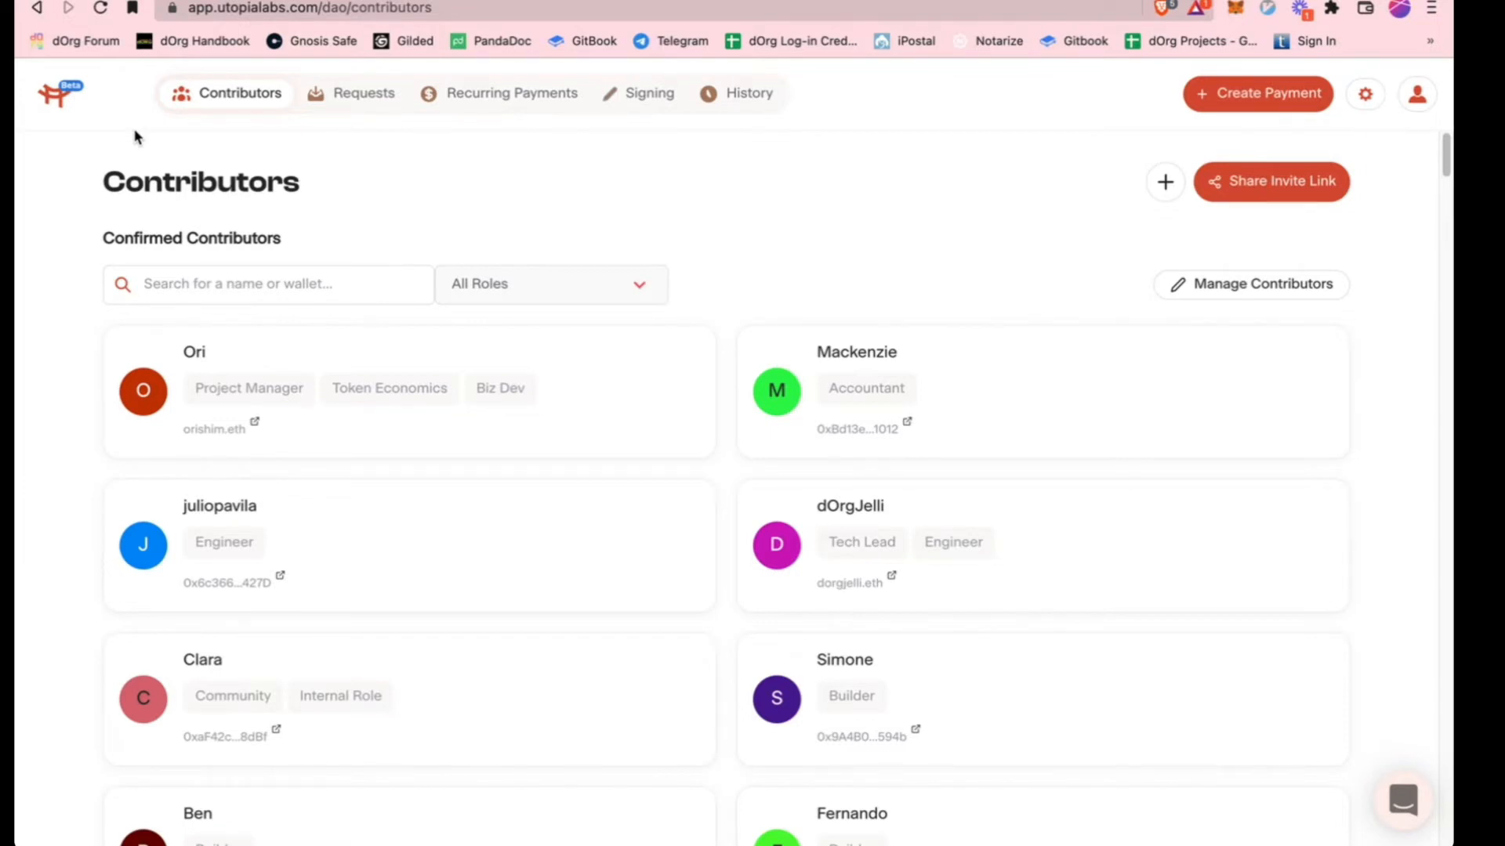
mouse_move(348, 159)
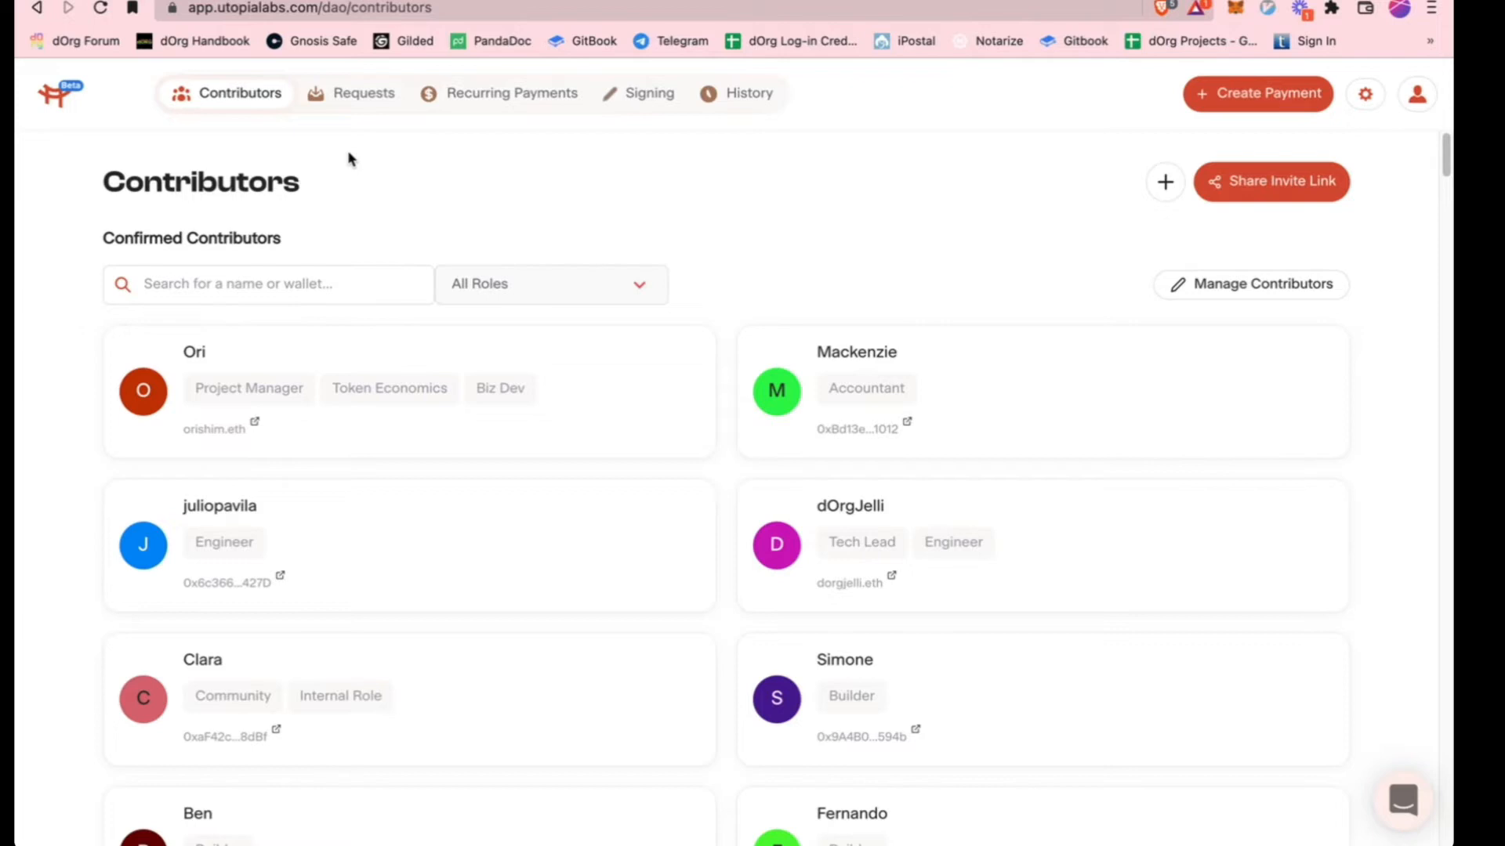
mouse_move(183, 179)
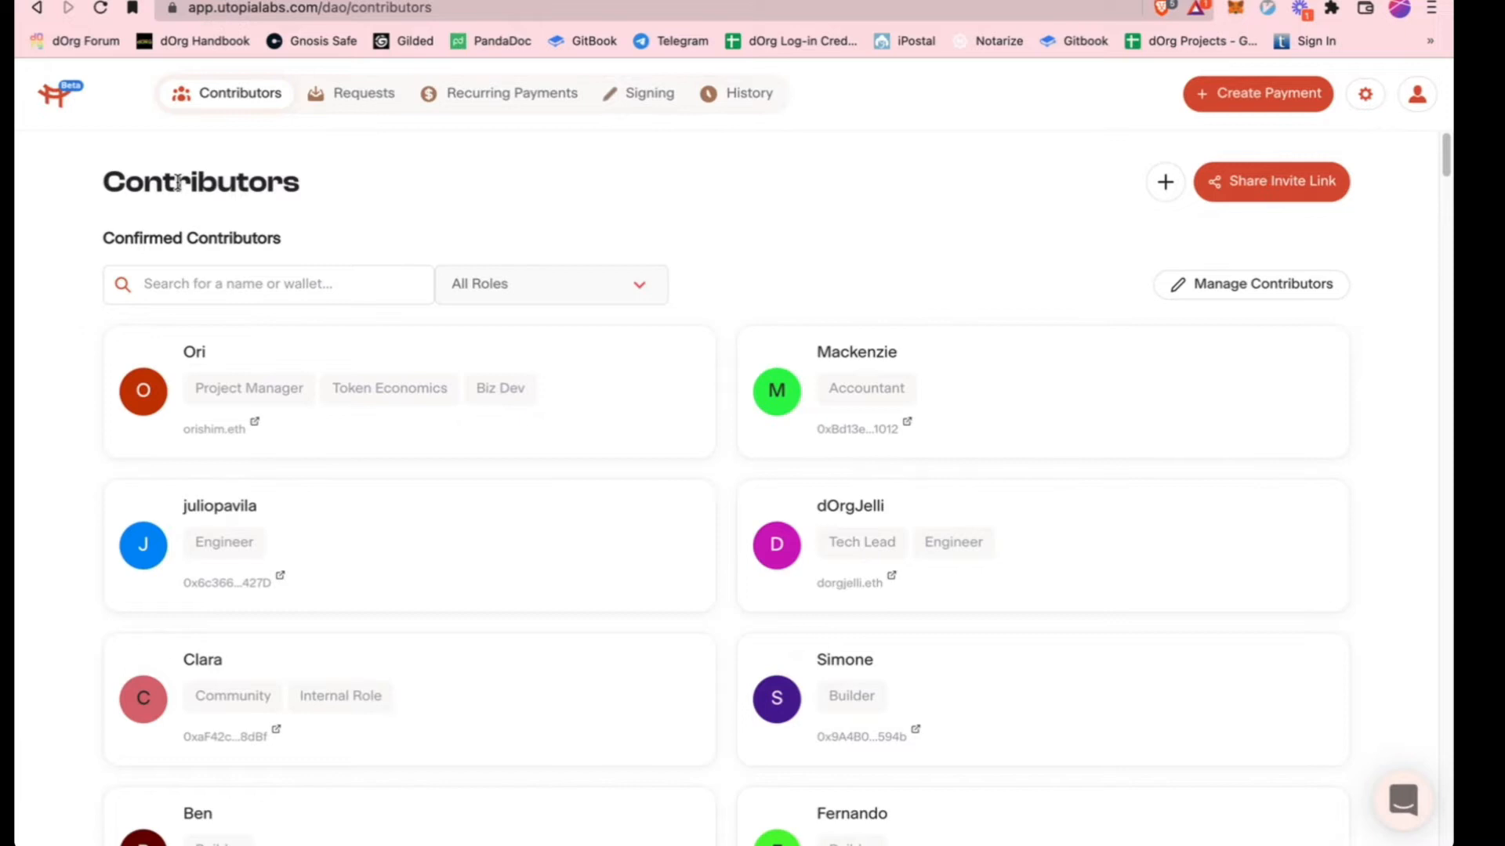
mouse_move(259, 192)
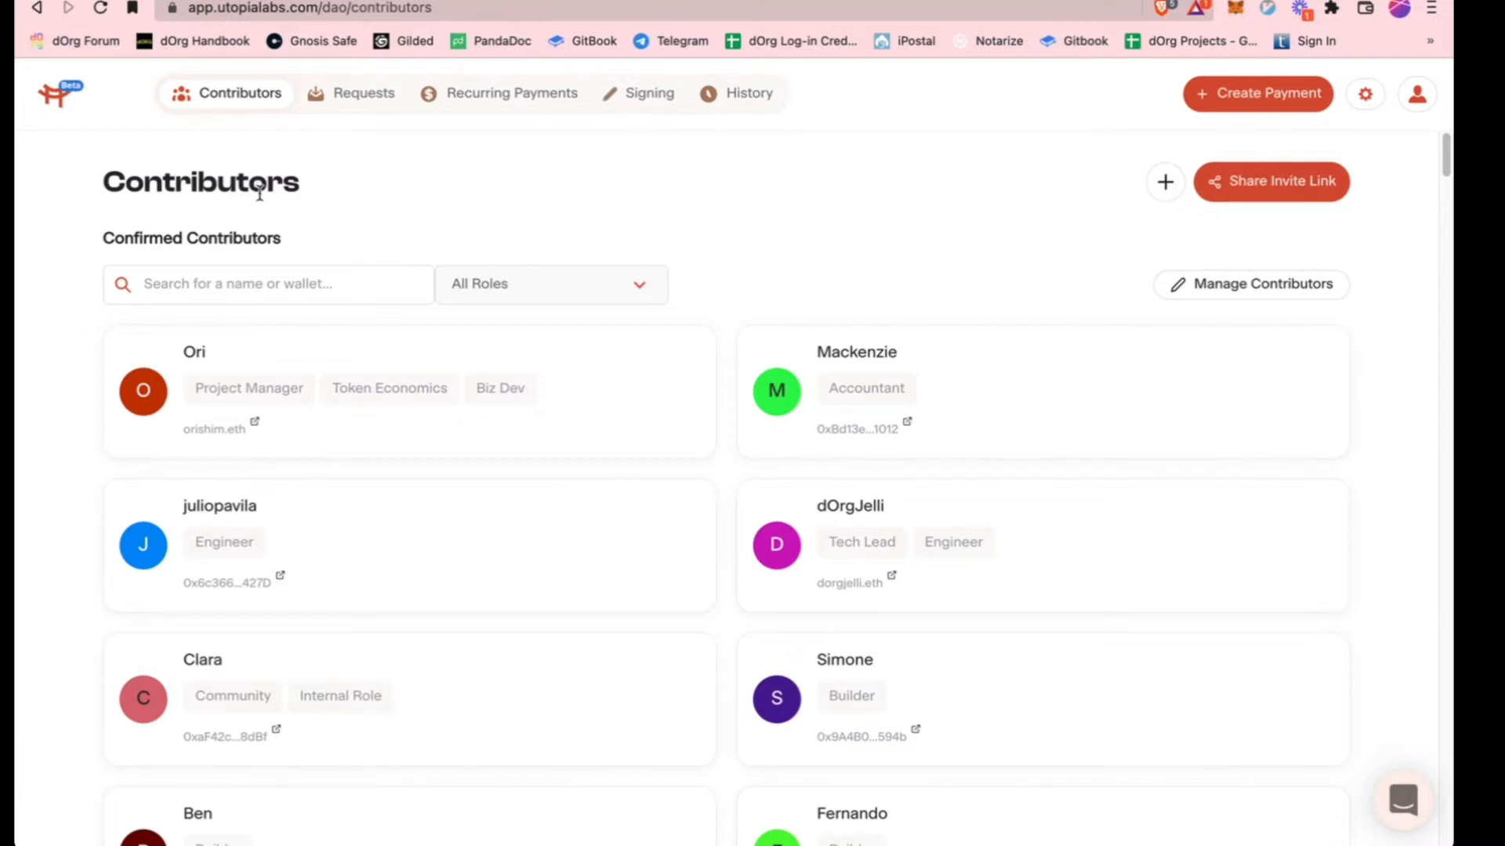
mouse_move(633, 184)
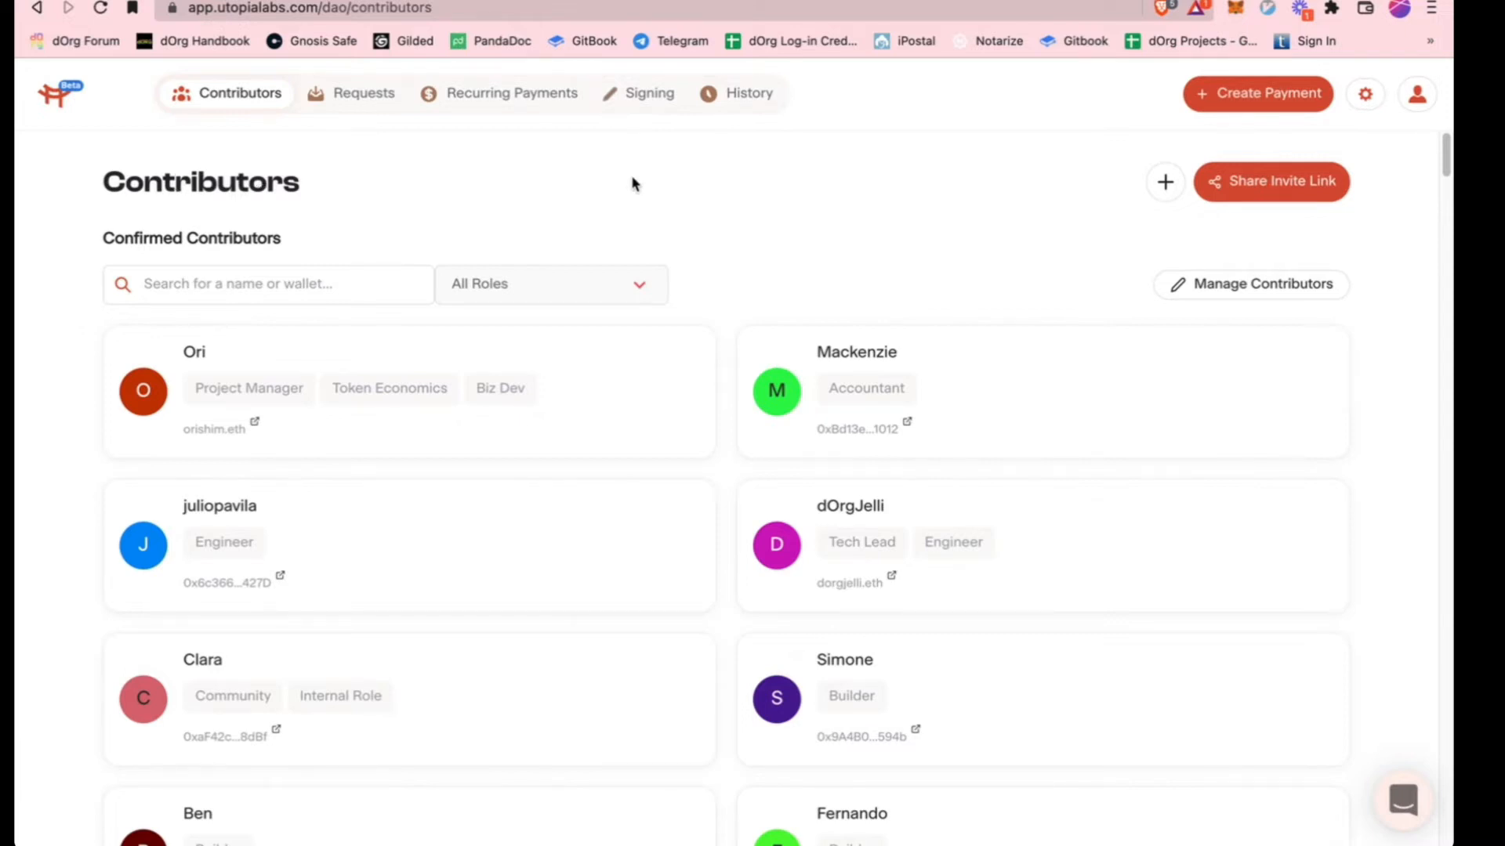
View the contributor invite options, dismiss the invite link, and open the empty Requests page
left_click(1164, 181)
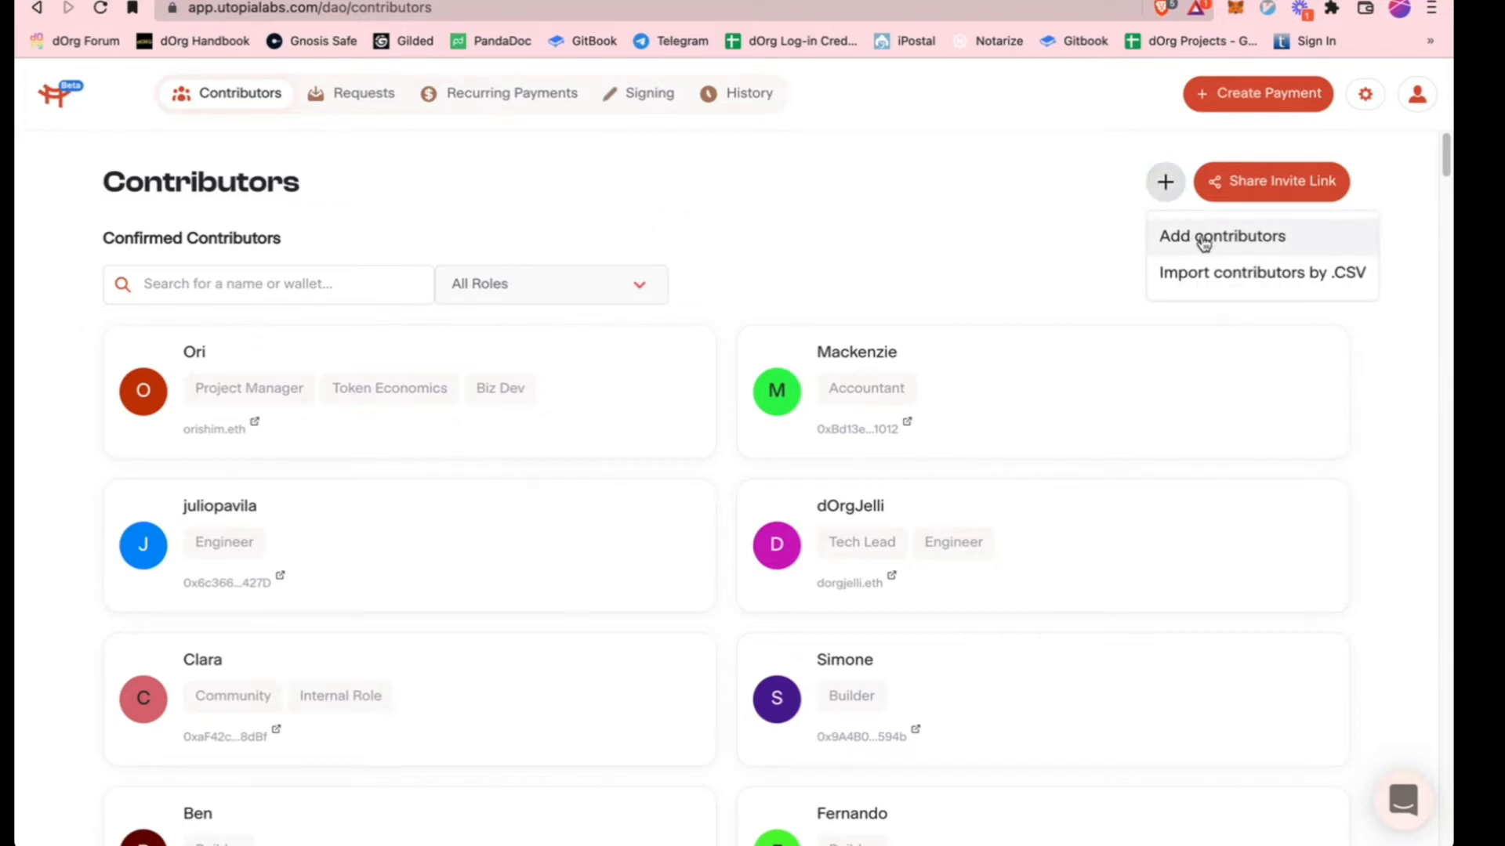
mouse_move(1201, 281)
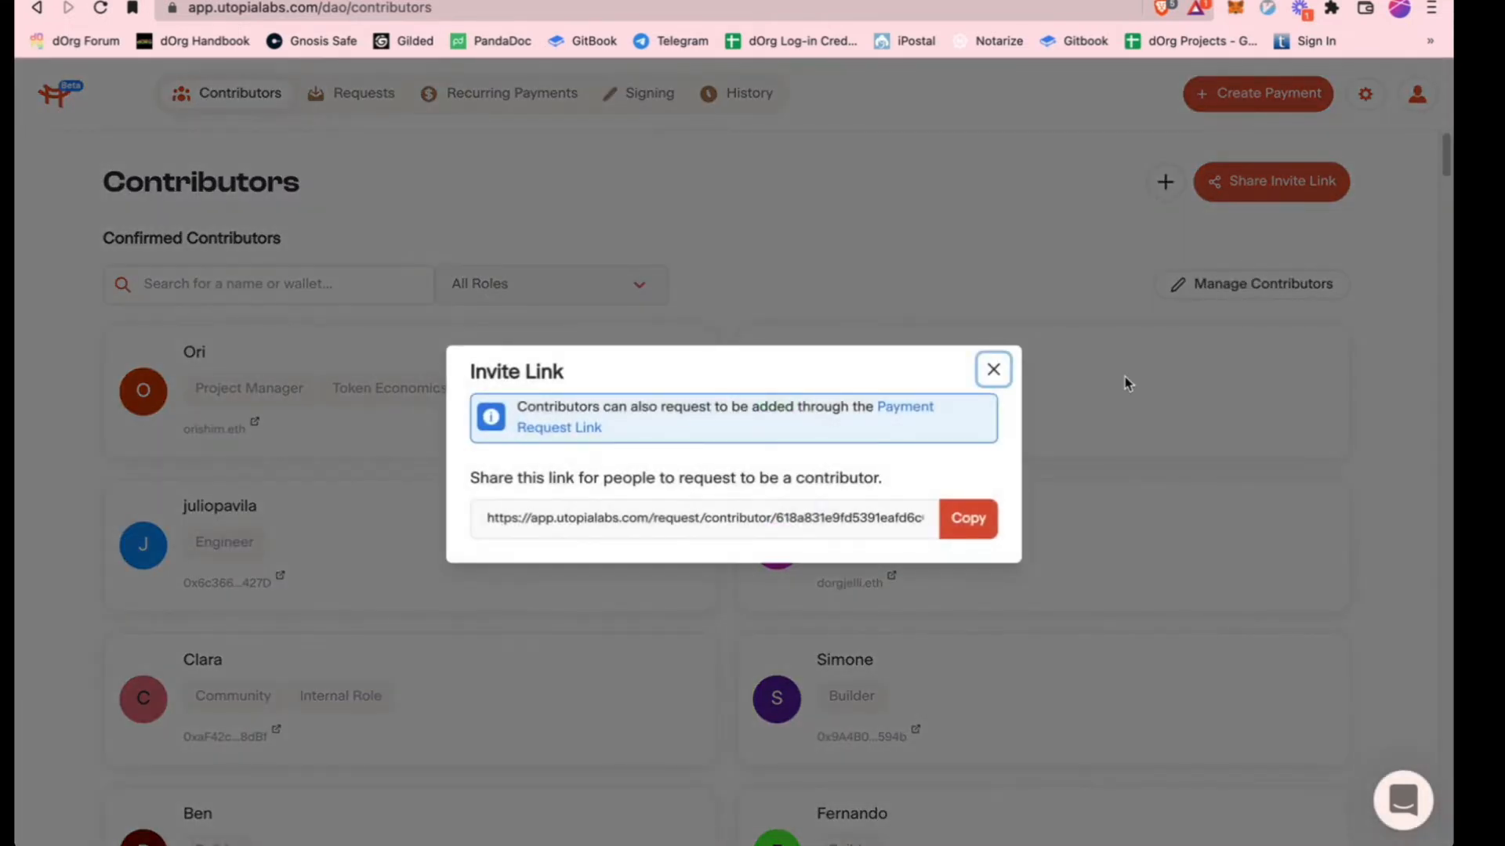
left_click(993, 369)
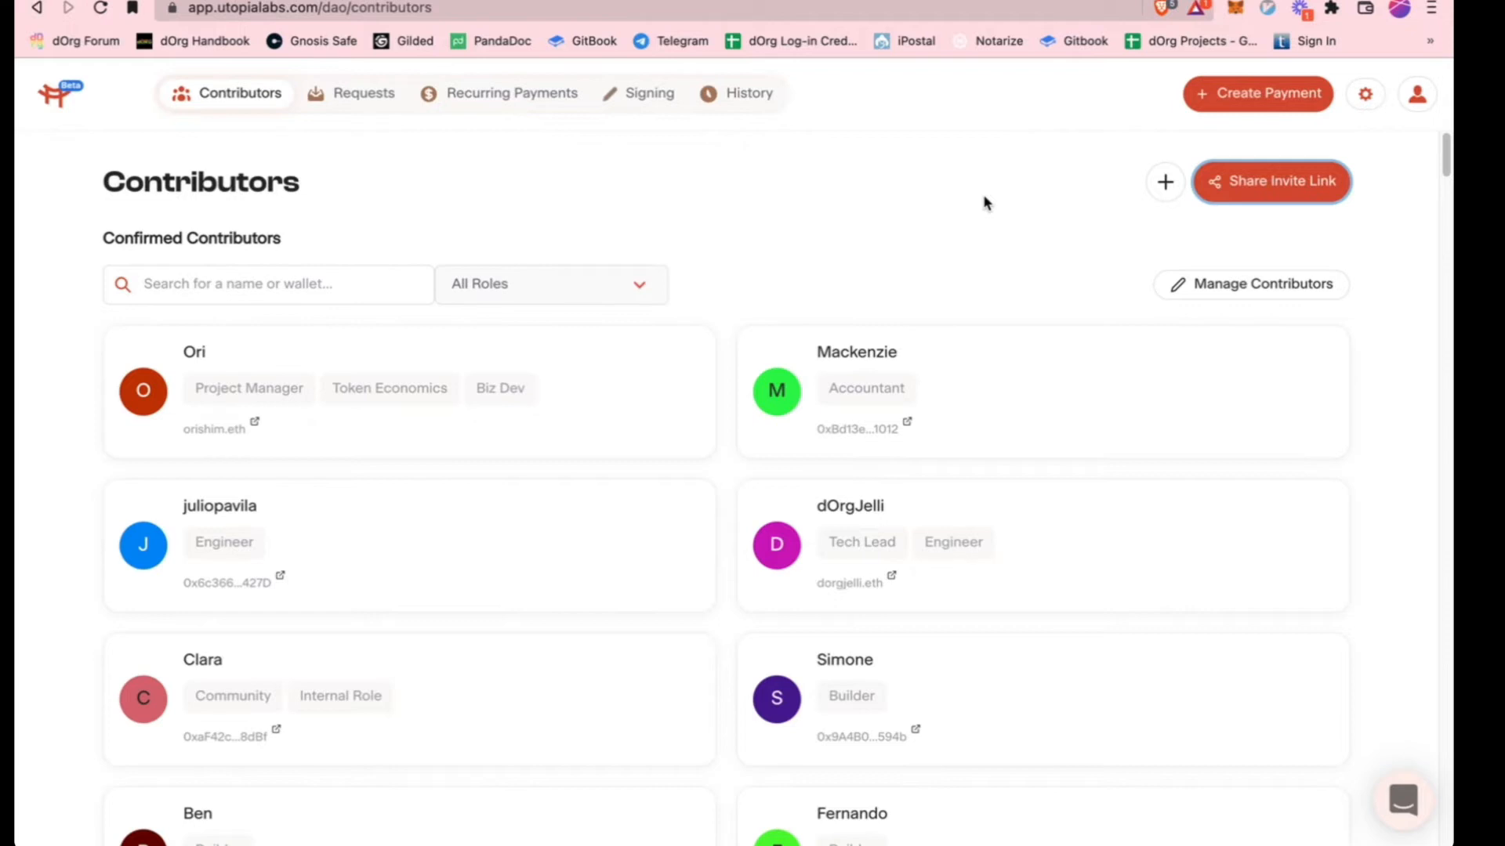
mouse_move(393, 154)
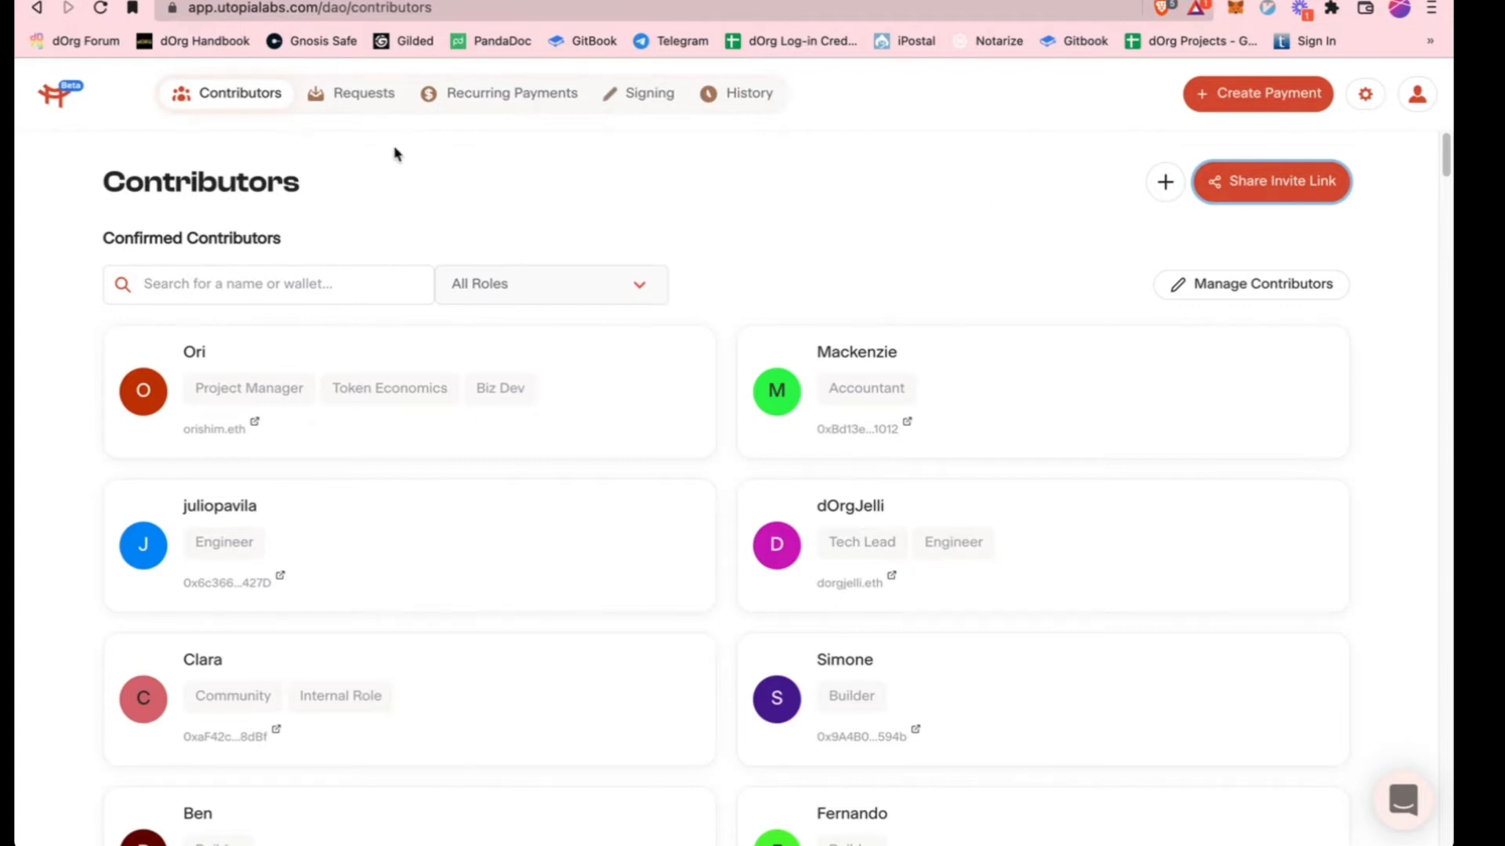
mouse_move(364, 183)
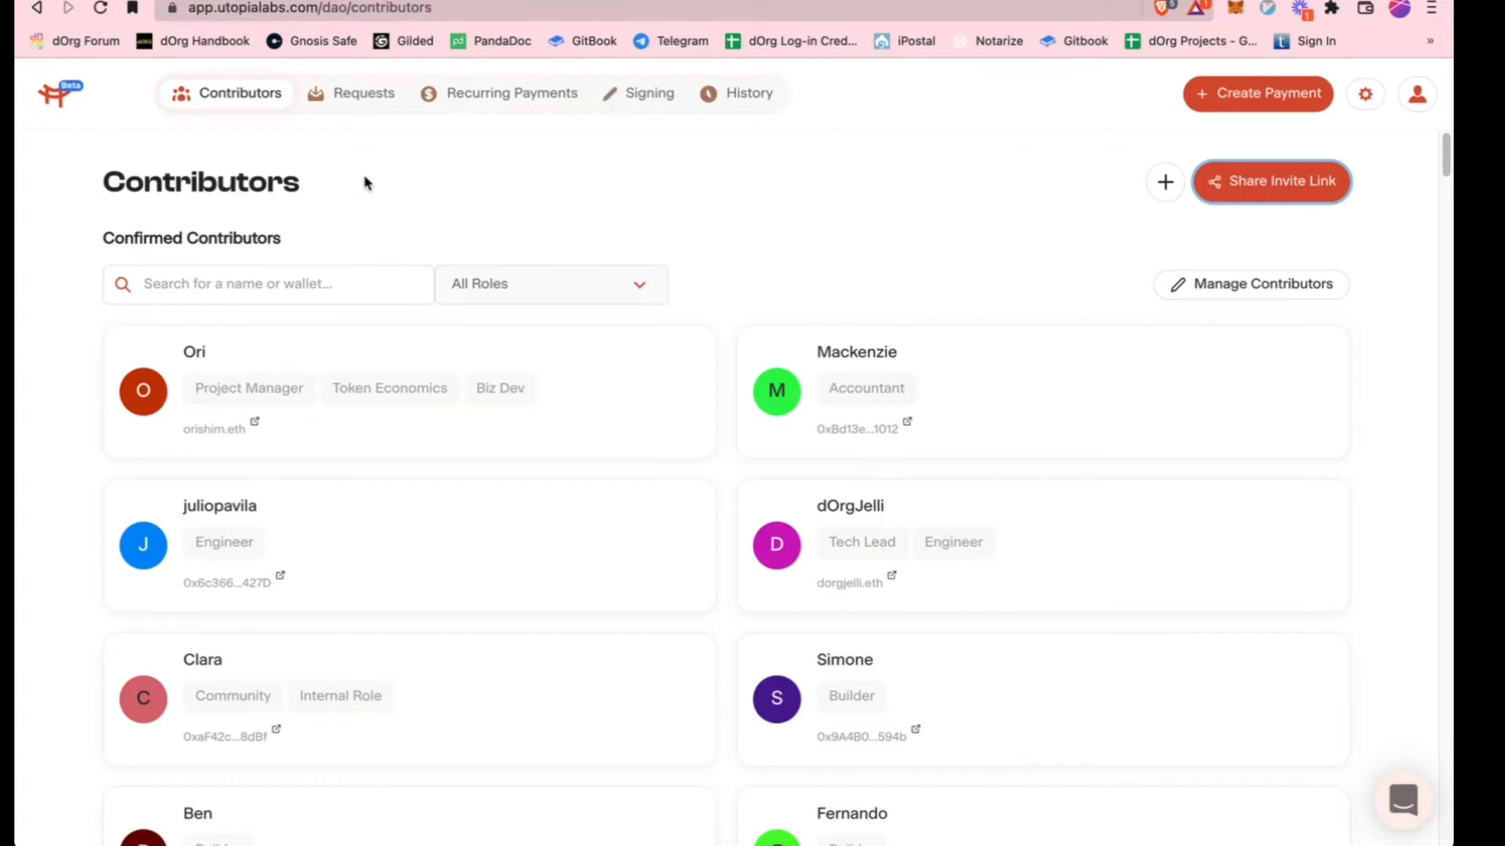
mouse_move(331, 173)
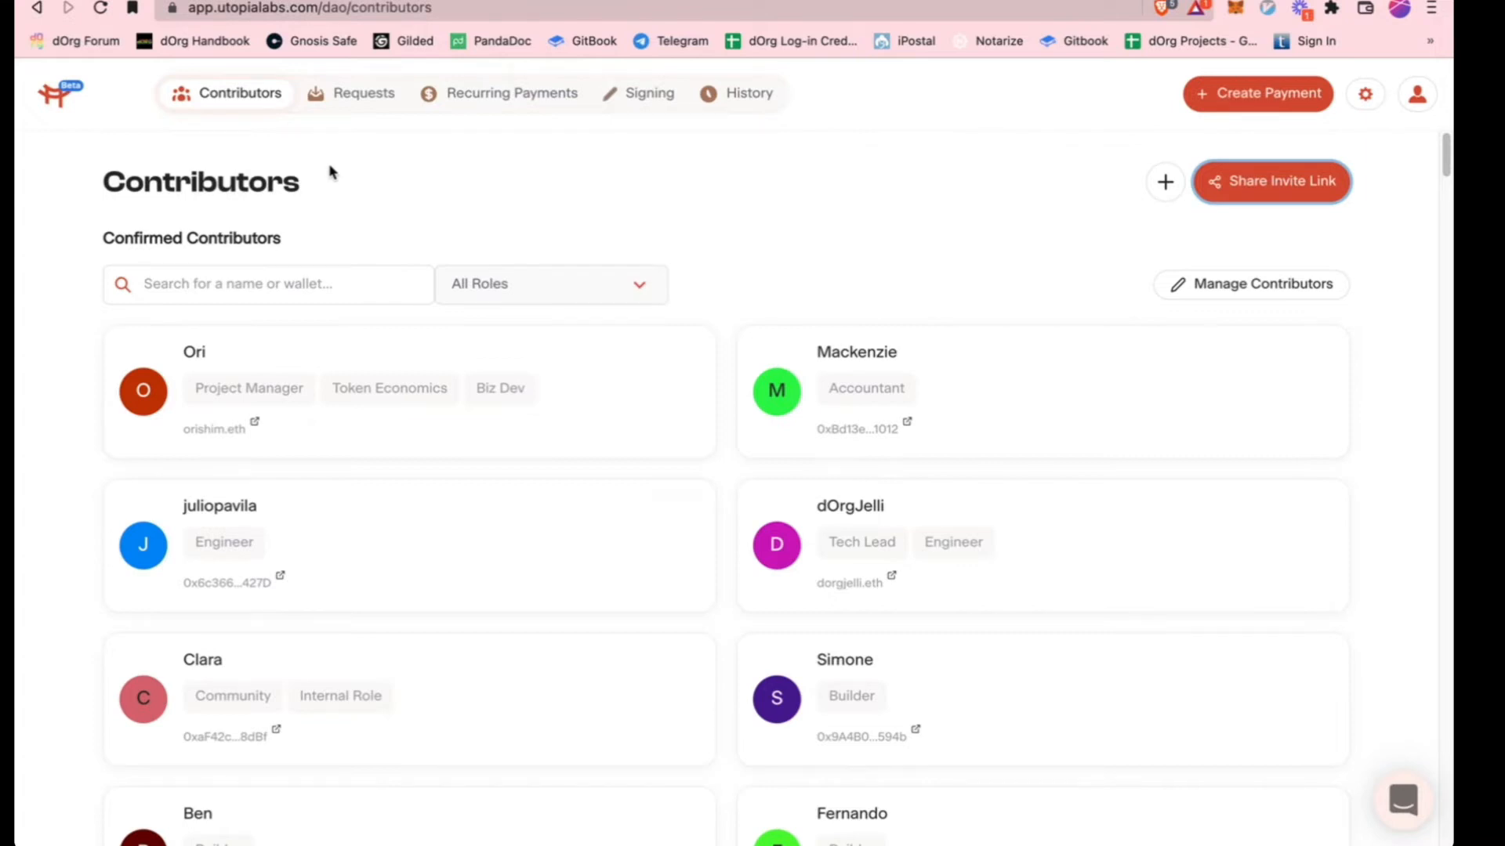
mouse_move(419, 192)
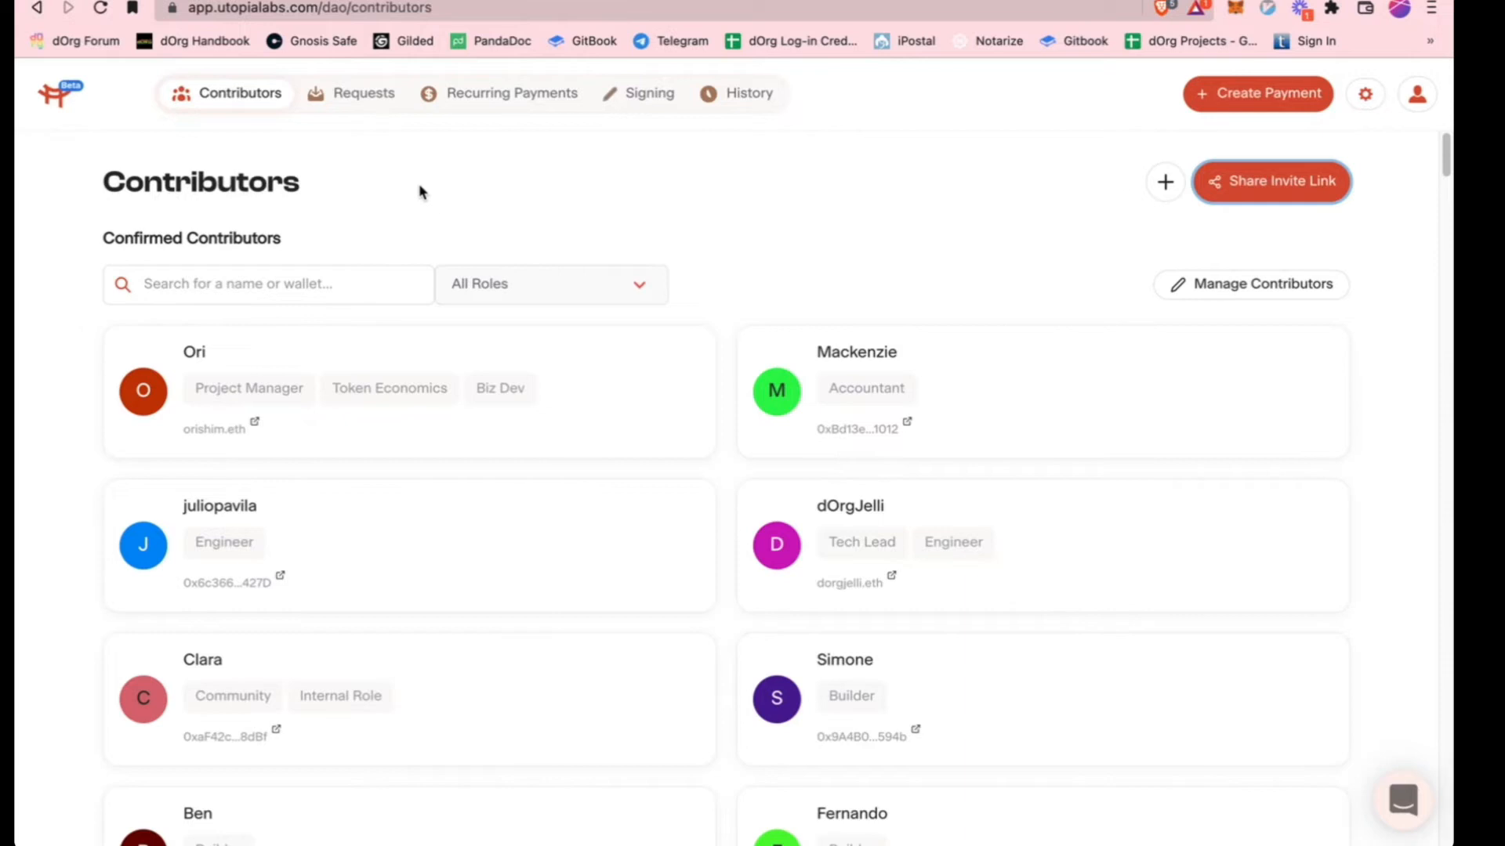
left_click(362, 94)
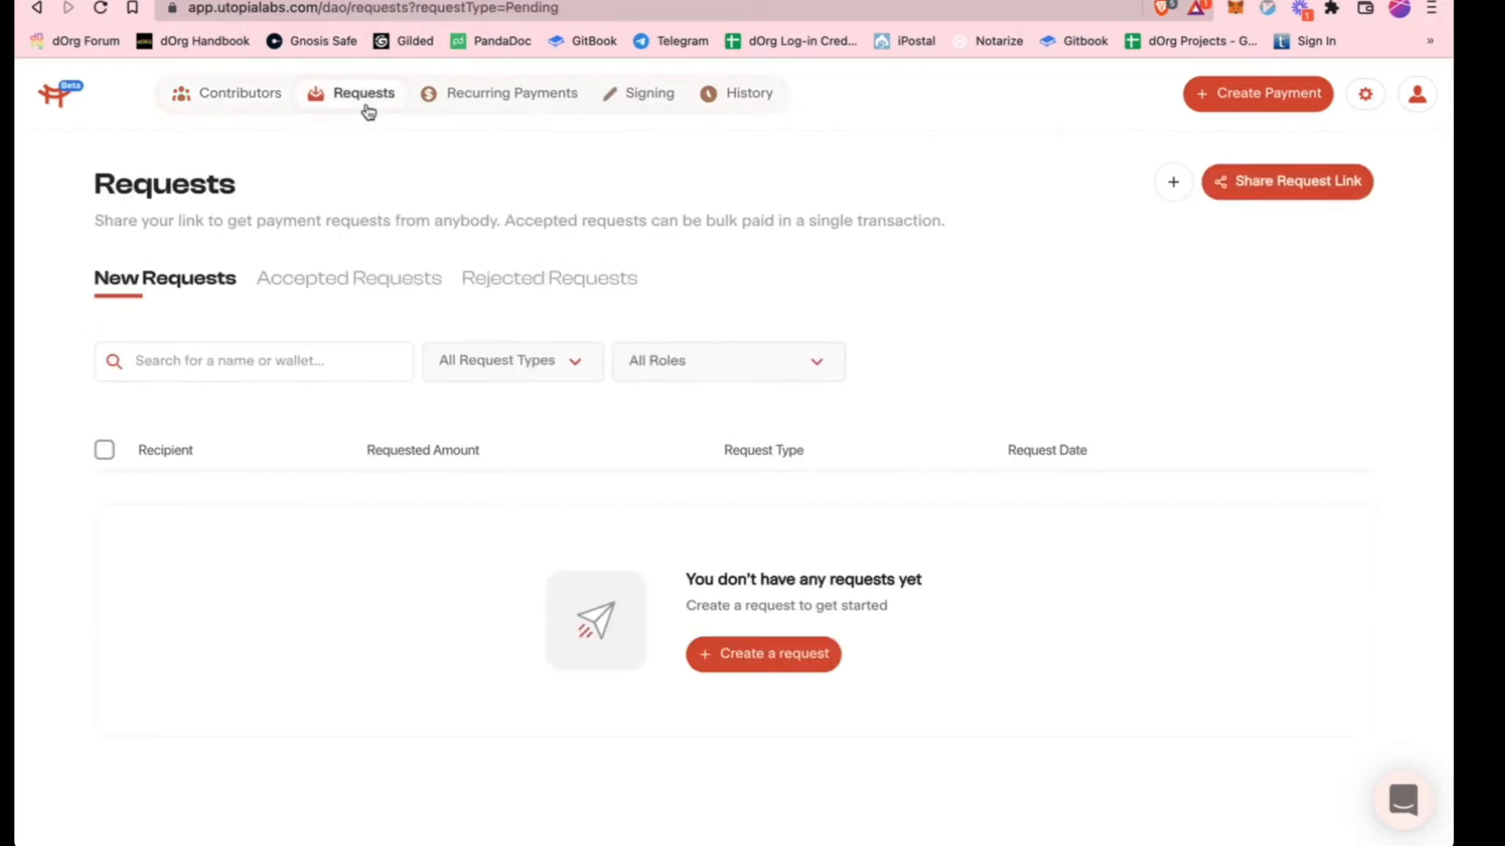
mouse_move(358, 123)
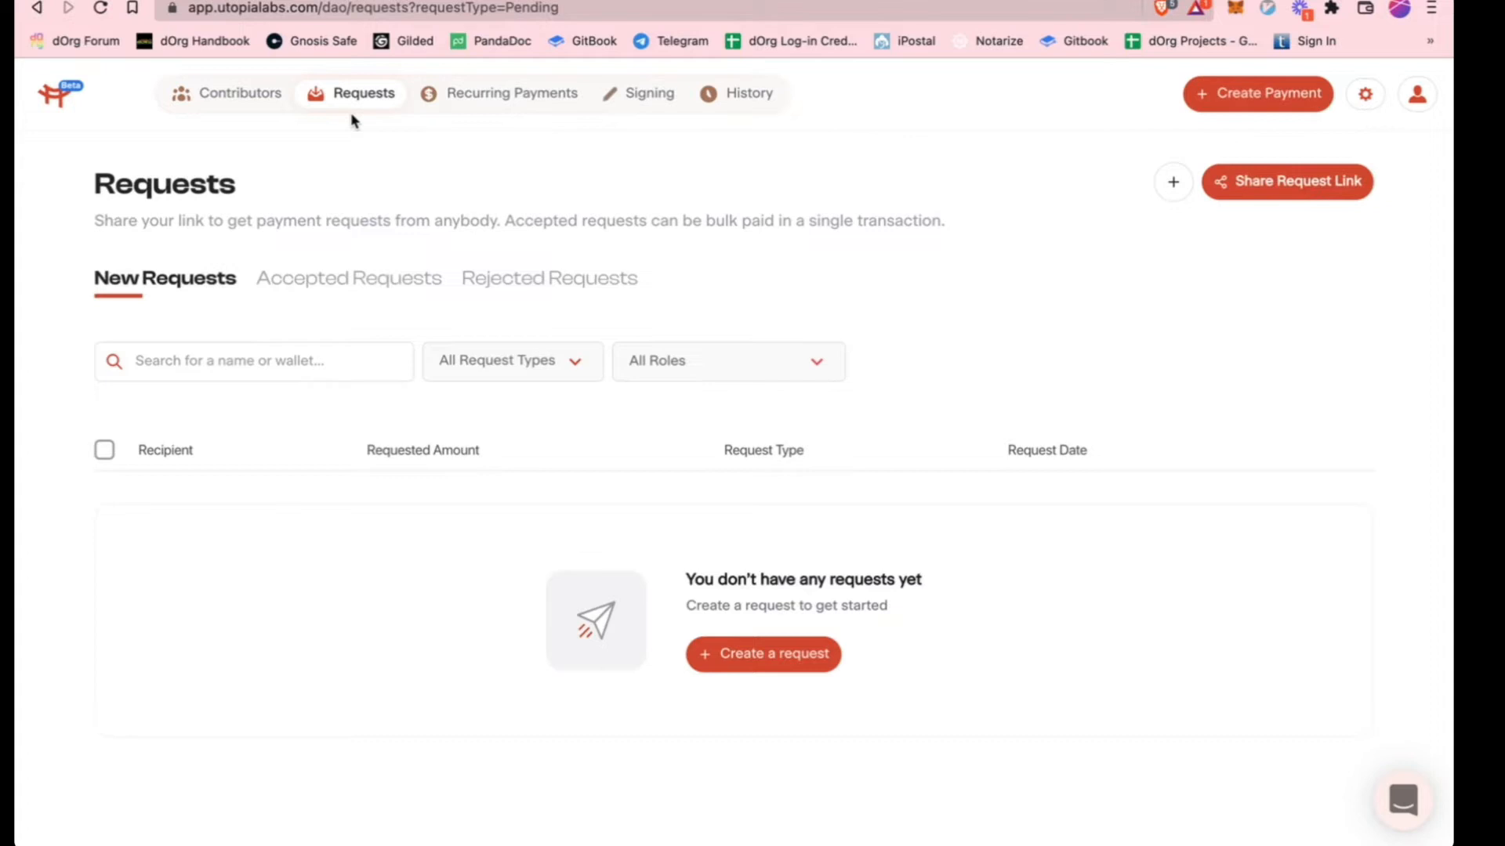
mouse_move(334, 184)
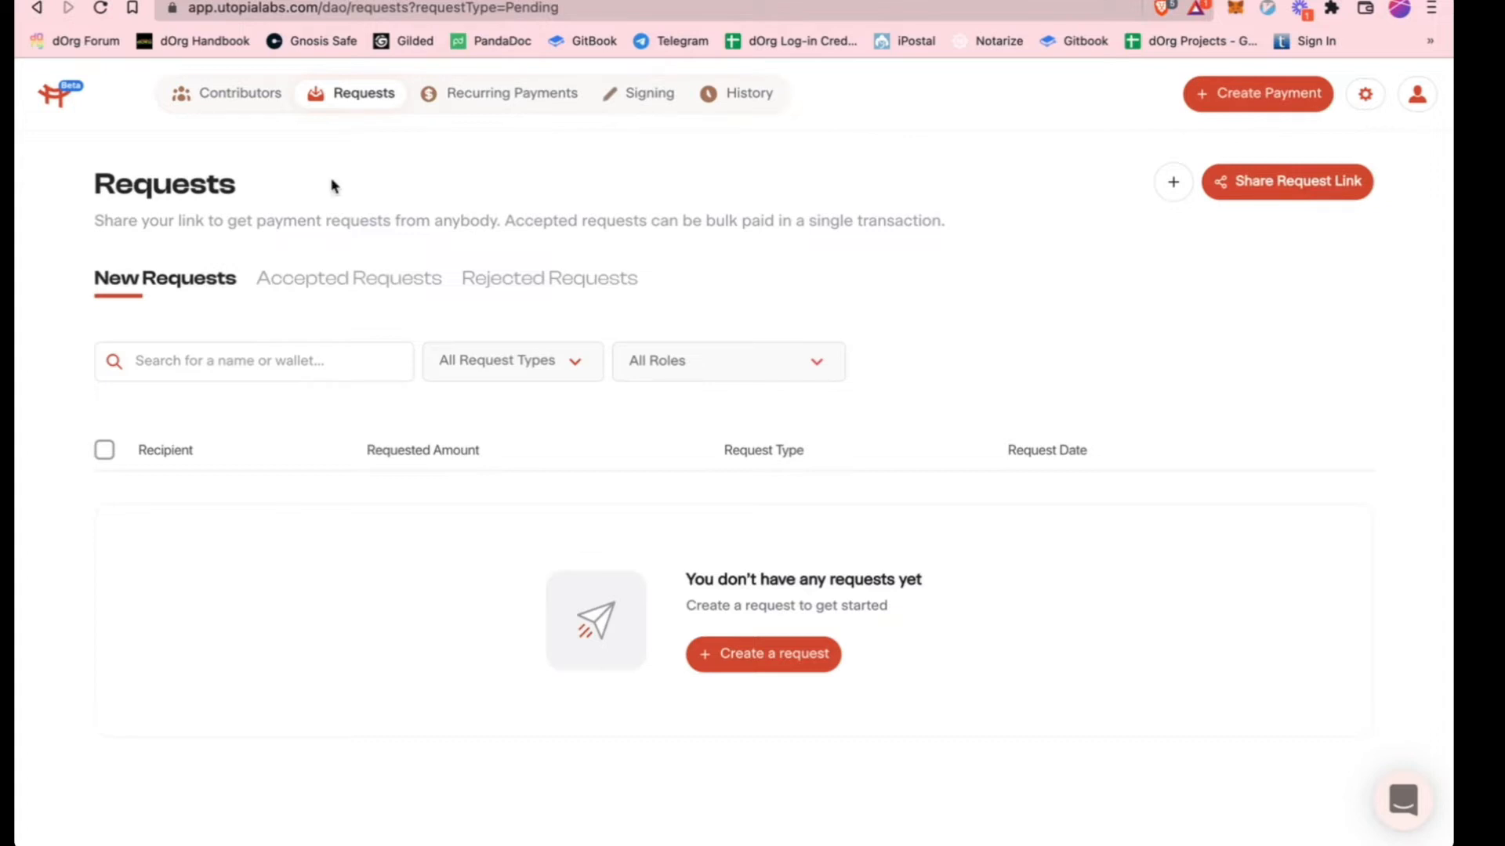
mouse_move(763, 653)
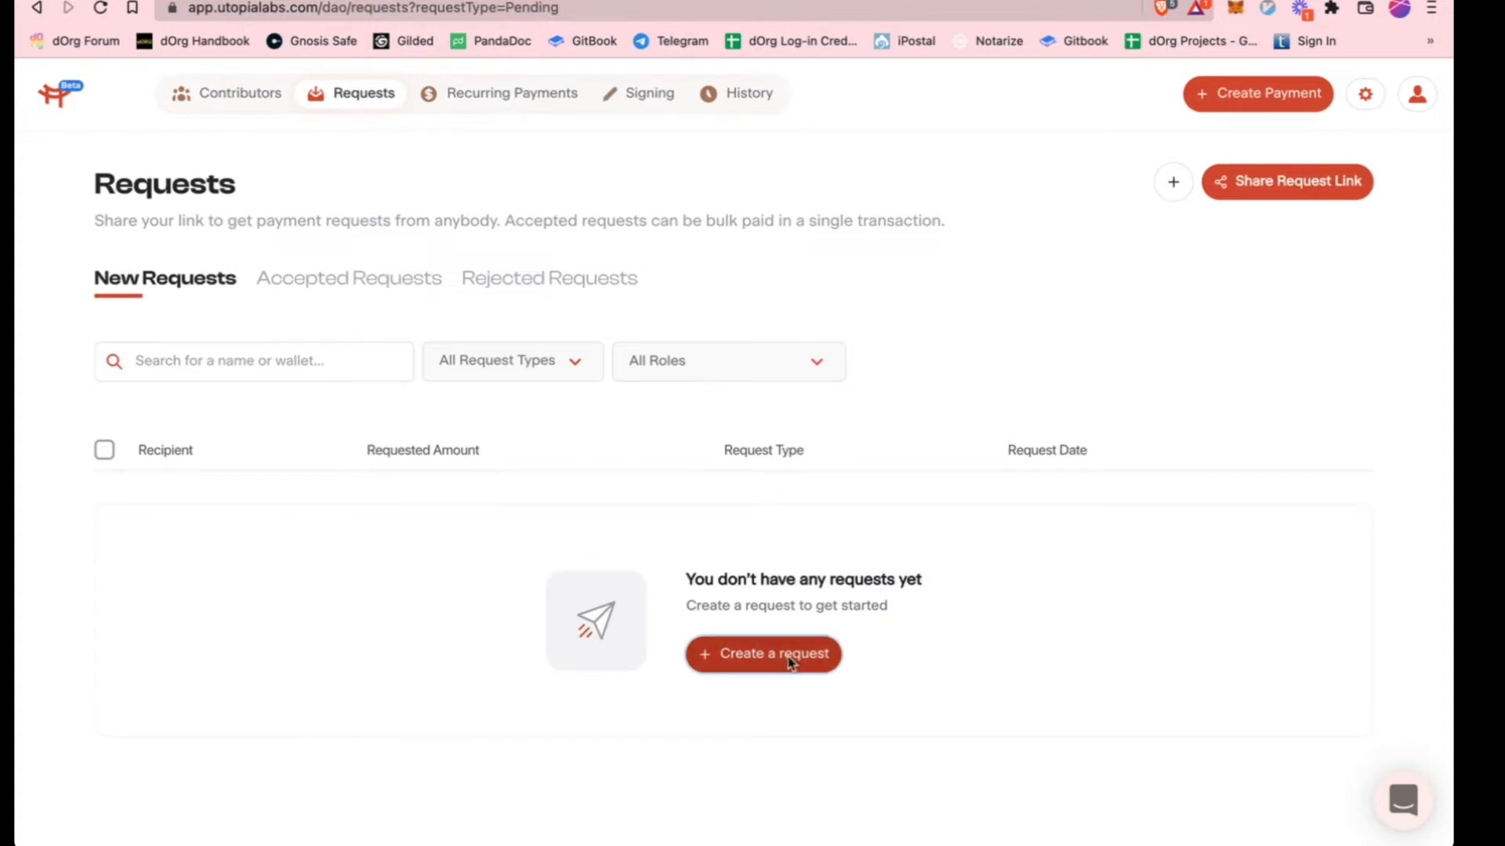
Start a payment request, discard the unfinished draft, and bring up the shareable request form
left_click(762, 653)
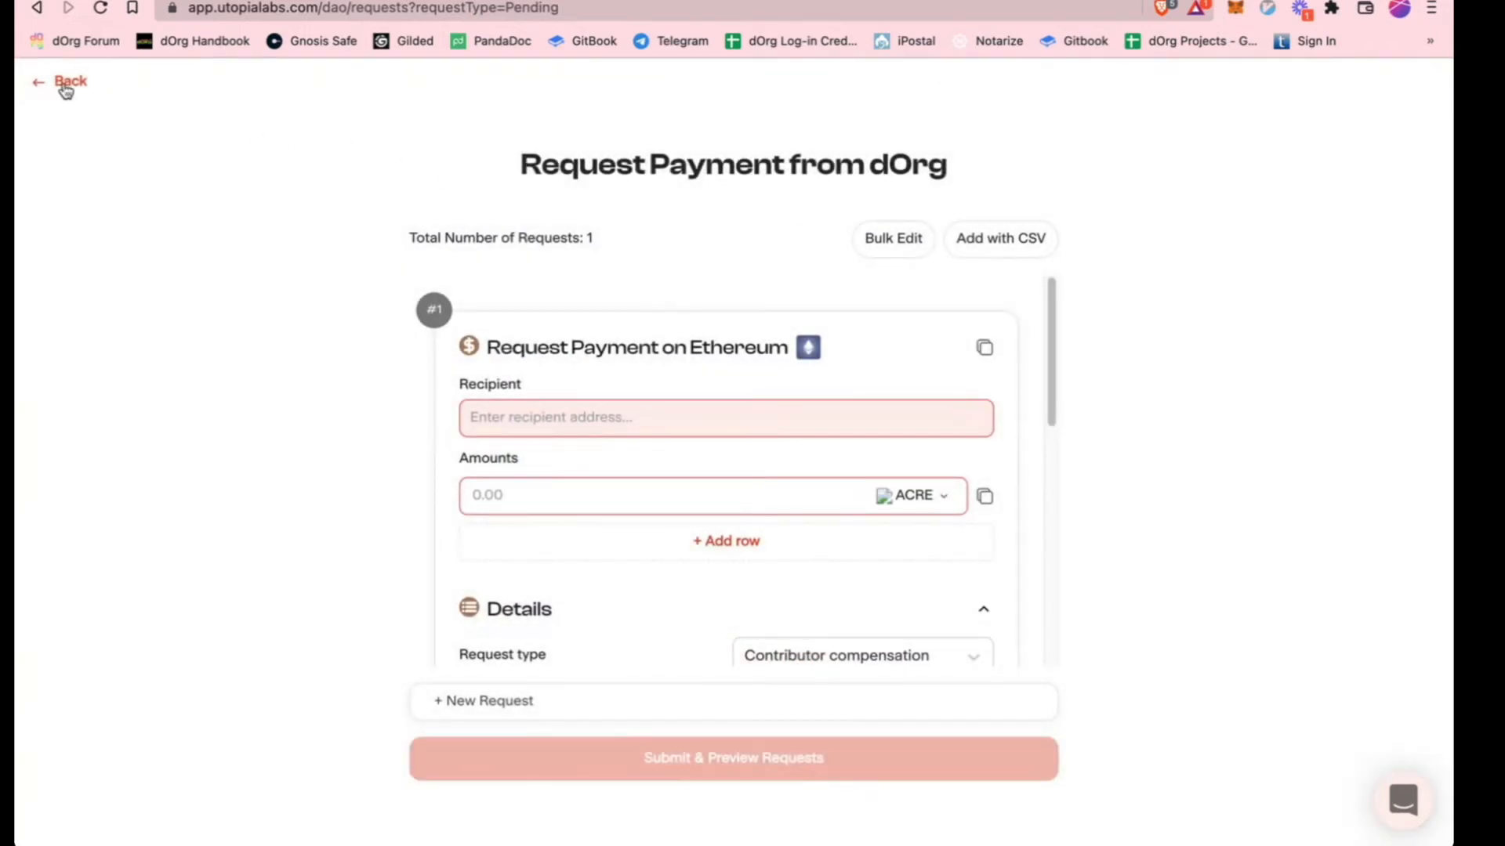
left_click(69, 81)
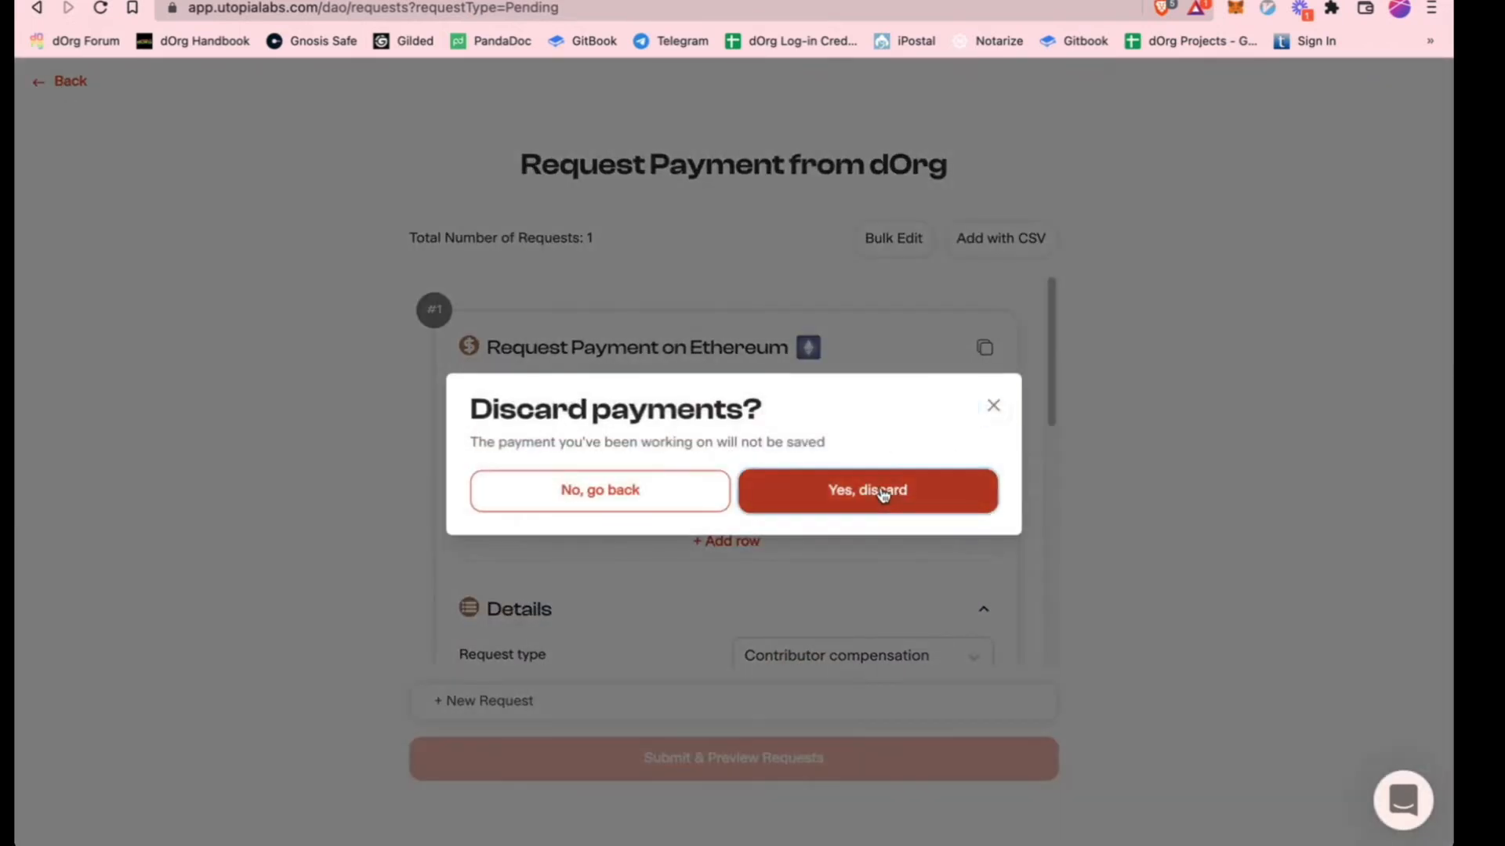
left_click(867, 489)
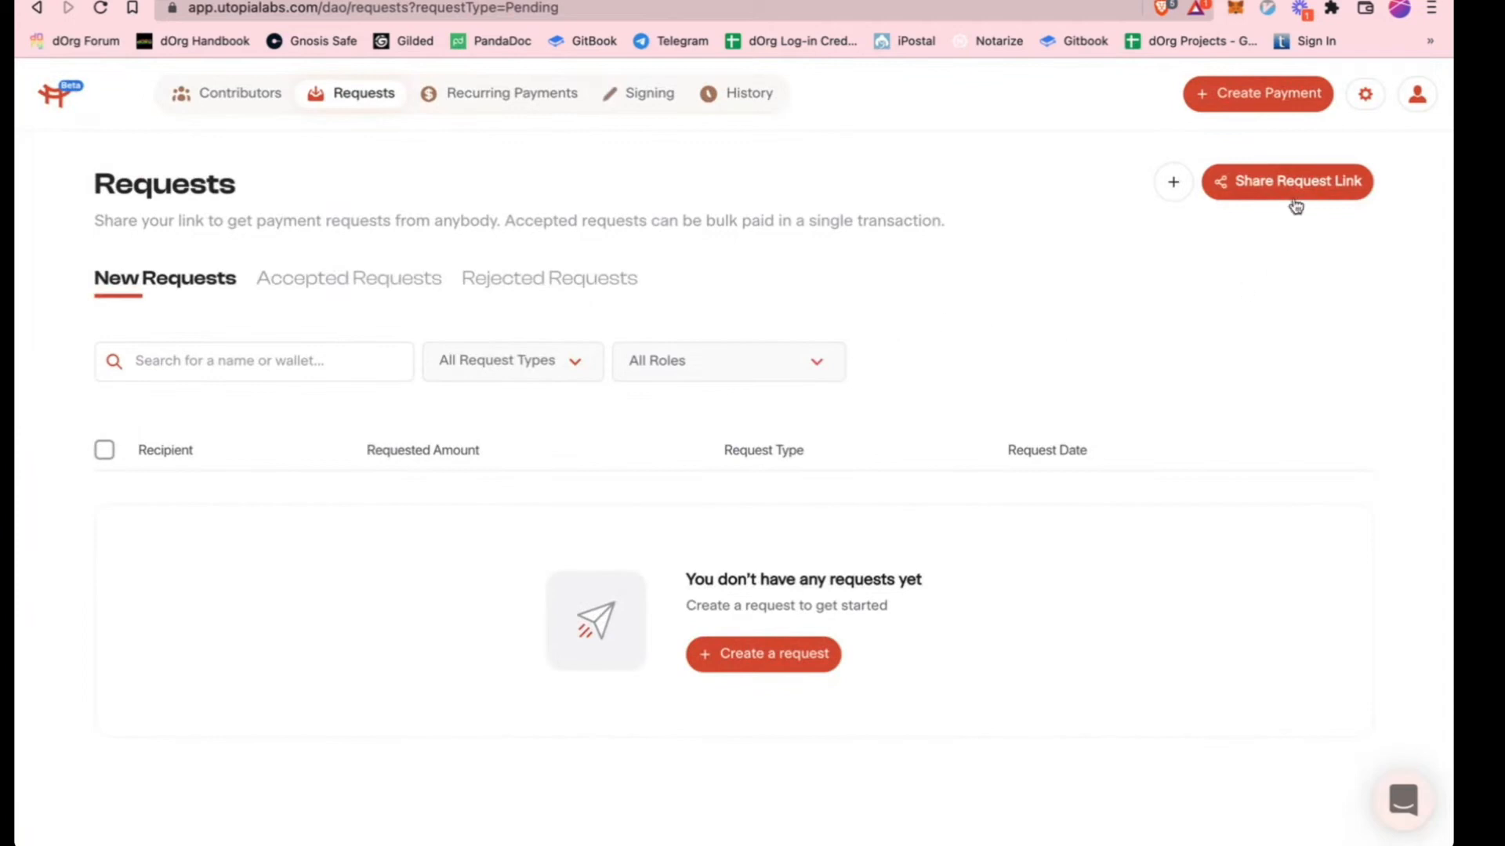
left_click(1287, 181)
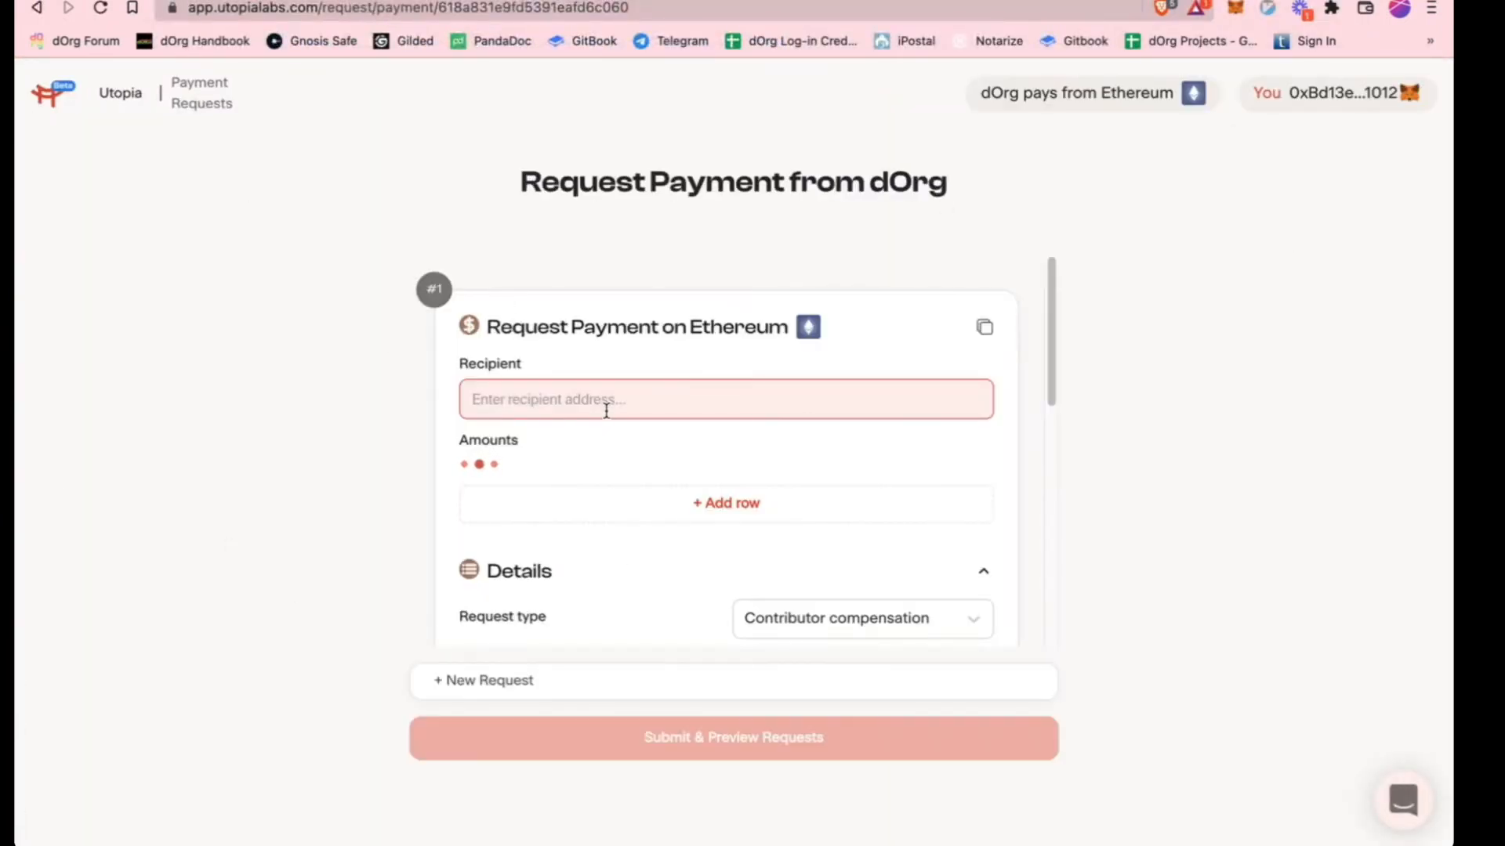
Scroll through the empty form's recipient, amount, details, links and file-upload fields
scroll("down", 3)
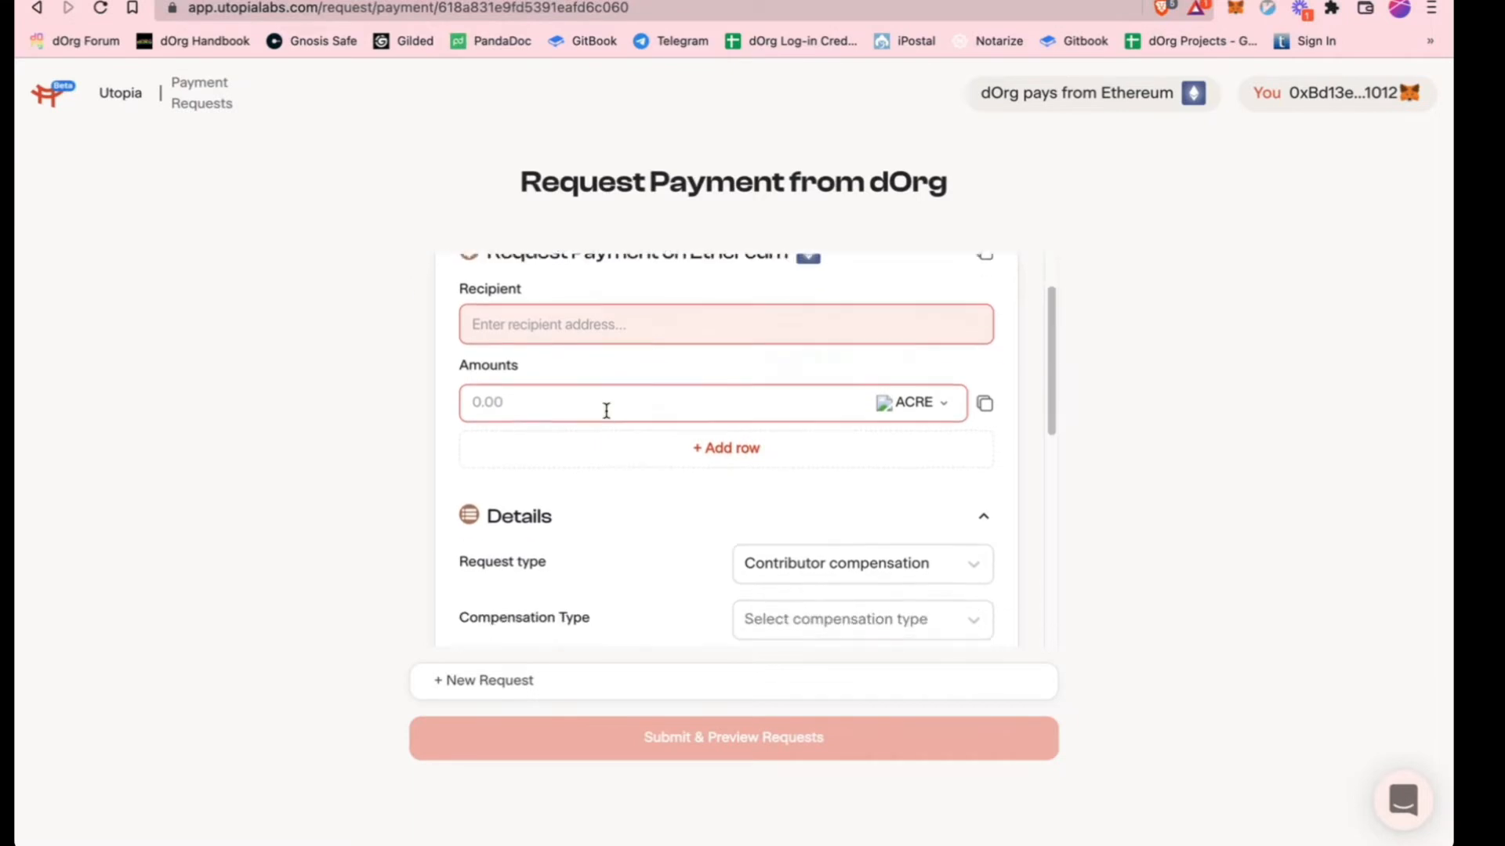
scroll("down", 3)
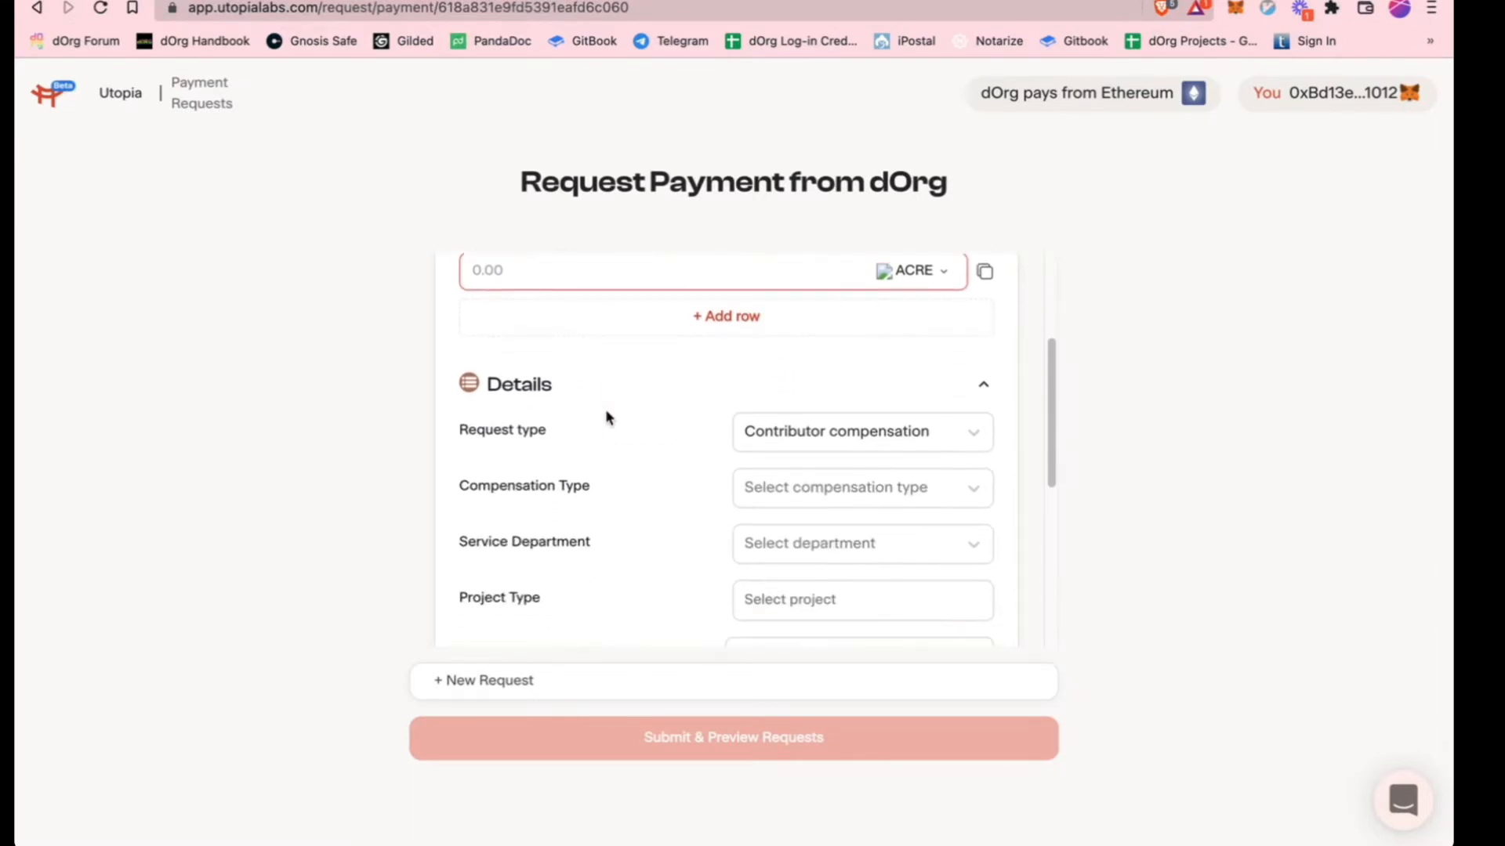
scroll("down", 3)
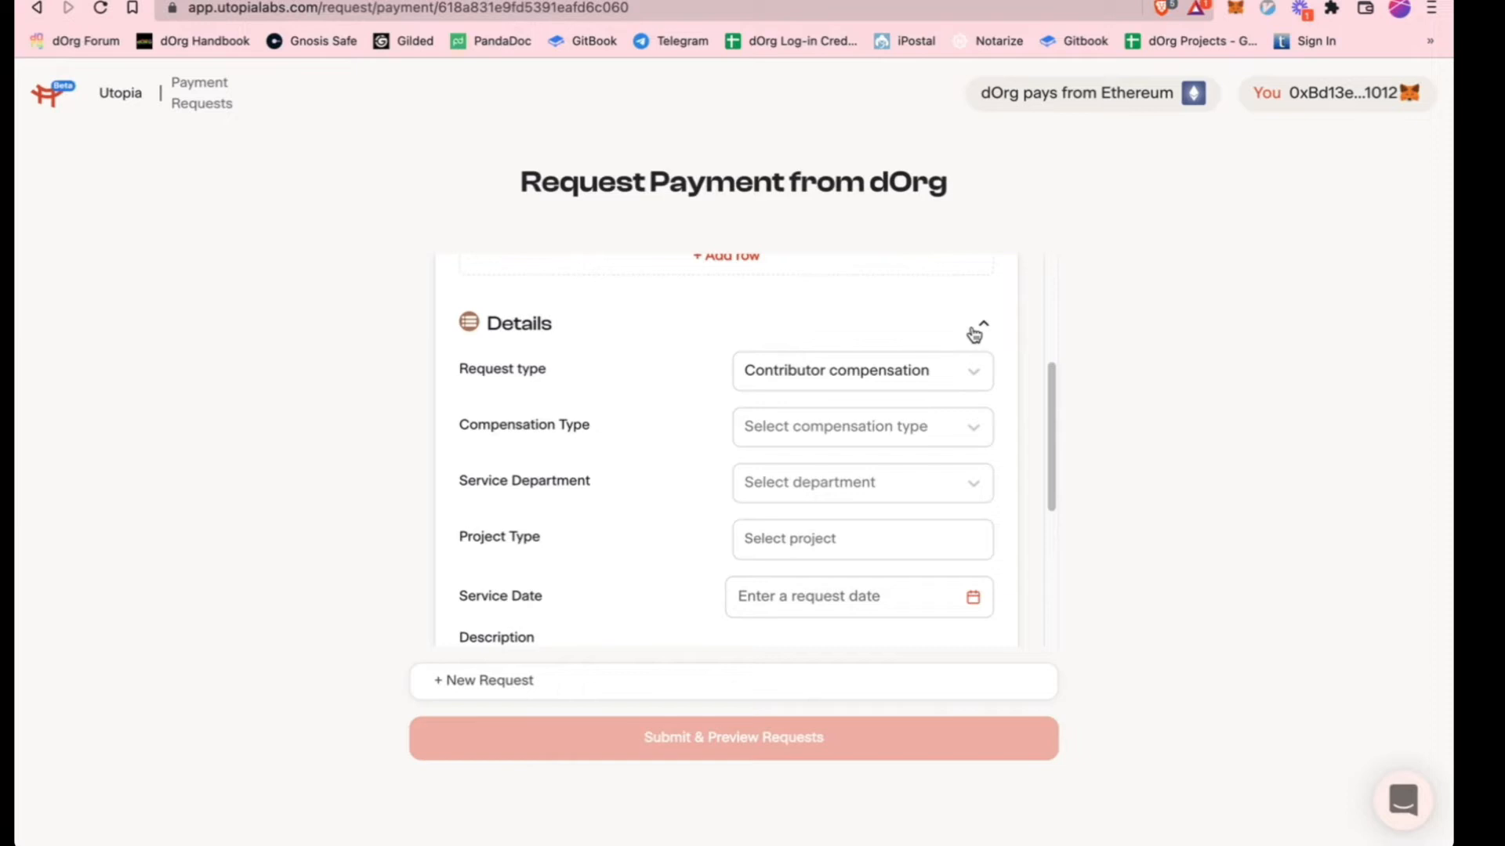
scroll("up", 3)
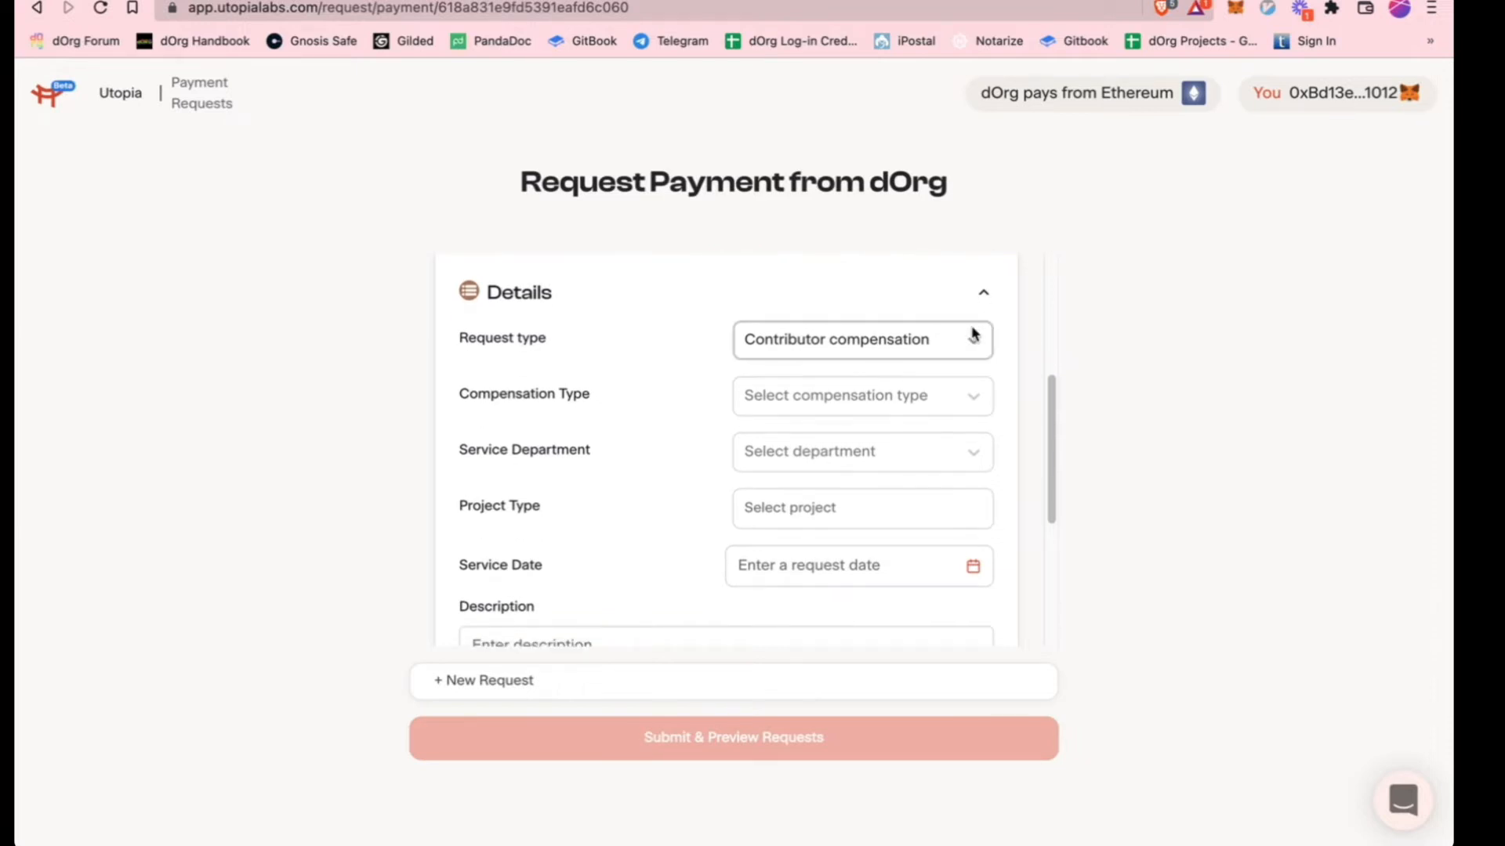
scroll("down", 3)
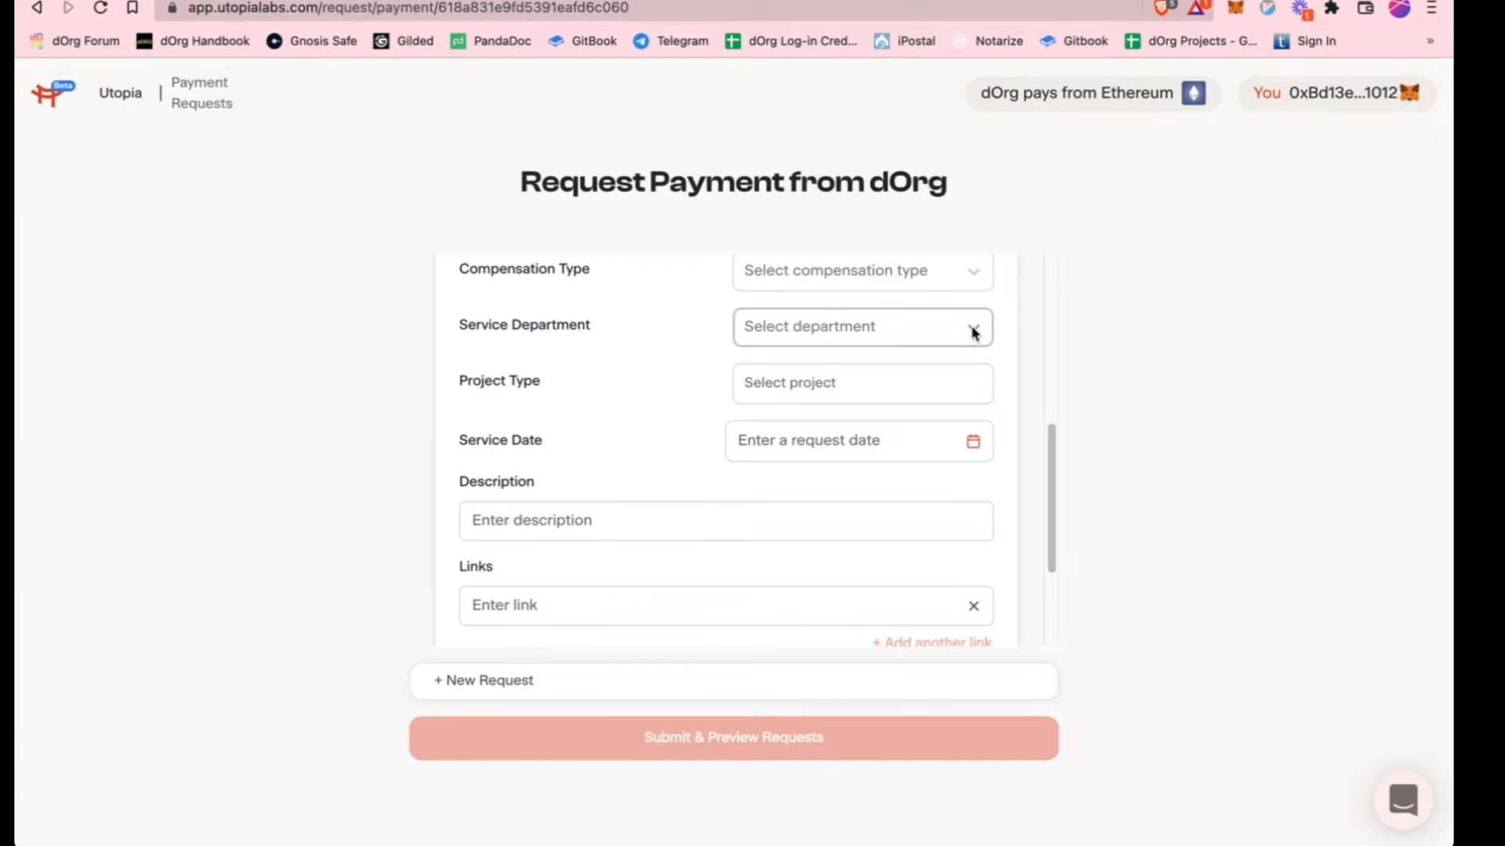
scroll("down", 3)
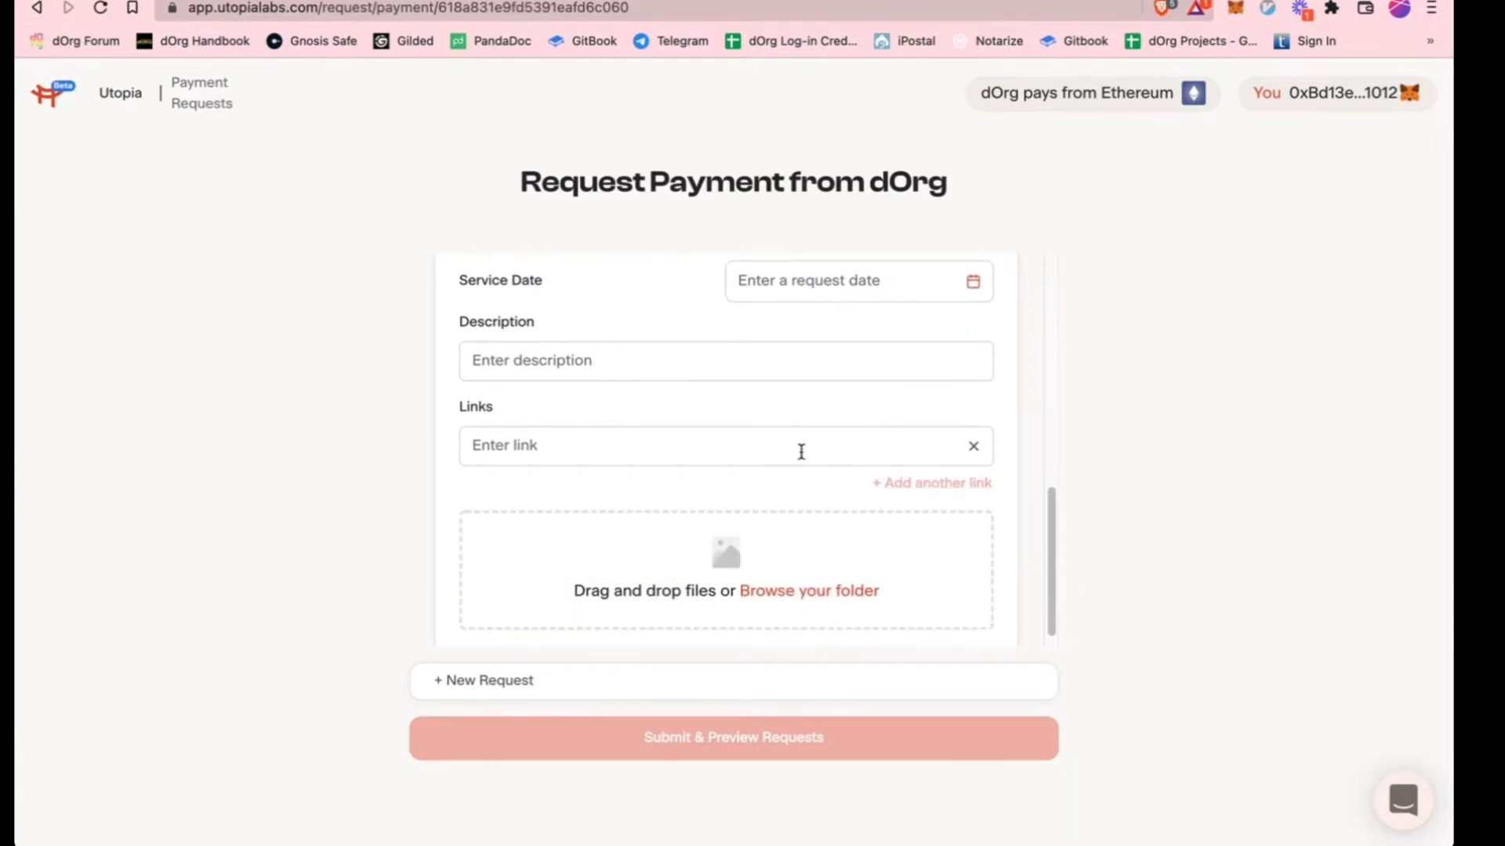
mouse_move(1240, 117)
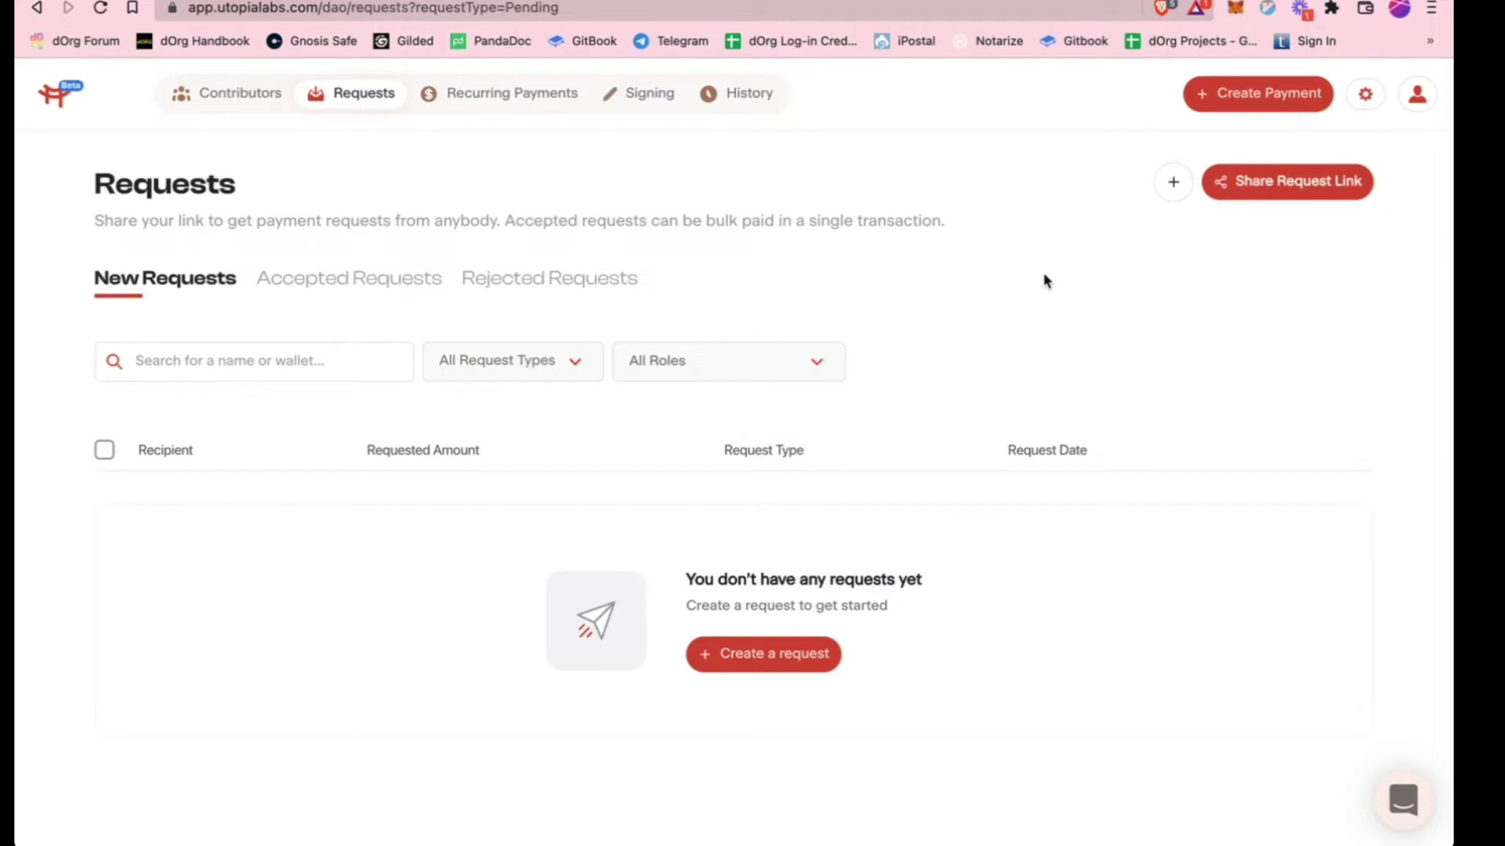
mouse_move(480, 178)
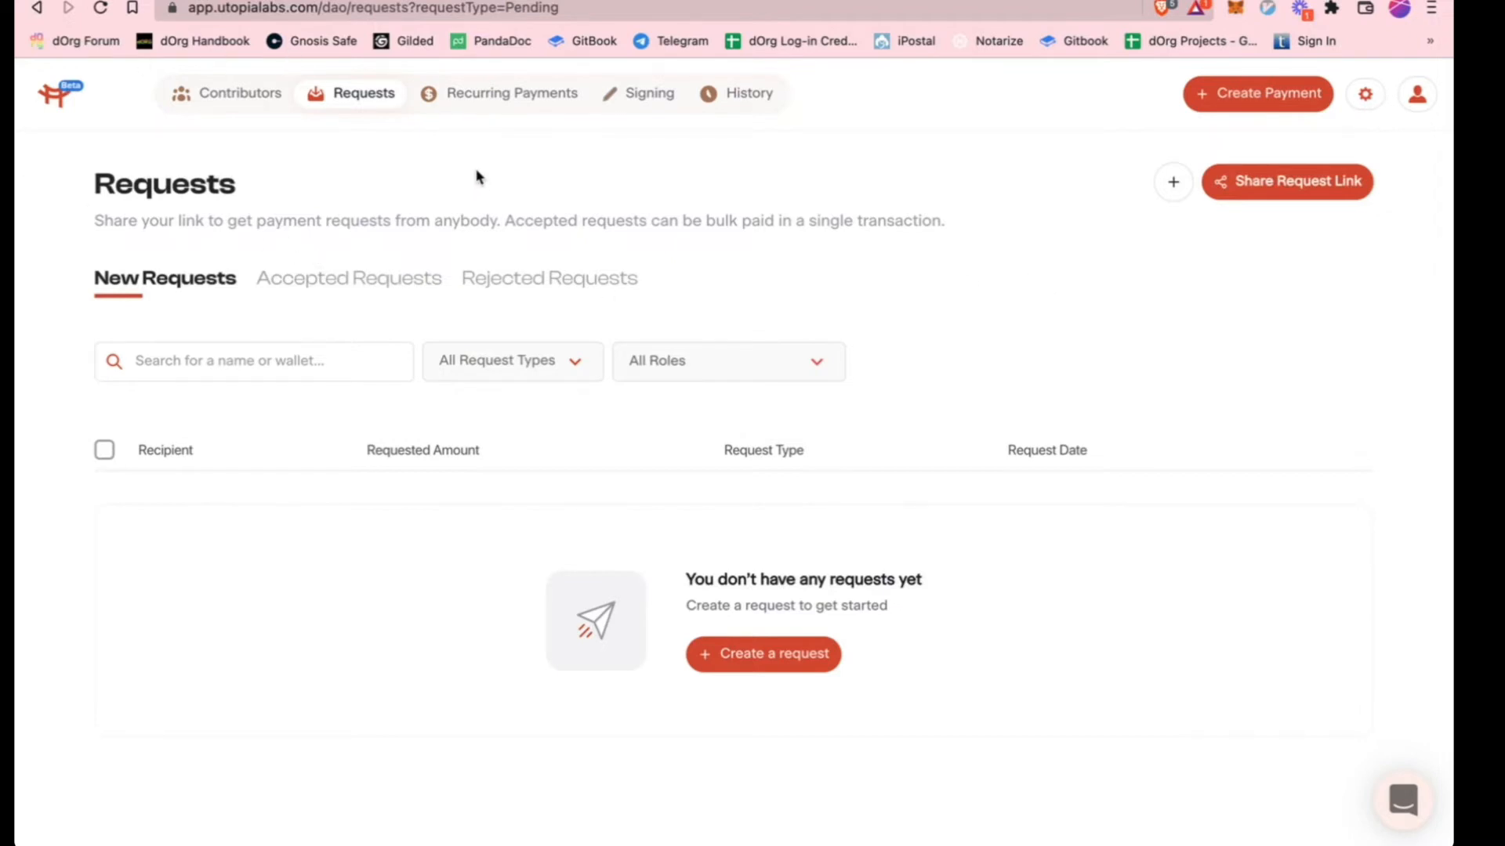
mouse_move(484, 117)
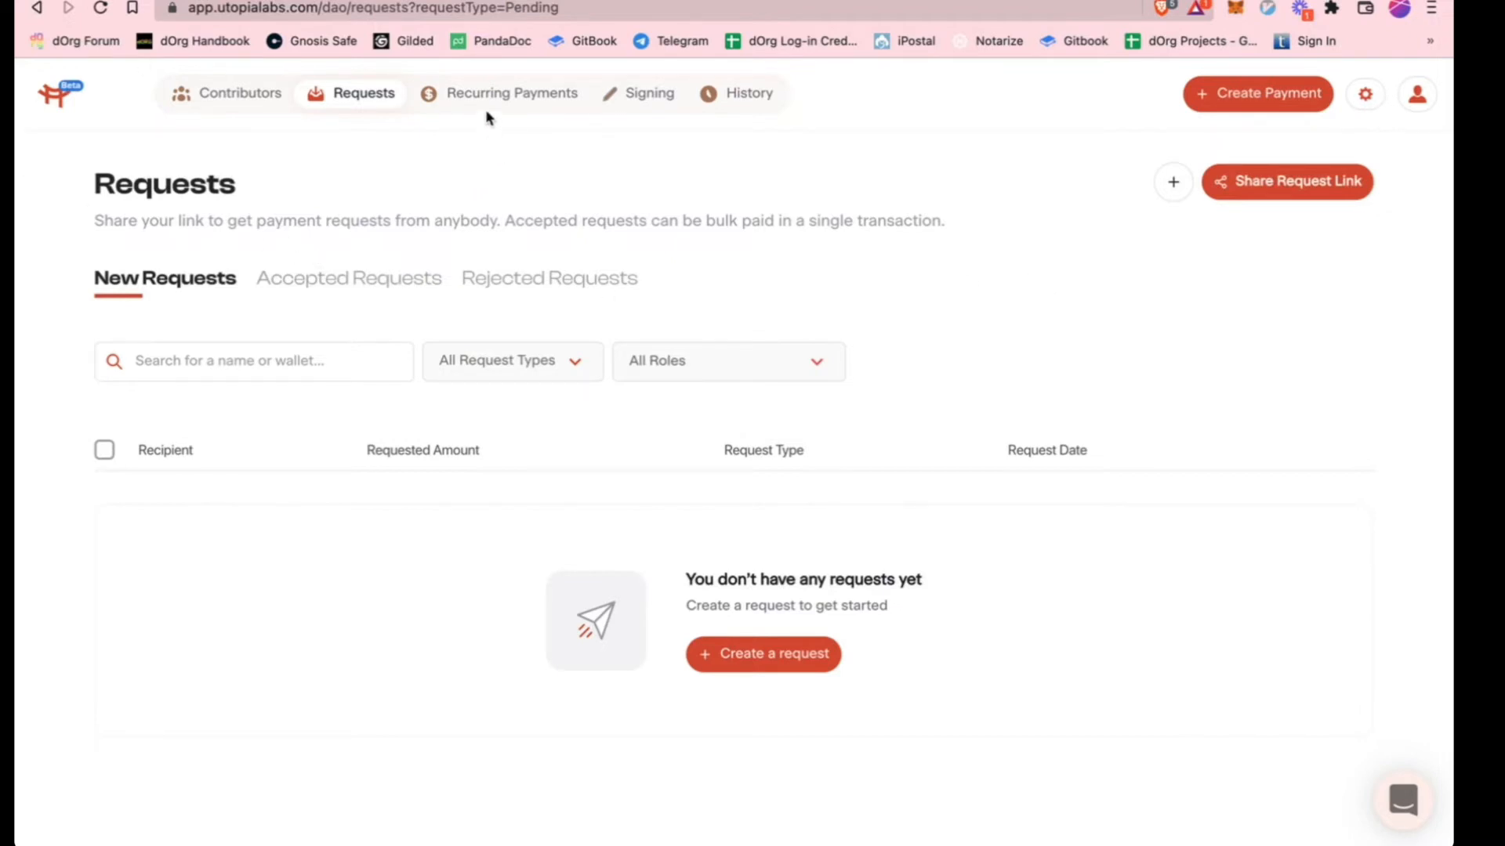
Switch to the Recurring Payments tab, which shows no generated recurring payments
left_click(512, 94)
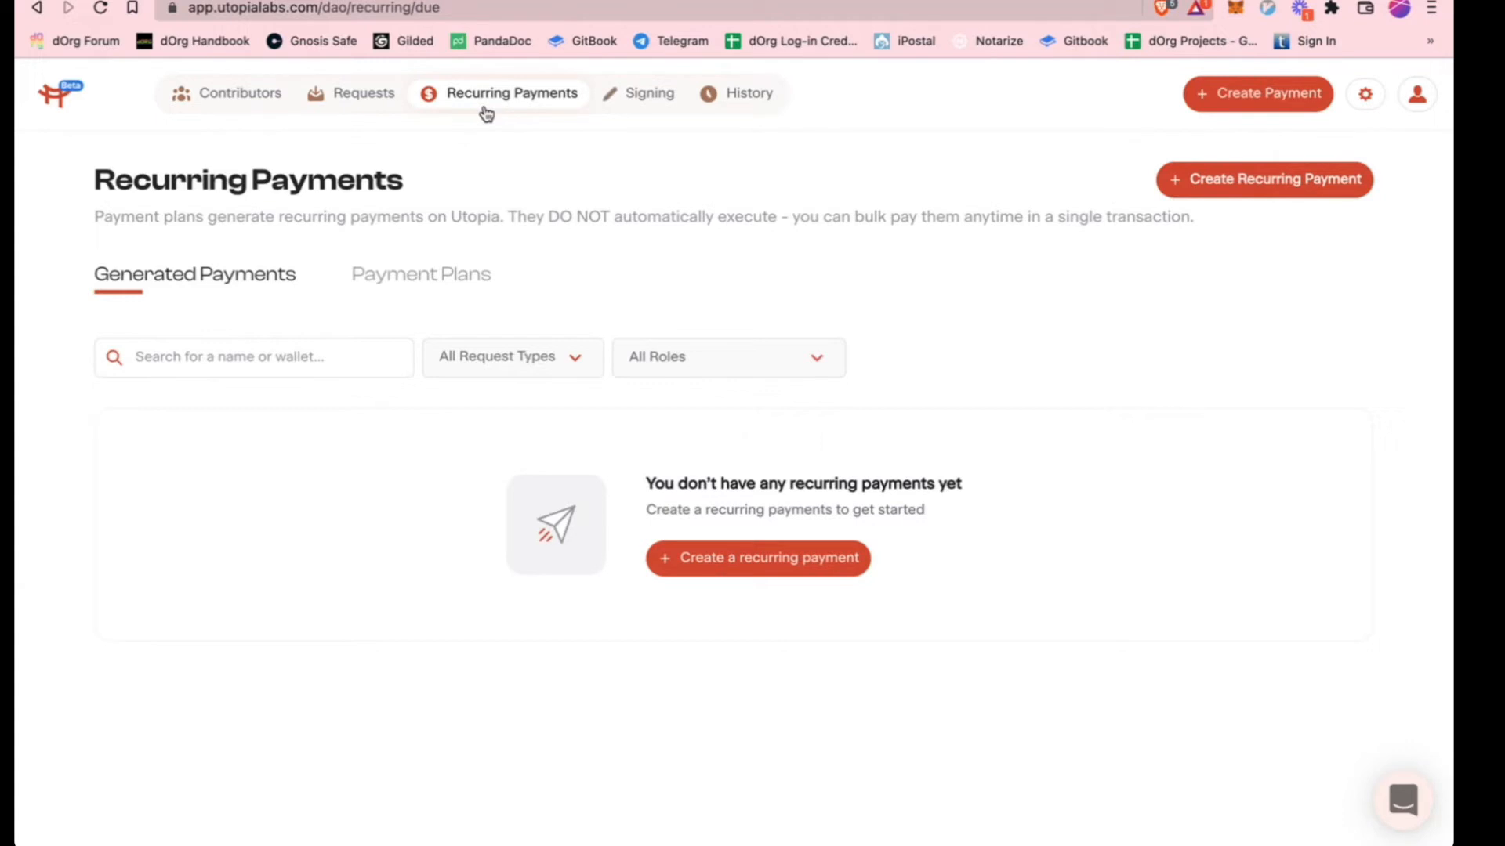
mouse_move(516, 125)
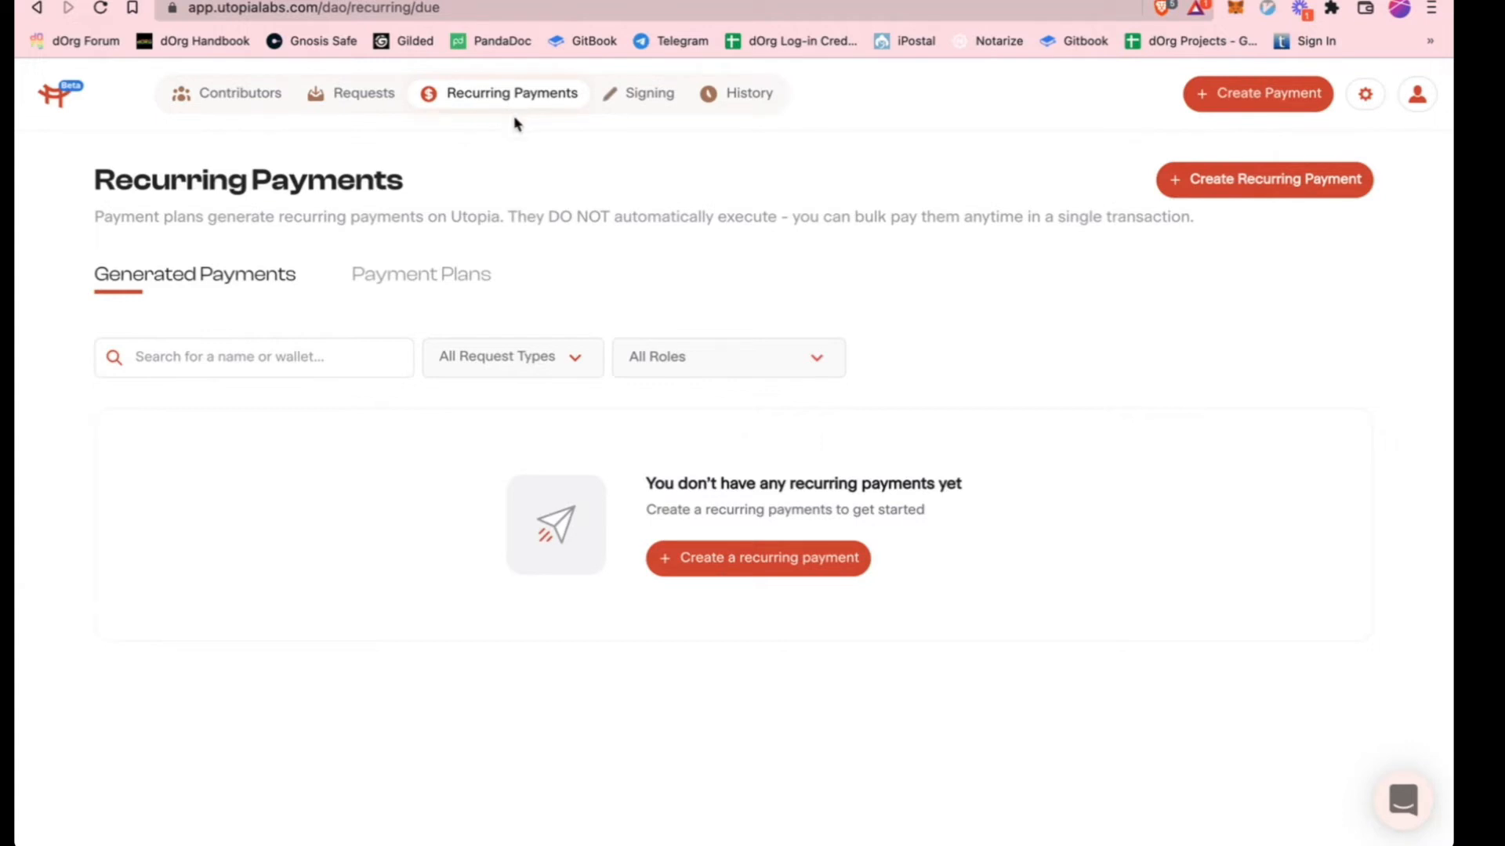
mouse_move(458, 179)
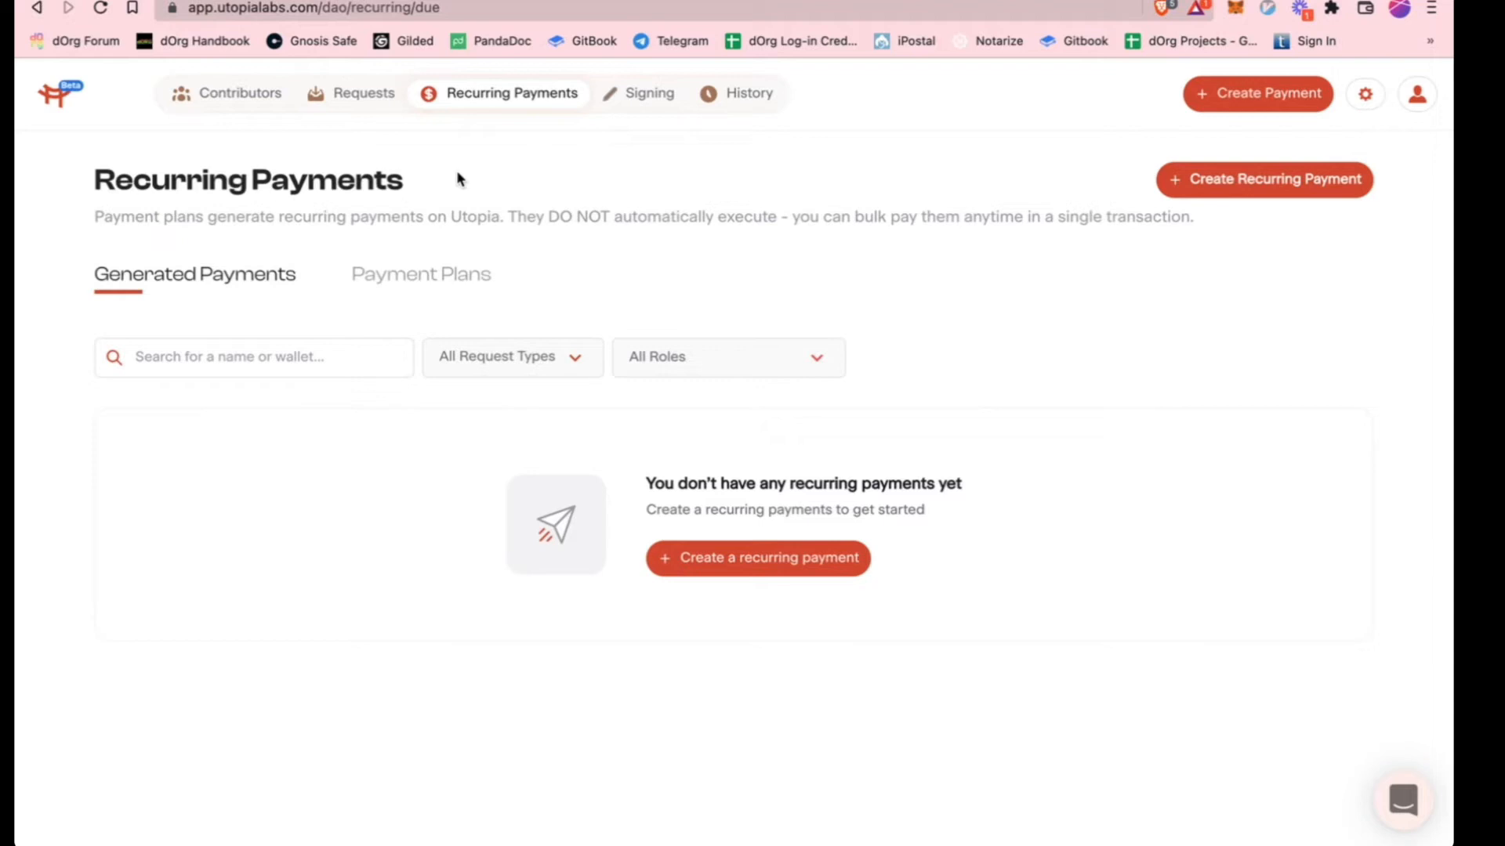
mouse_move(210, 214)
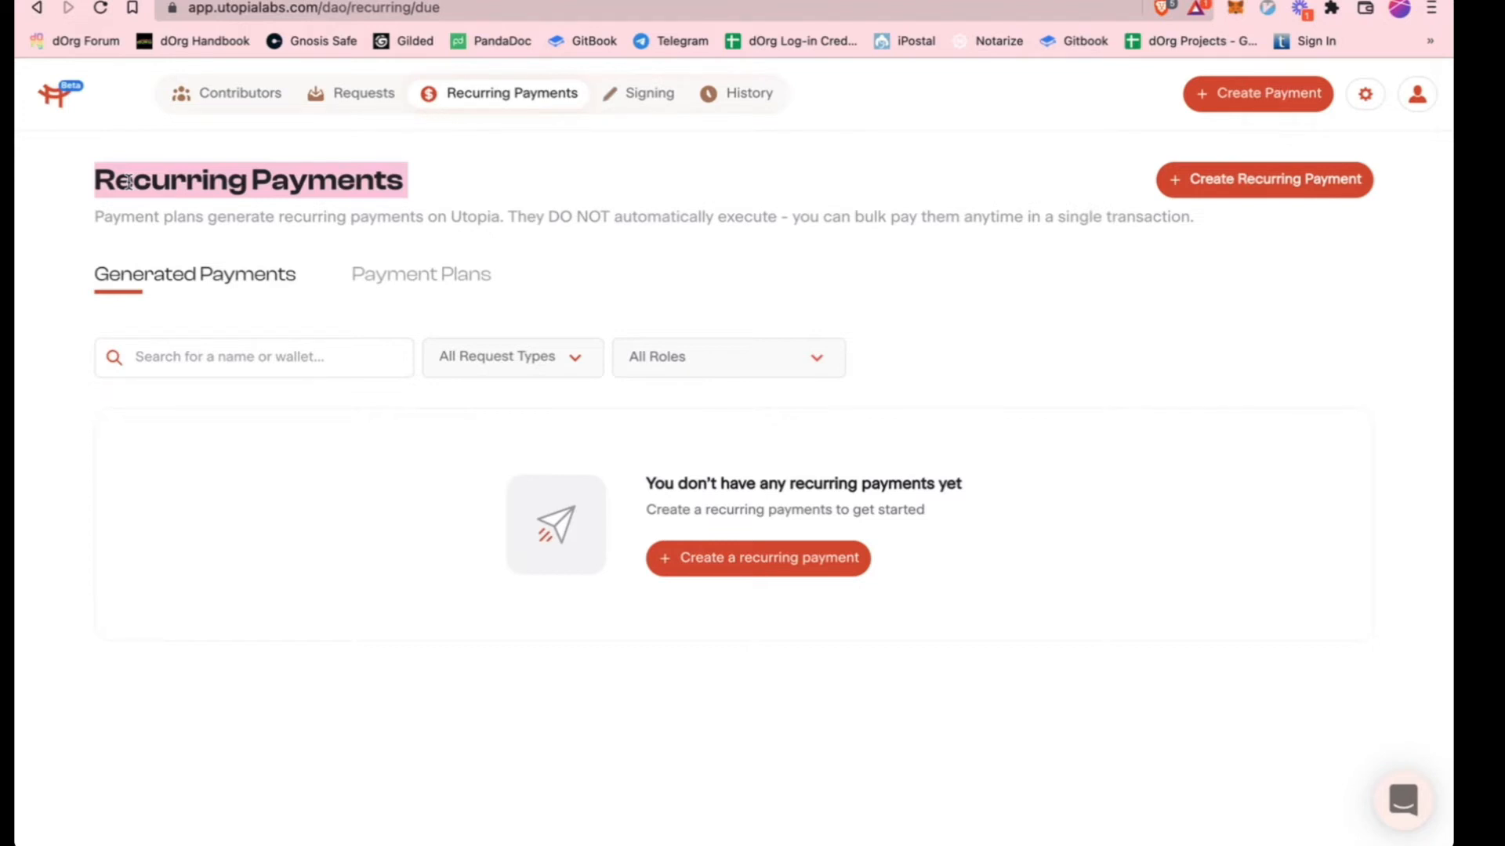
mouse_move(693, 188)
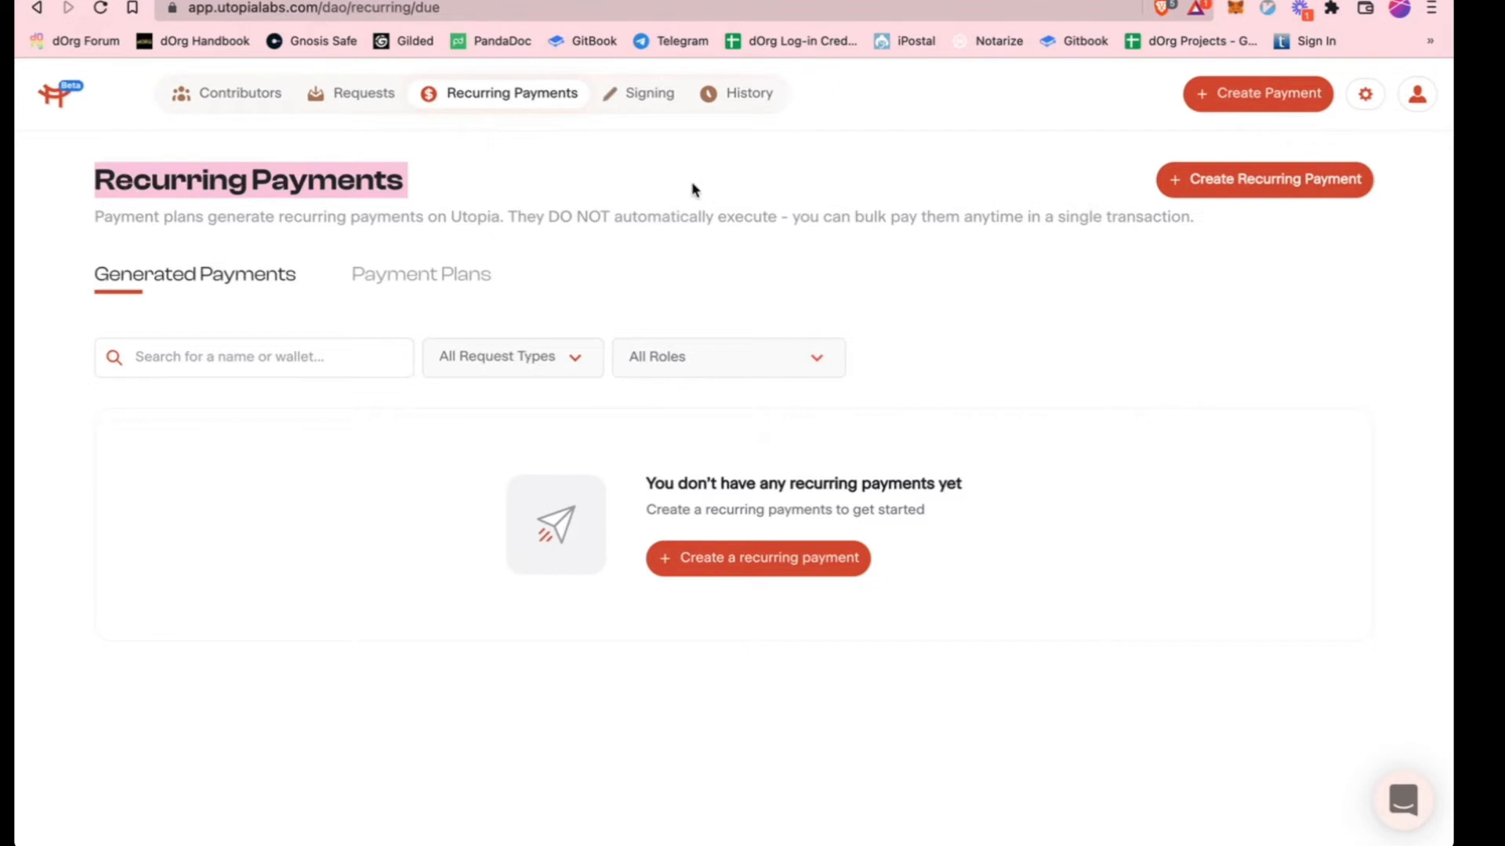
mouse_move(1068, 122)
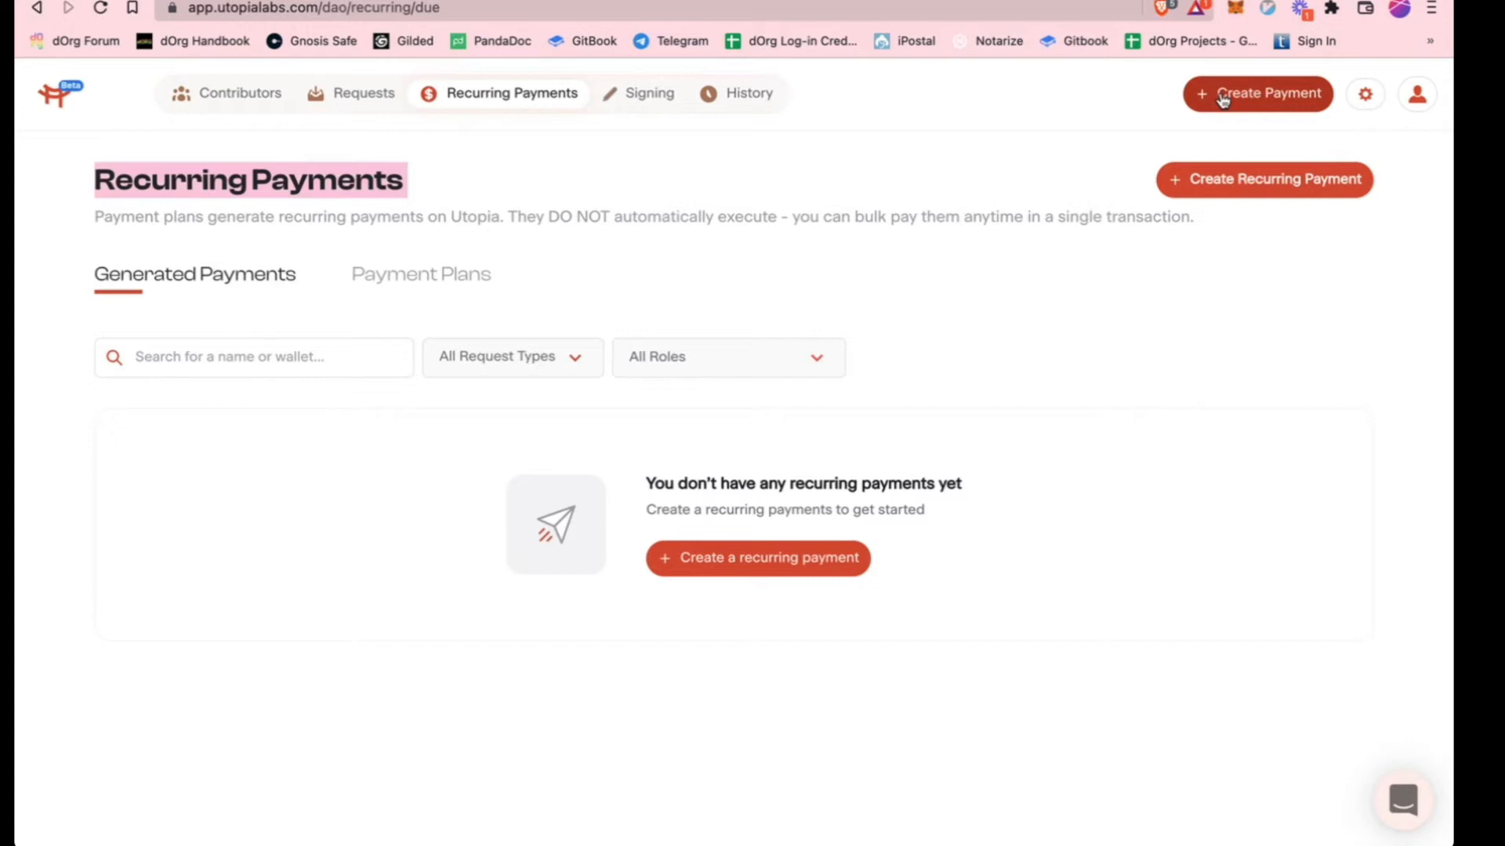
Open the Create Payment dropdown offering Payment Request or a recurring payment plan
left_click(1258, 94)
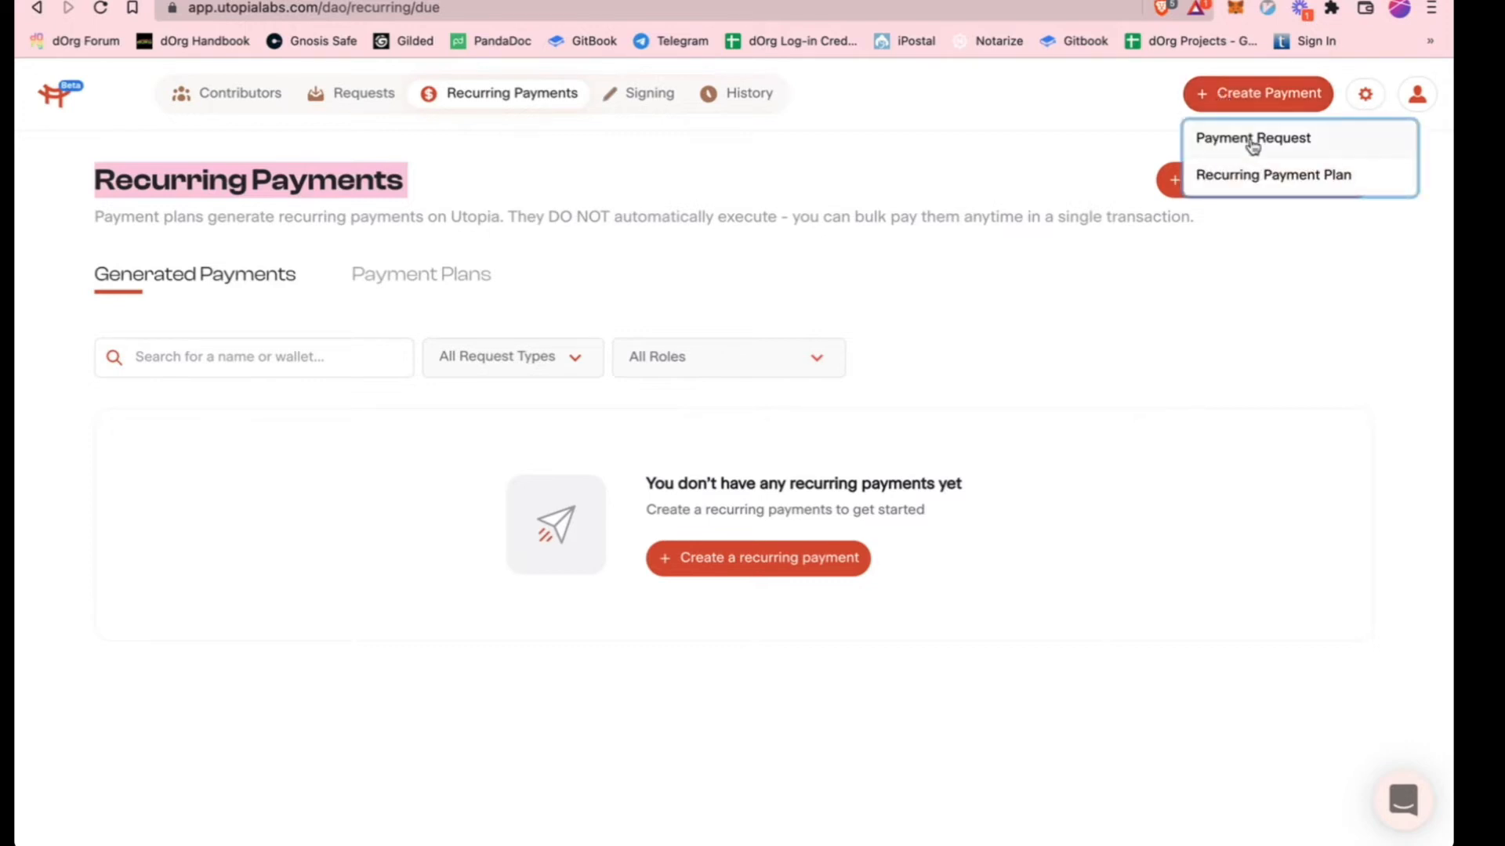
Choose Payment Request, pick Add with CSV, and view the four-row USDC template
left_click(1251, 138)
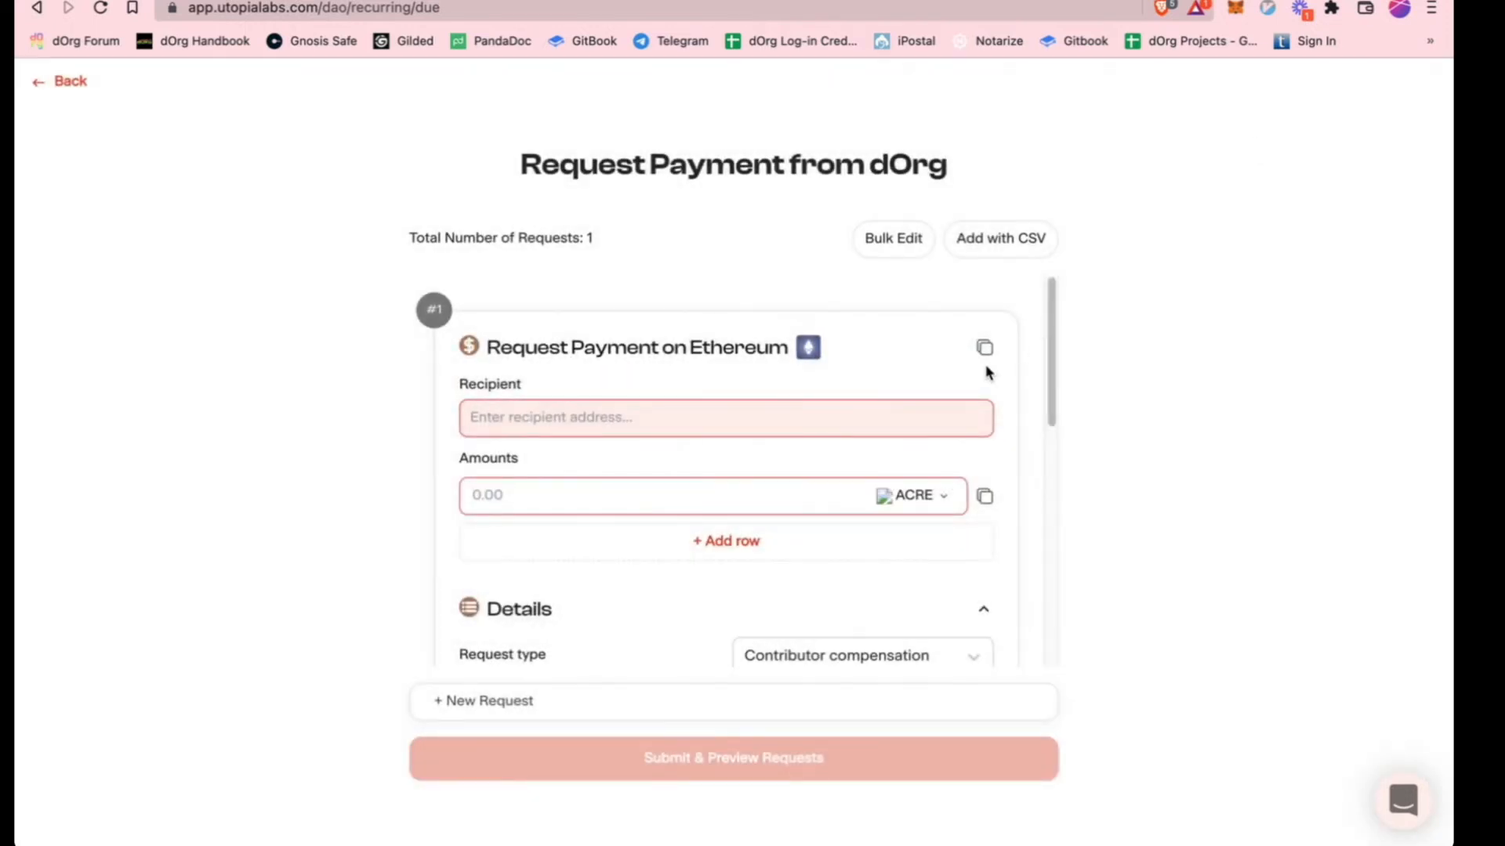
mouse_move(618, 300)
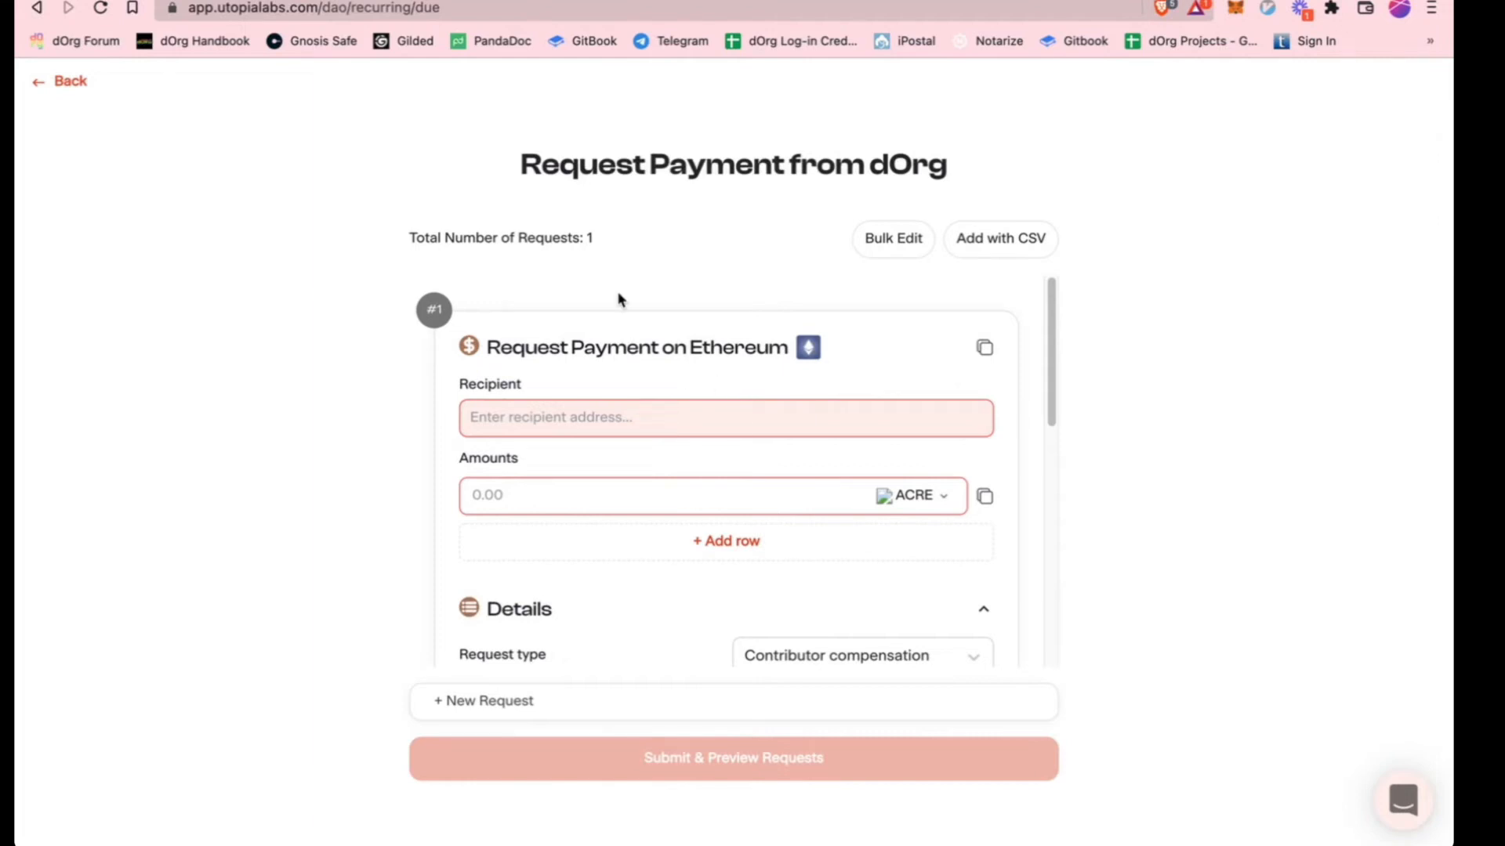
mouse_move(966, 209)
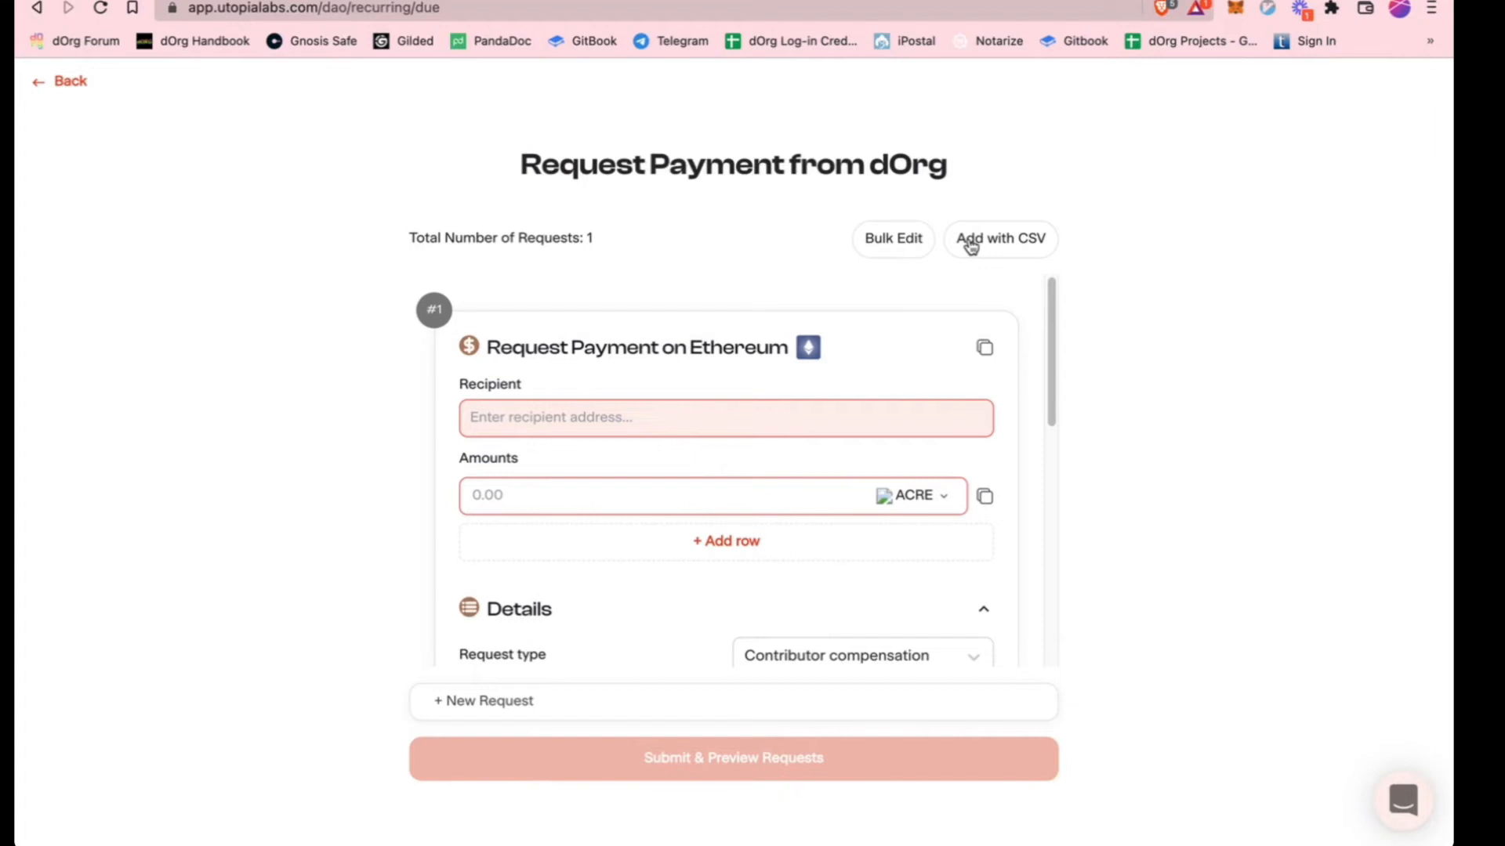
left_click(1000, 239)
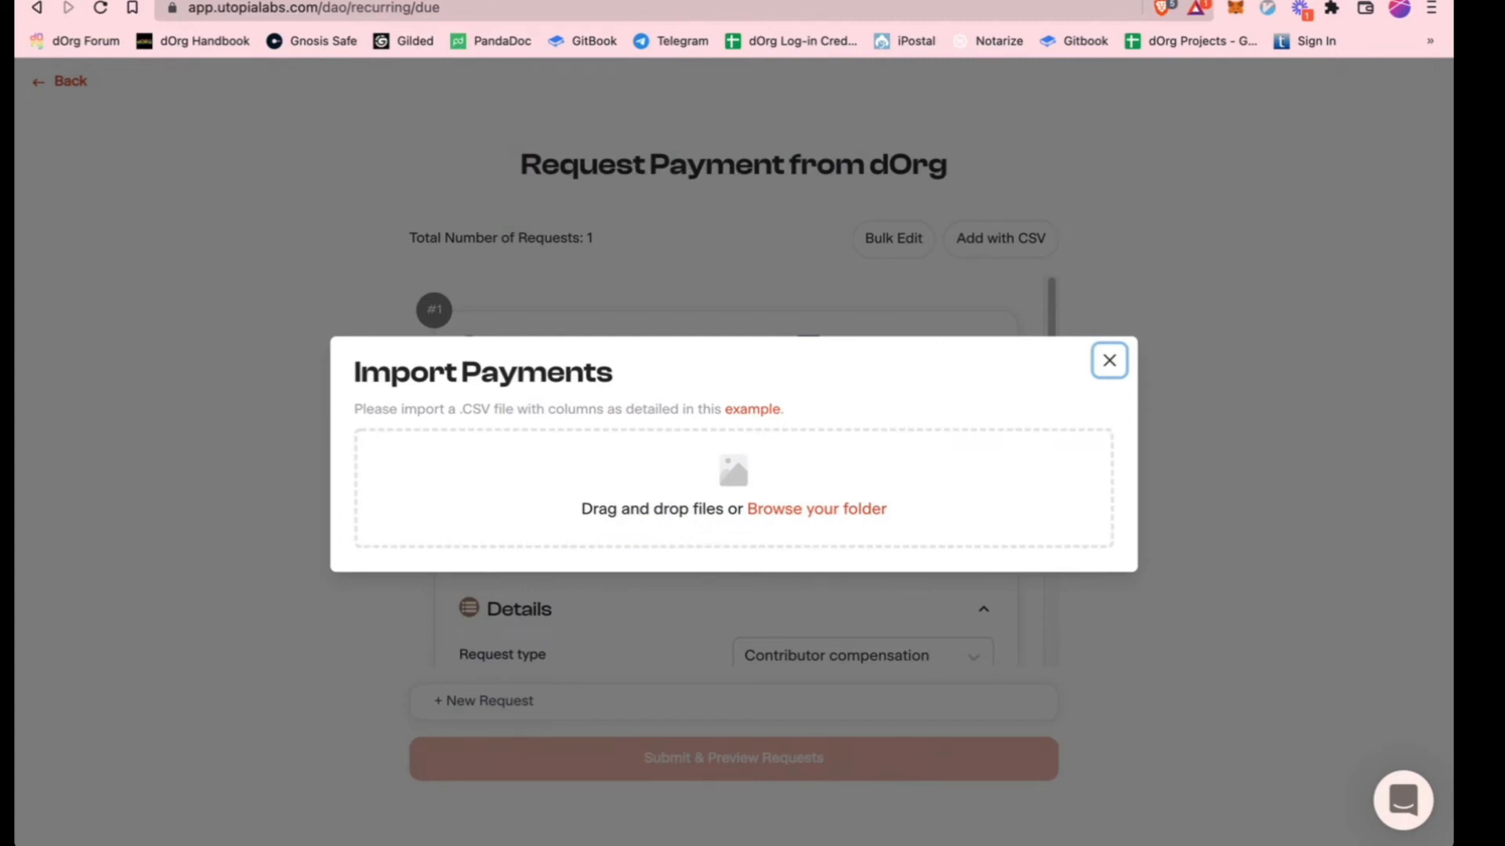
left_click(753, 409)
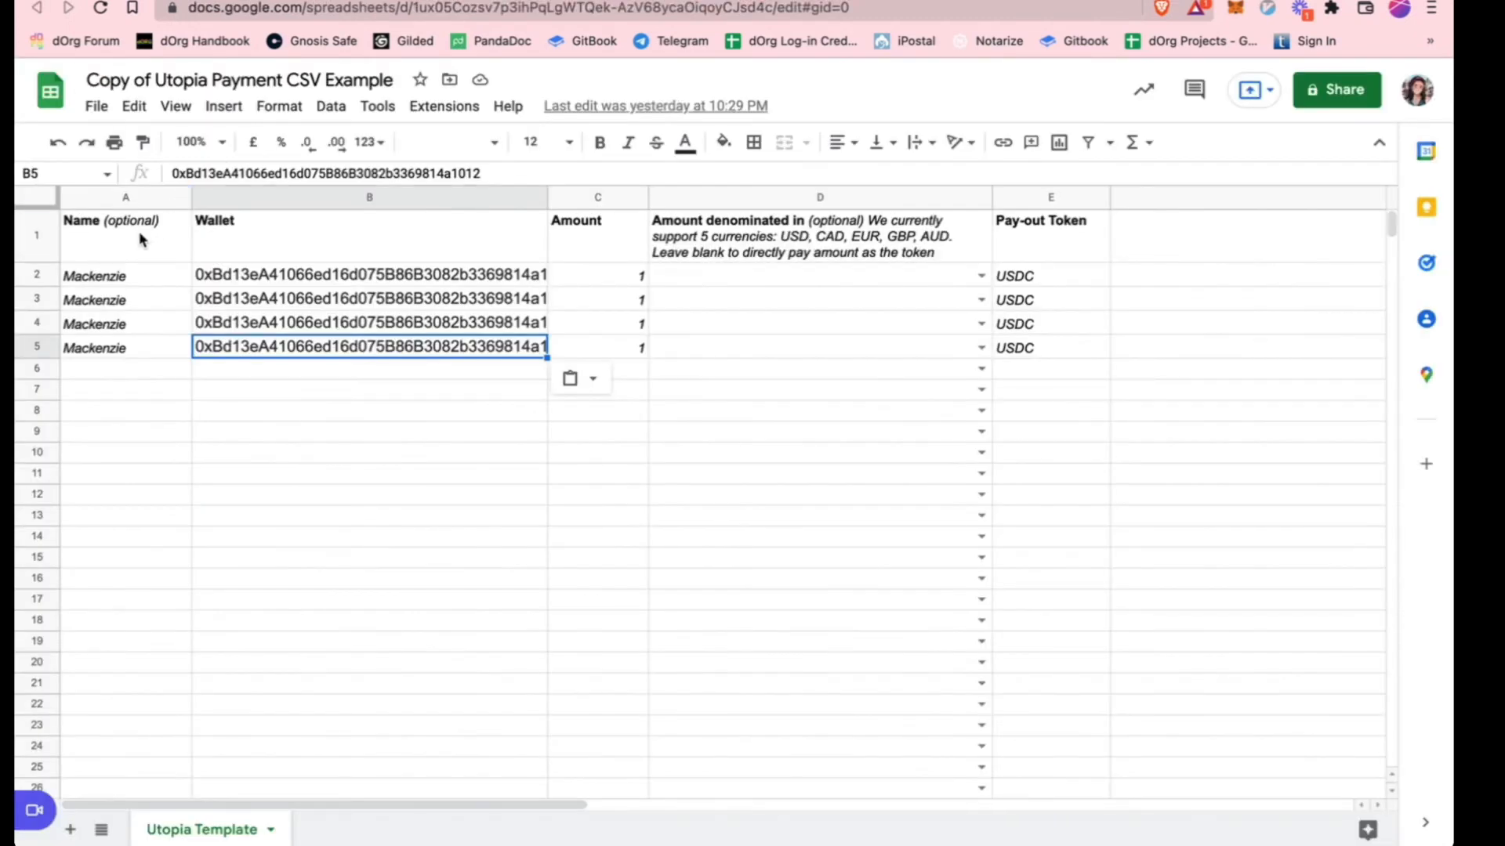
left_click(124, 275)
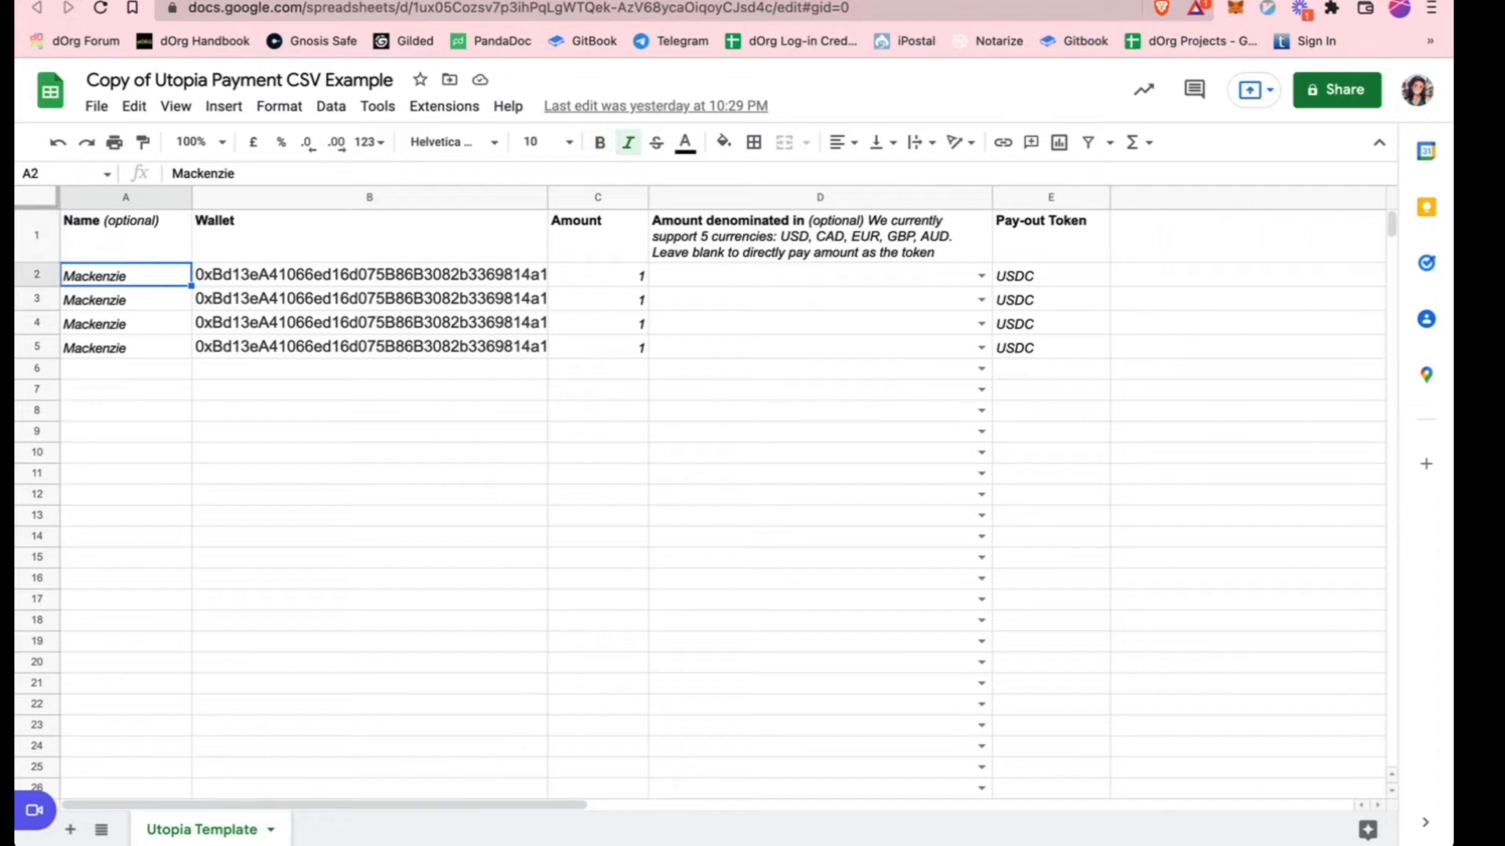
left_click(597, 275)
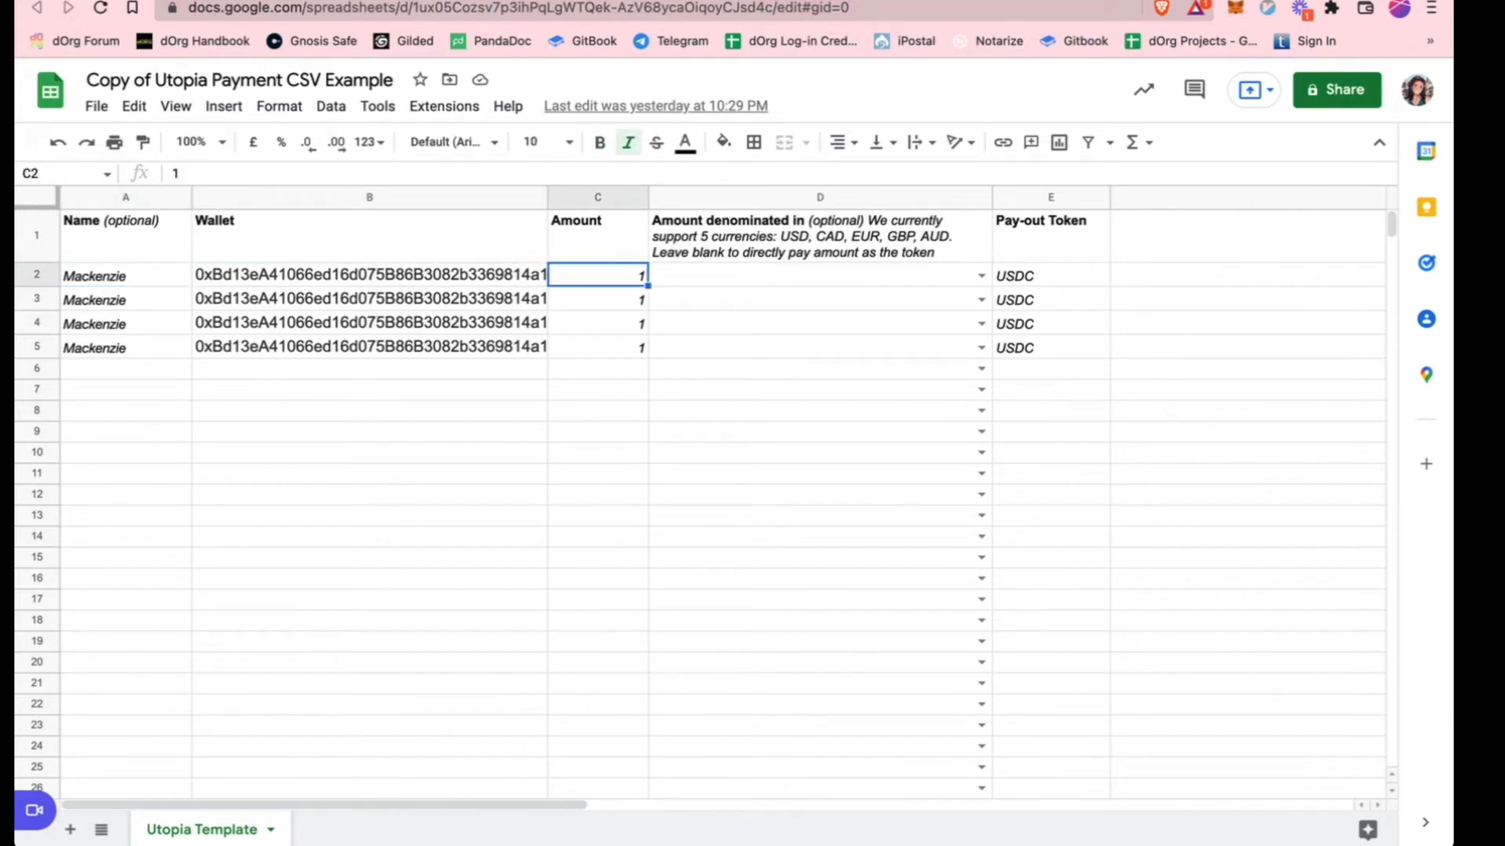
left_click(1050, 276)
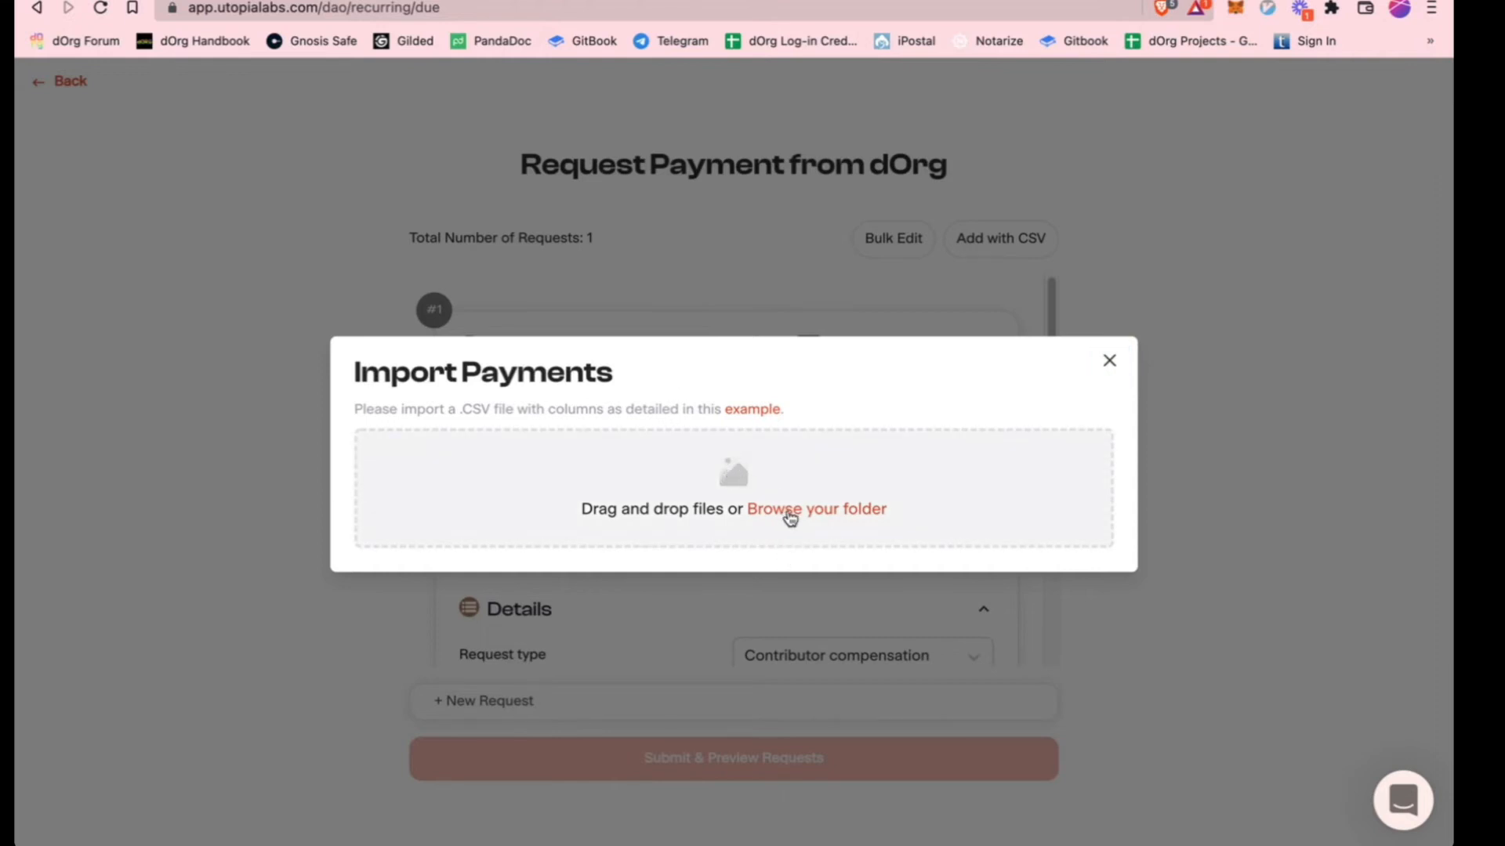
Load the template CSV, accept its column mapping, and add the four validated USDC rows
left_click(816, 508)
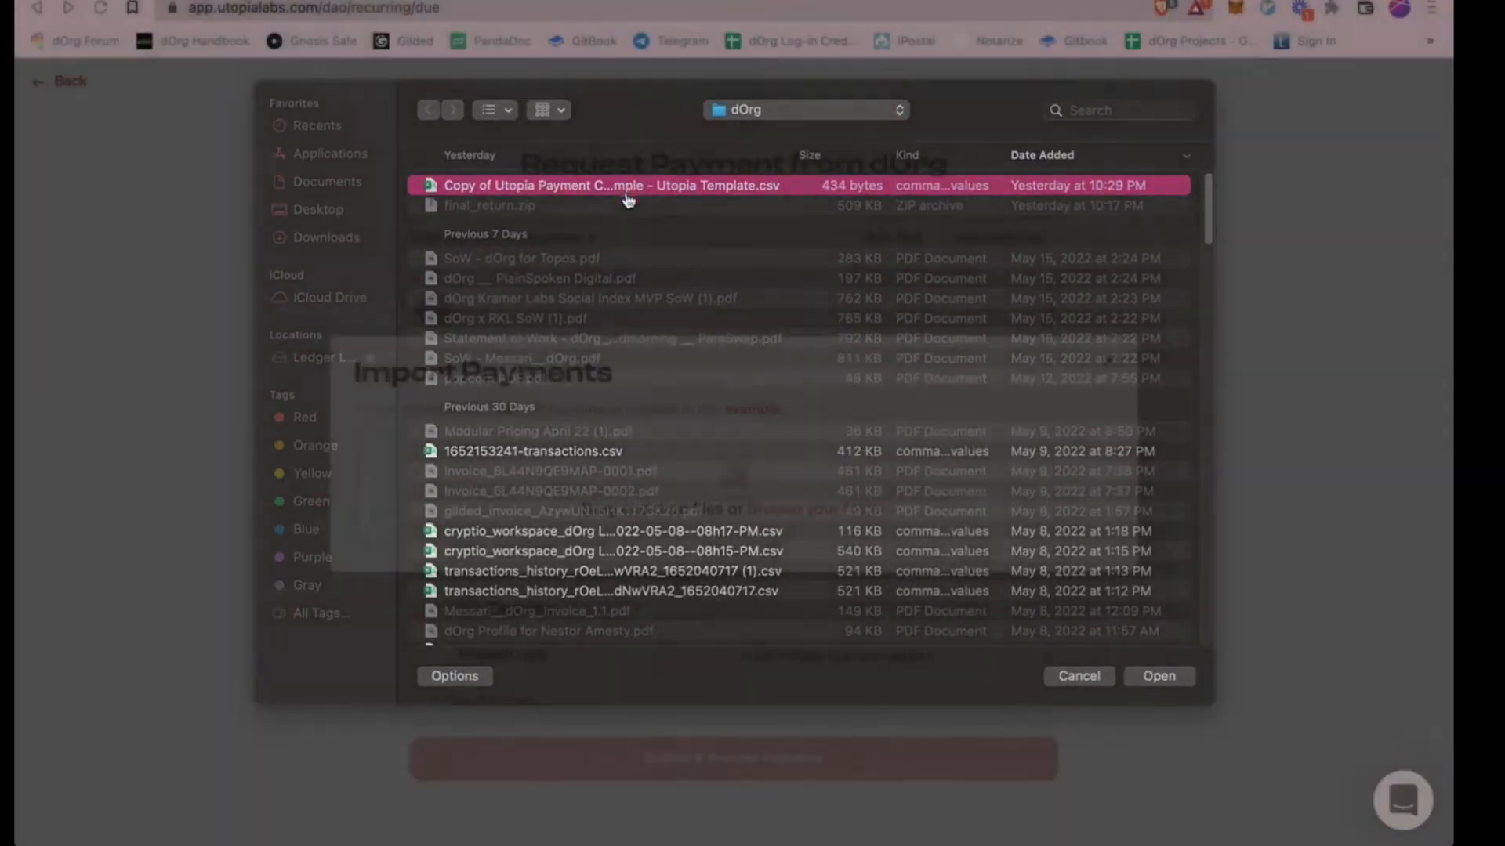
left_click(1158, 675)
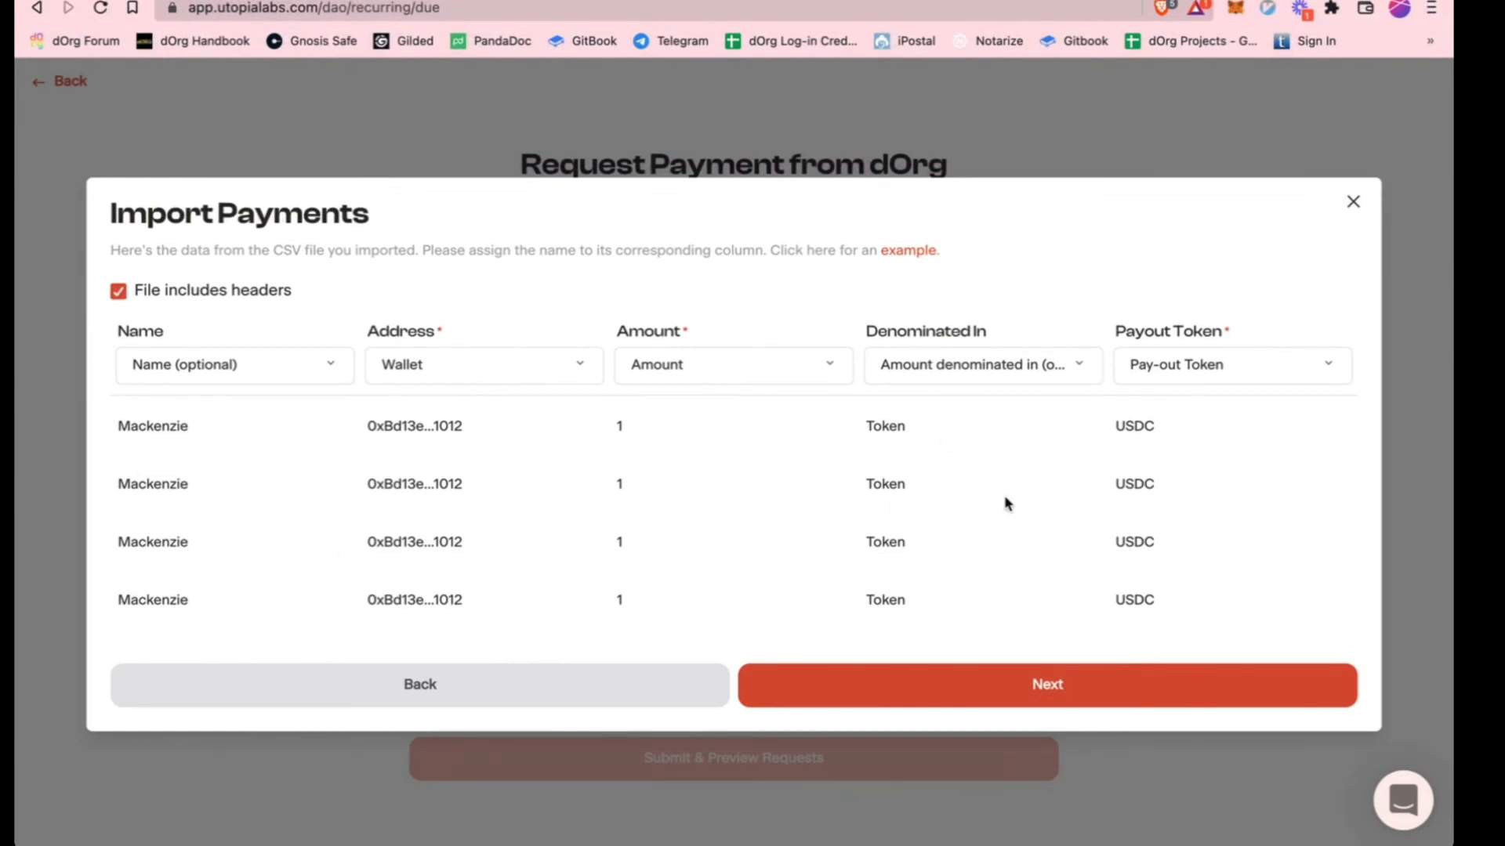
left_click(1047, 684)
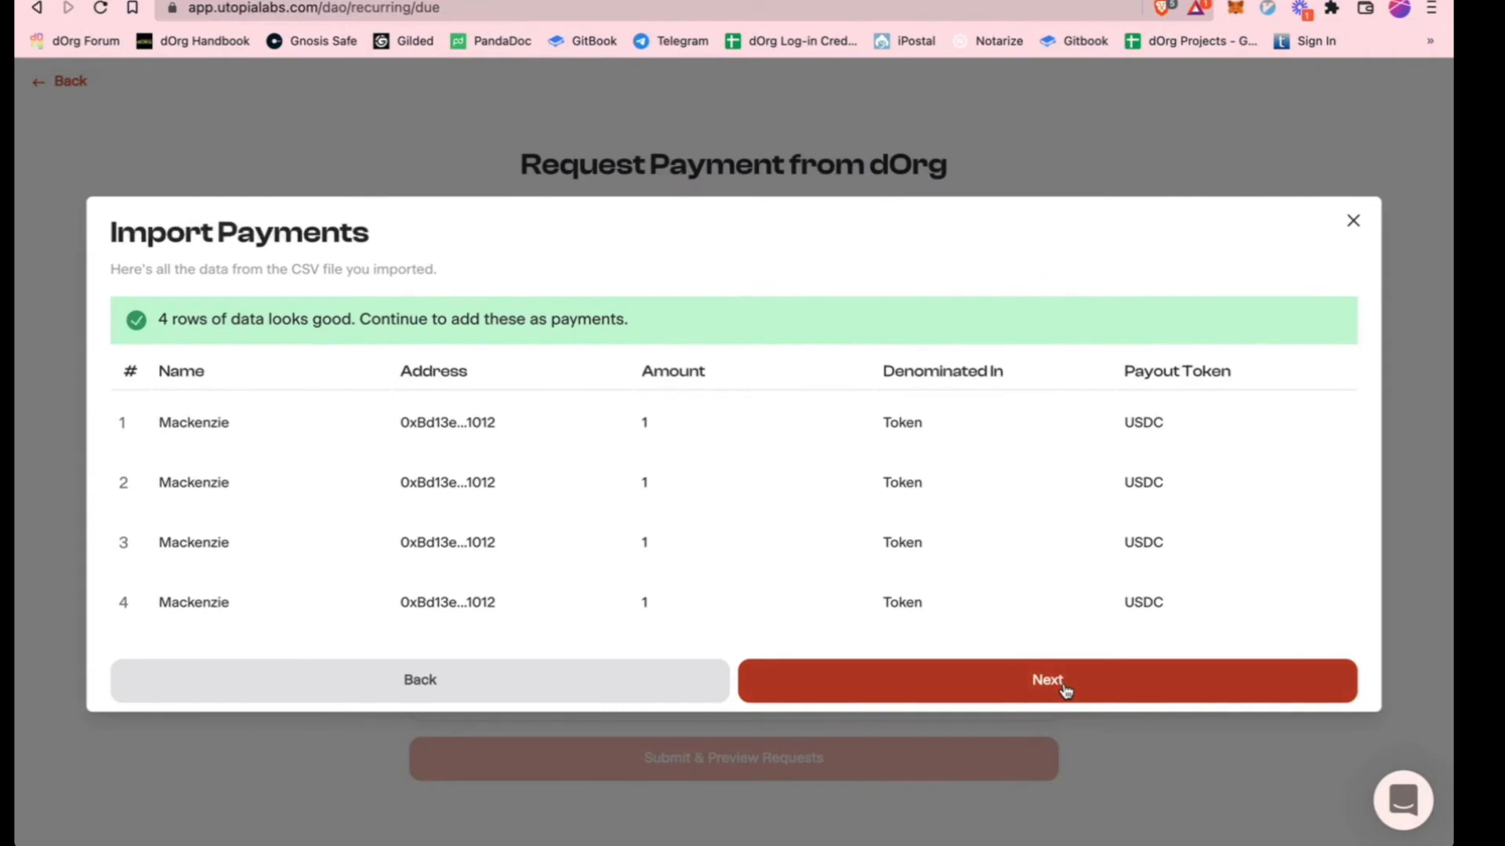
left_click(1047, 680)
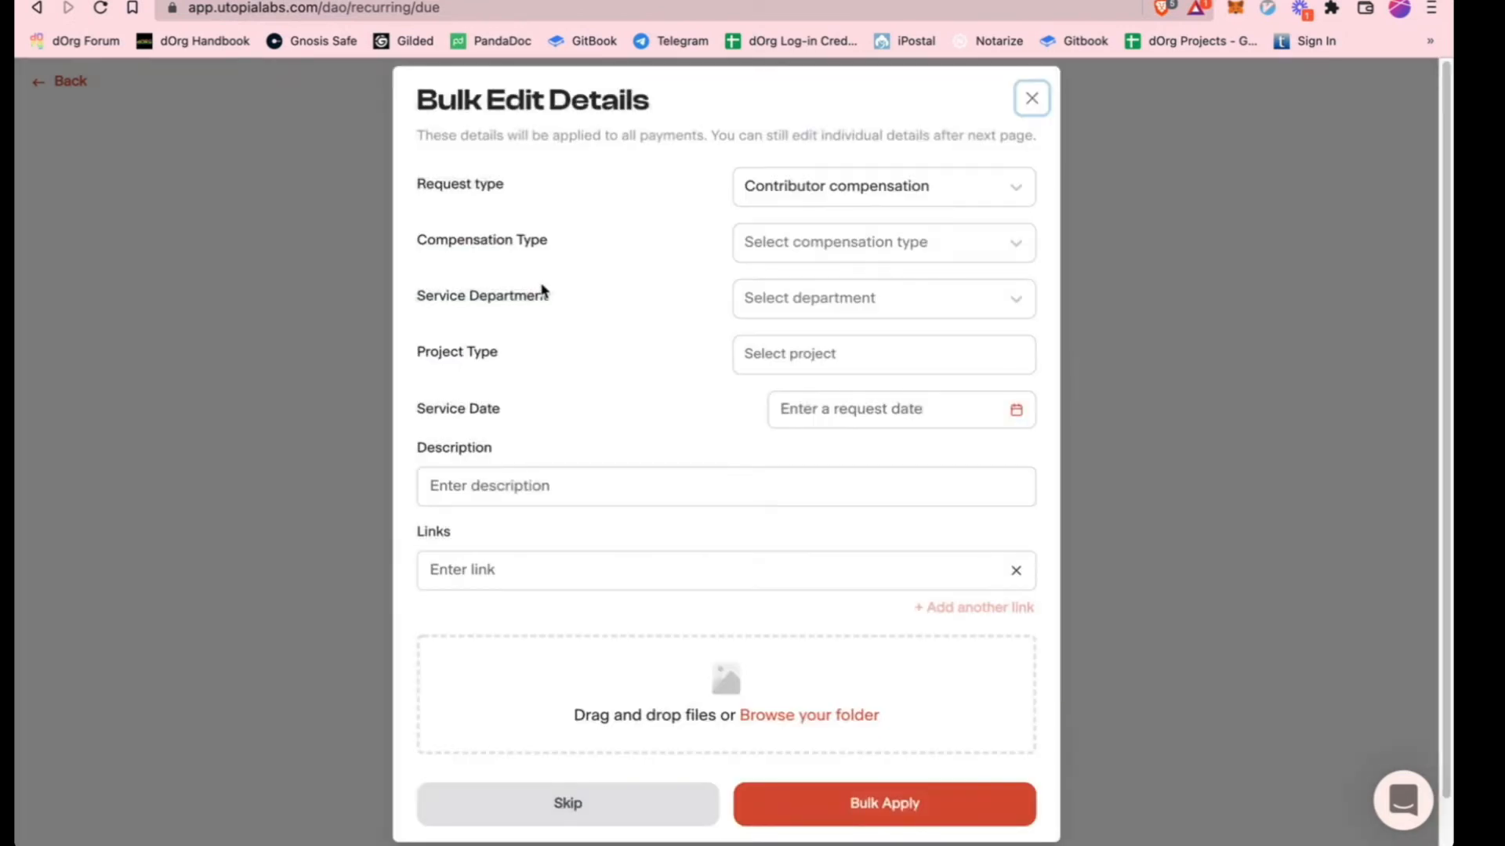
mouse_move(590, 279)
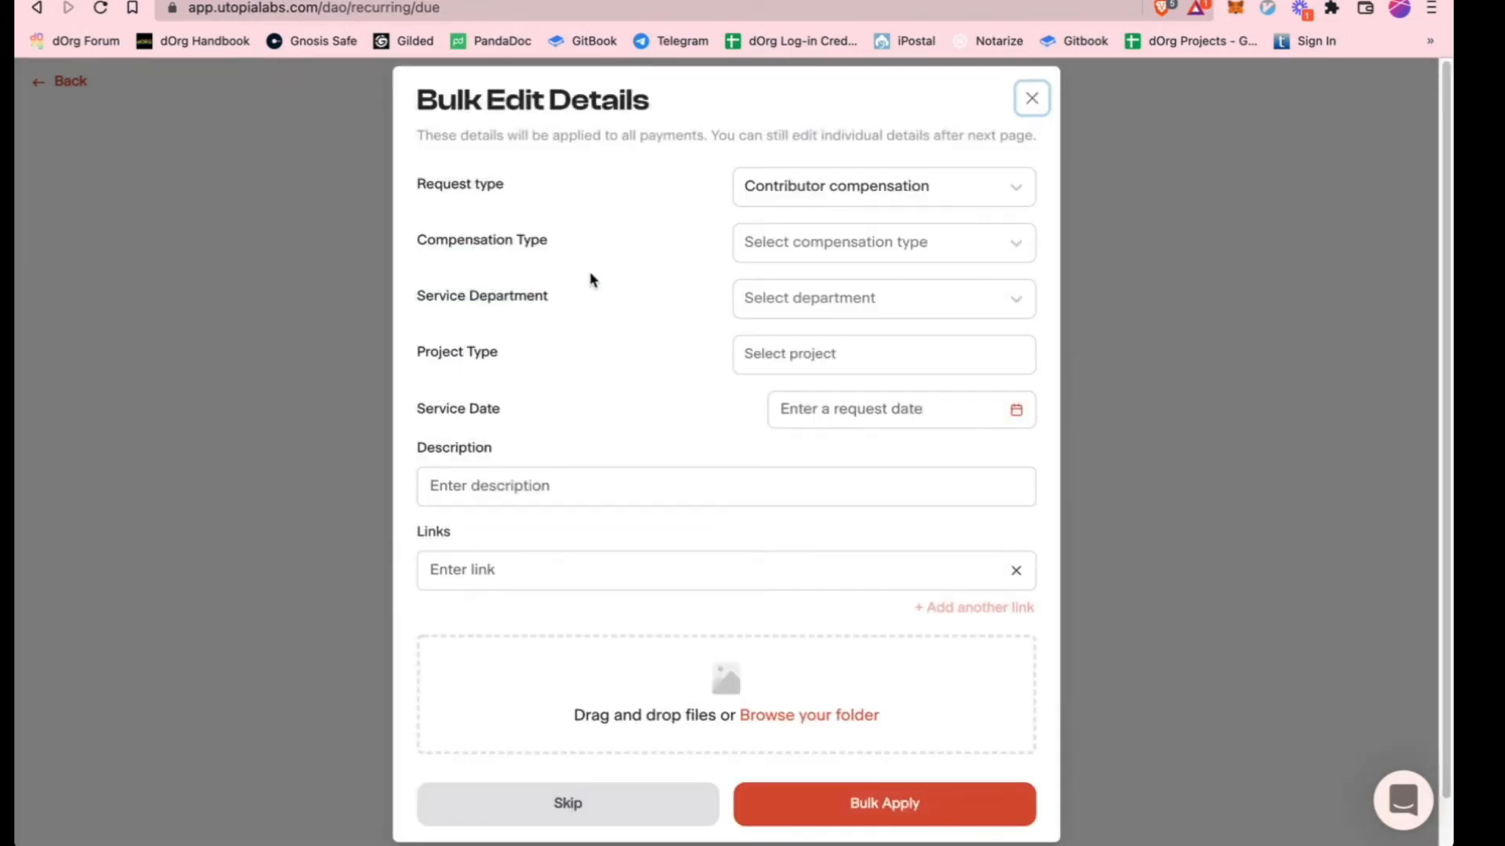
mouse_move(703, 233)
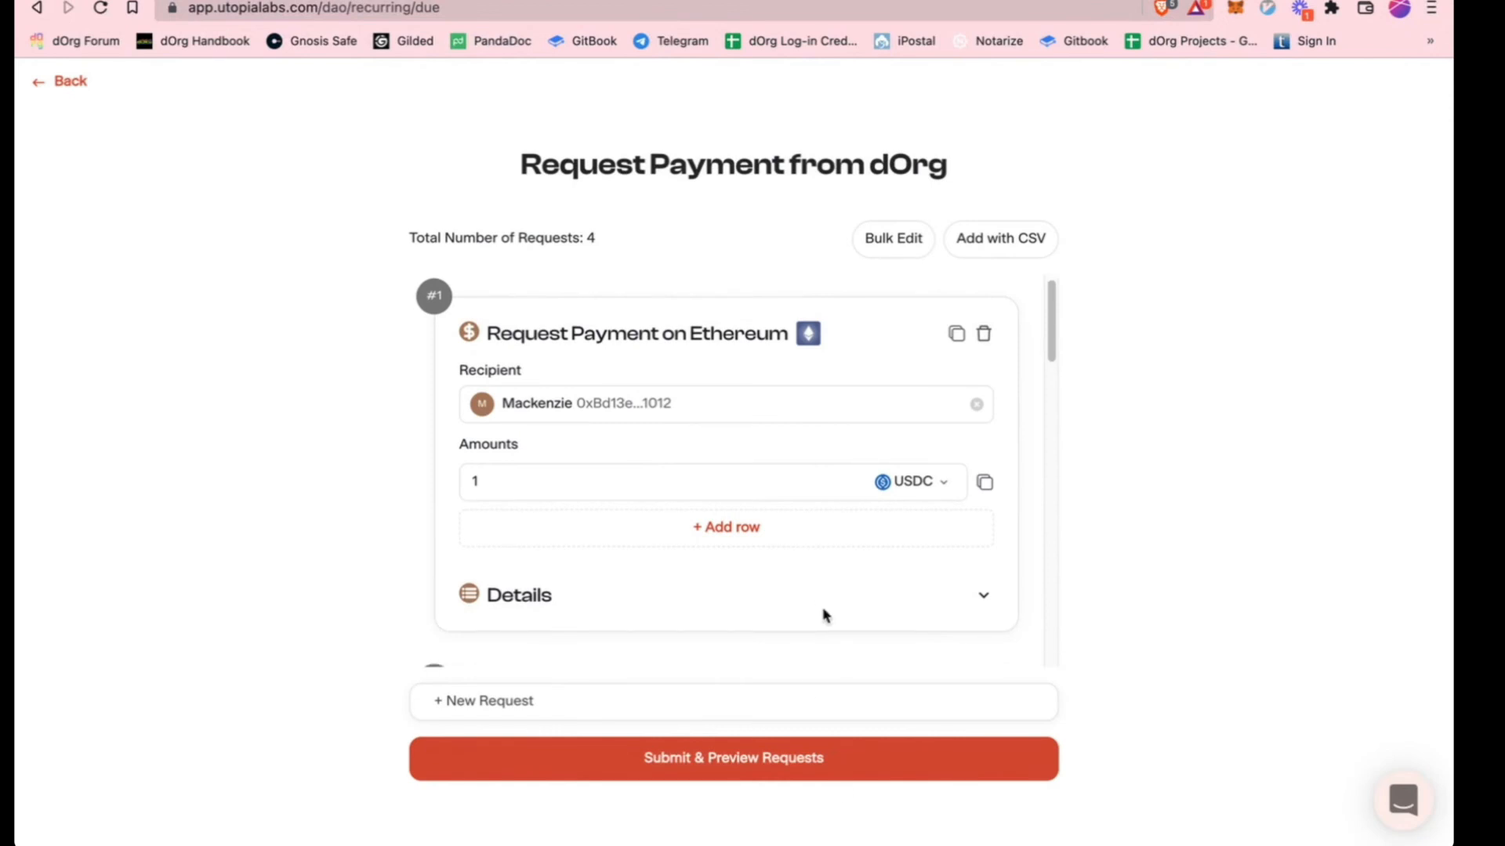
Preview the four 1 USDC requests, then leave the form and discard the draft
scroll("down", 3)
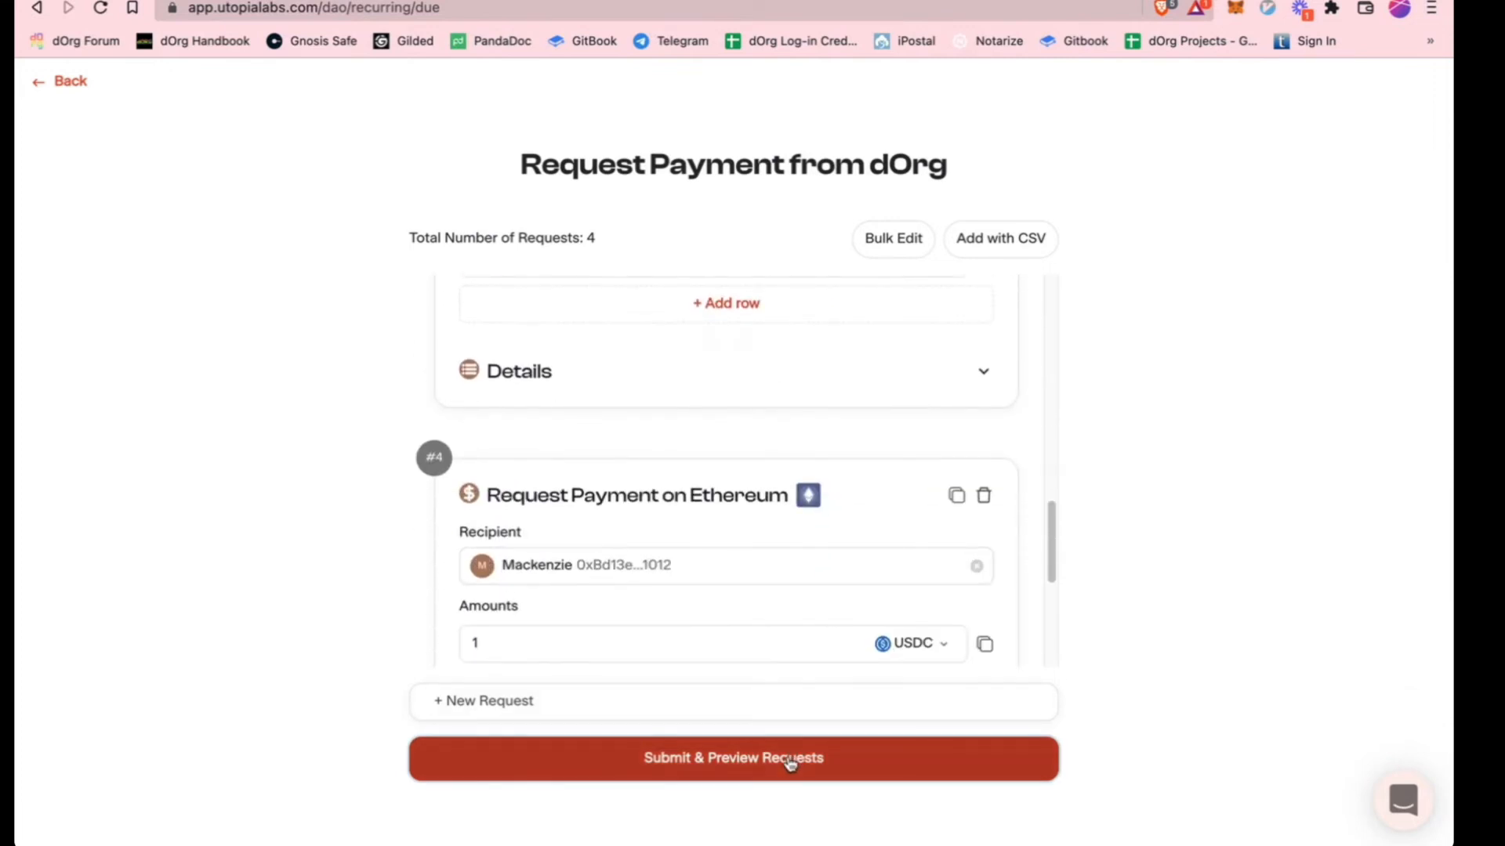
left_click(732, 757)
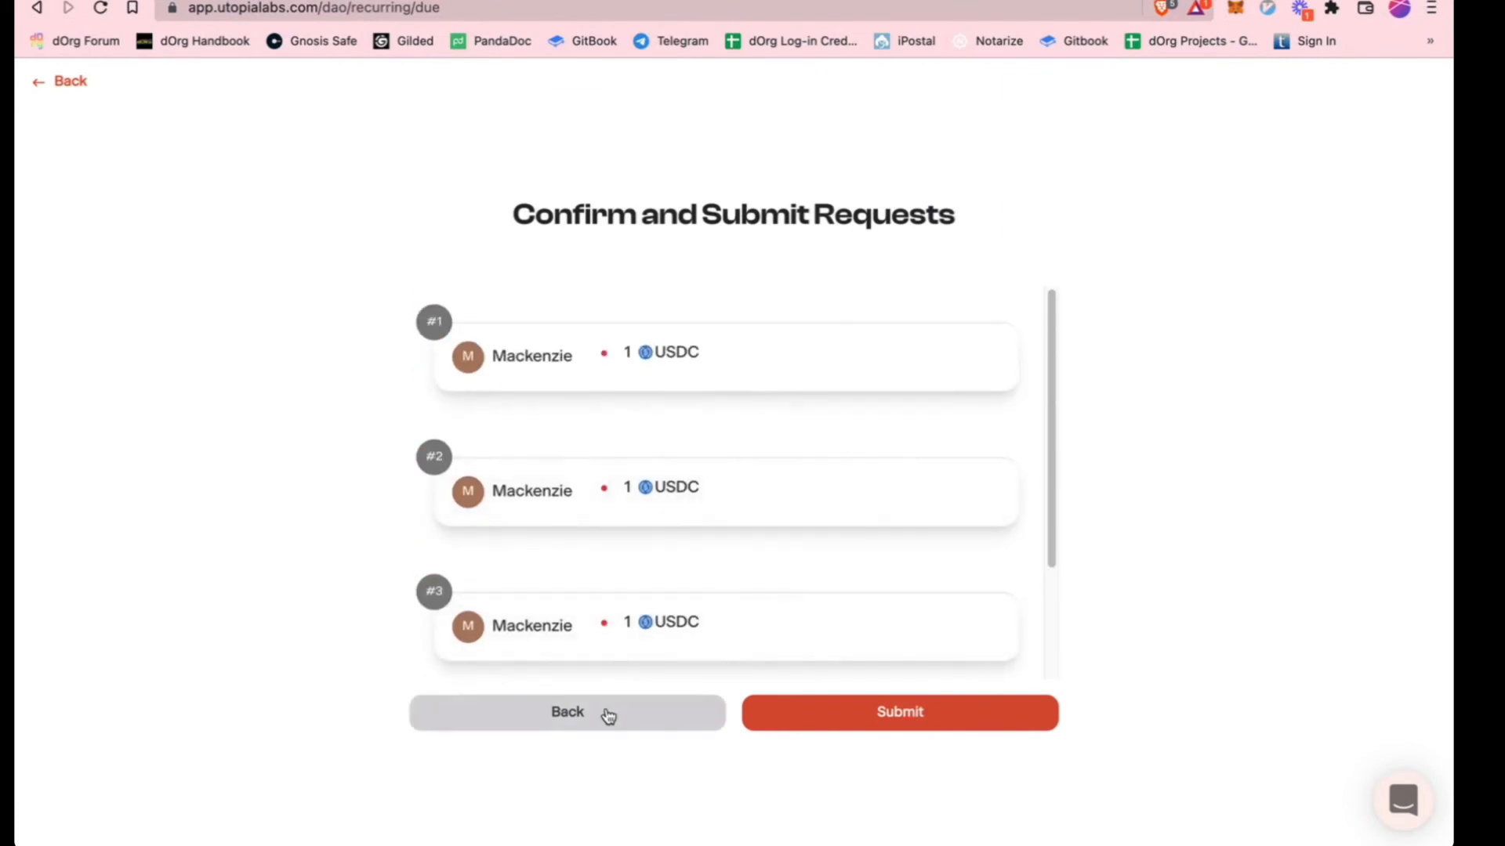
left_click(566, 712)
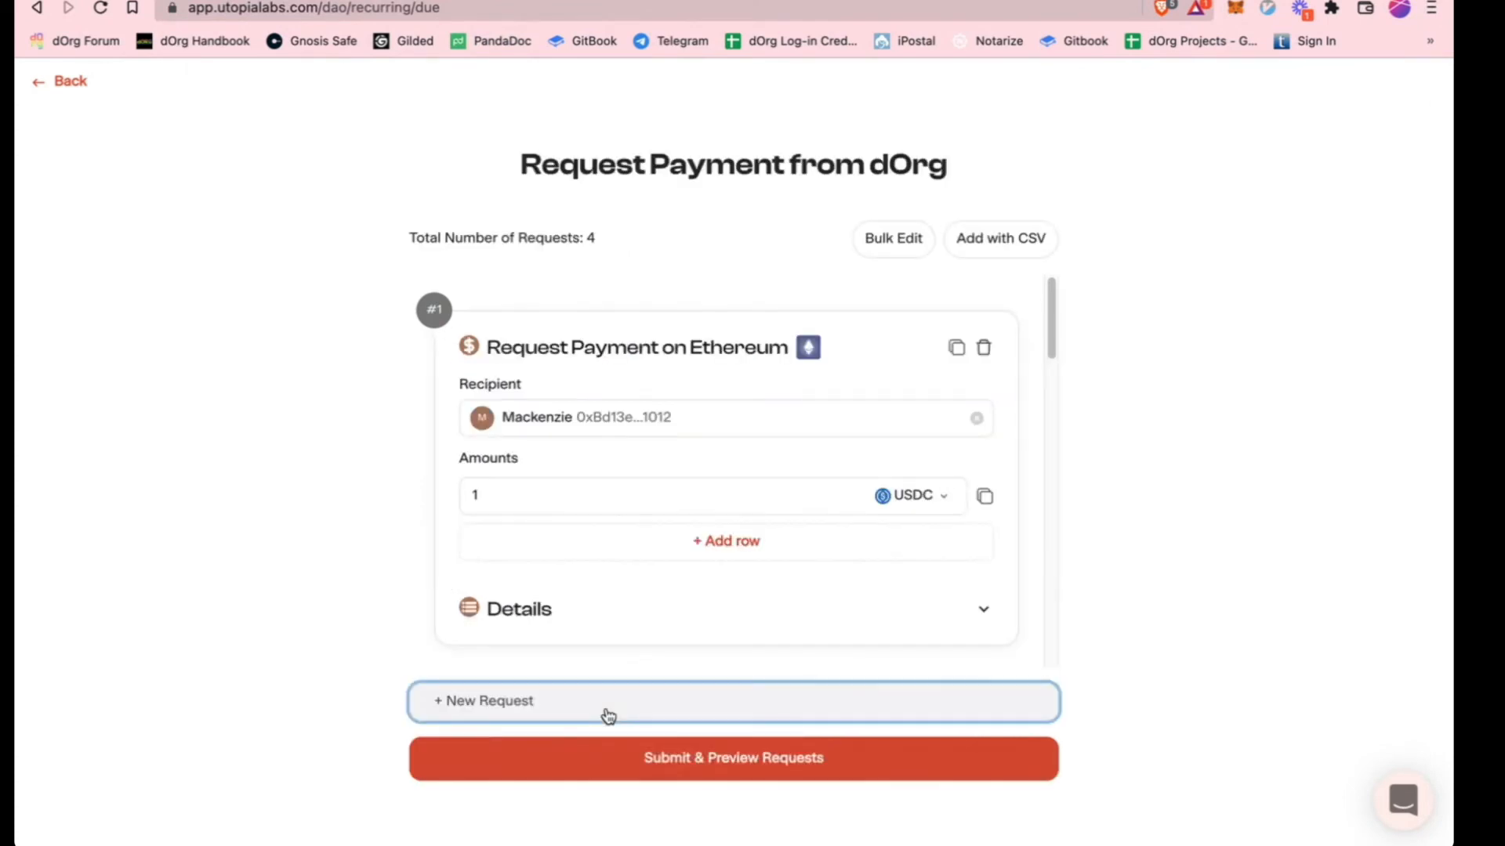
left_click(69, 81)
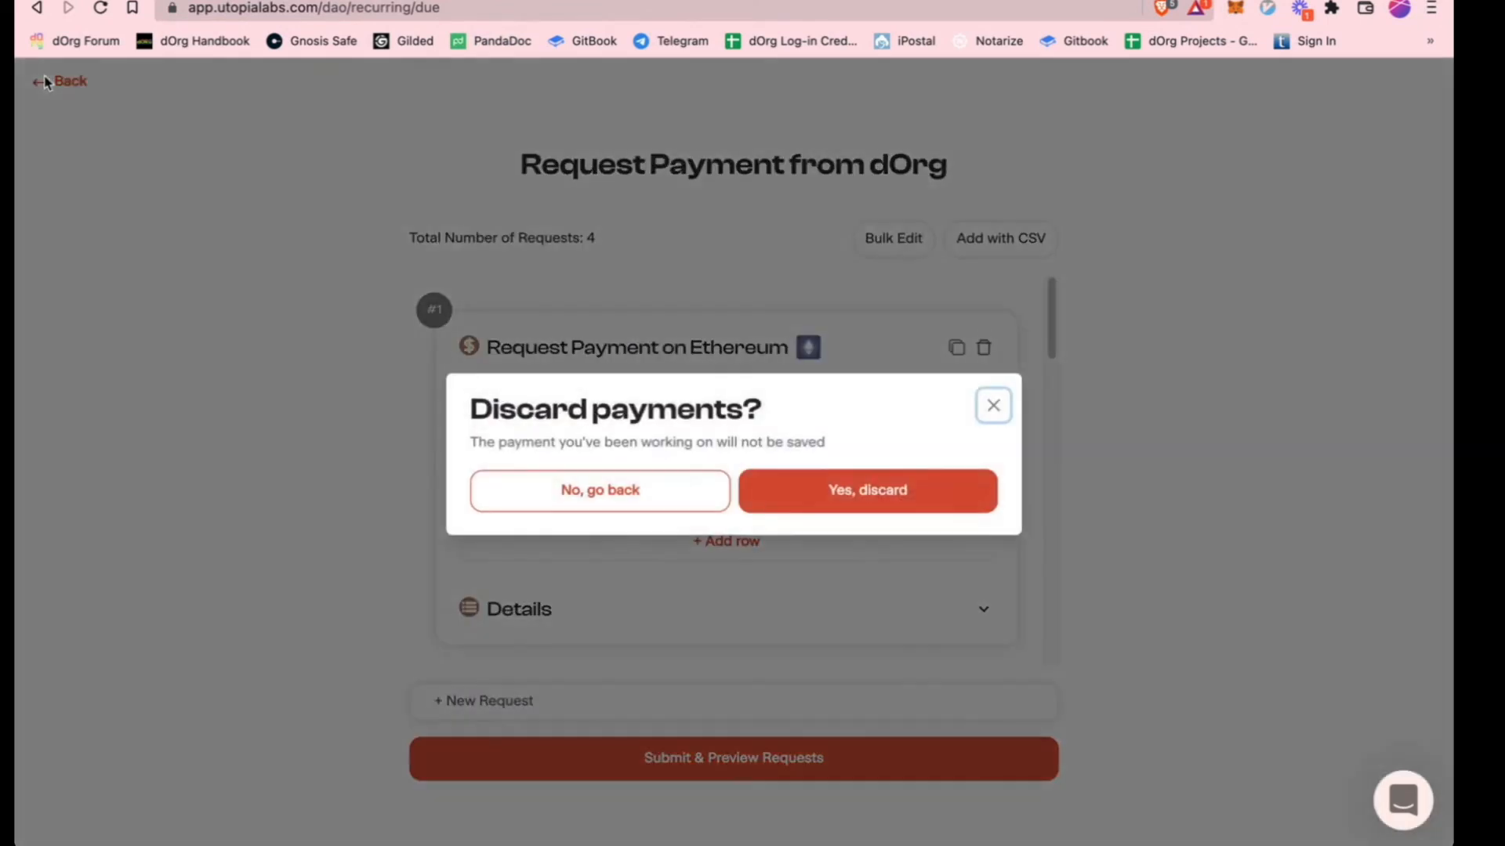
left_click(865, 489)
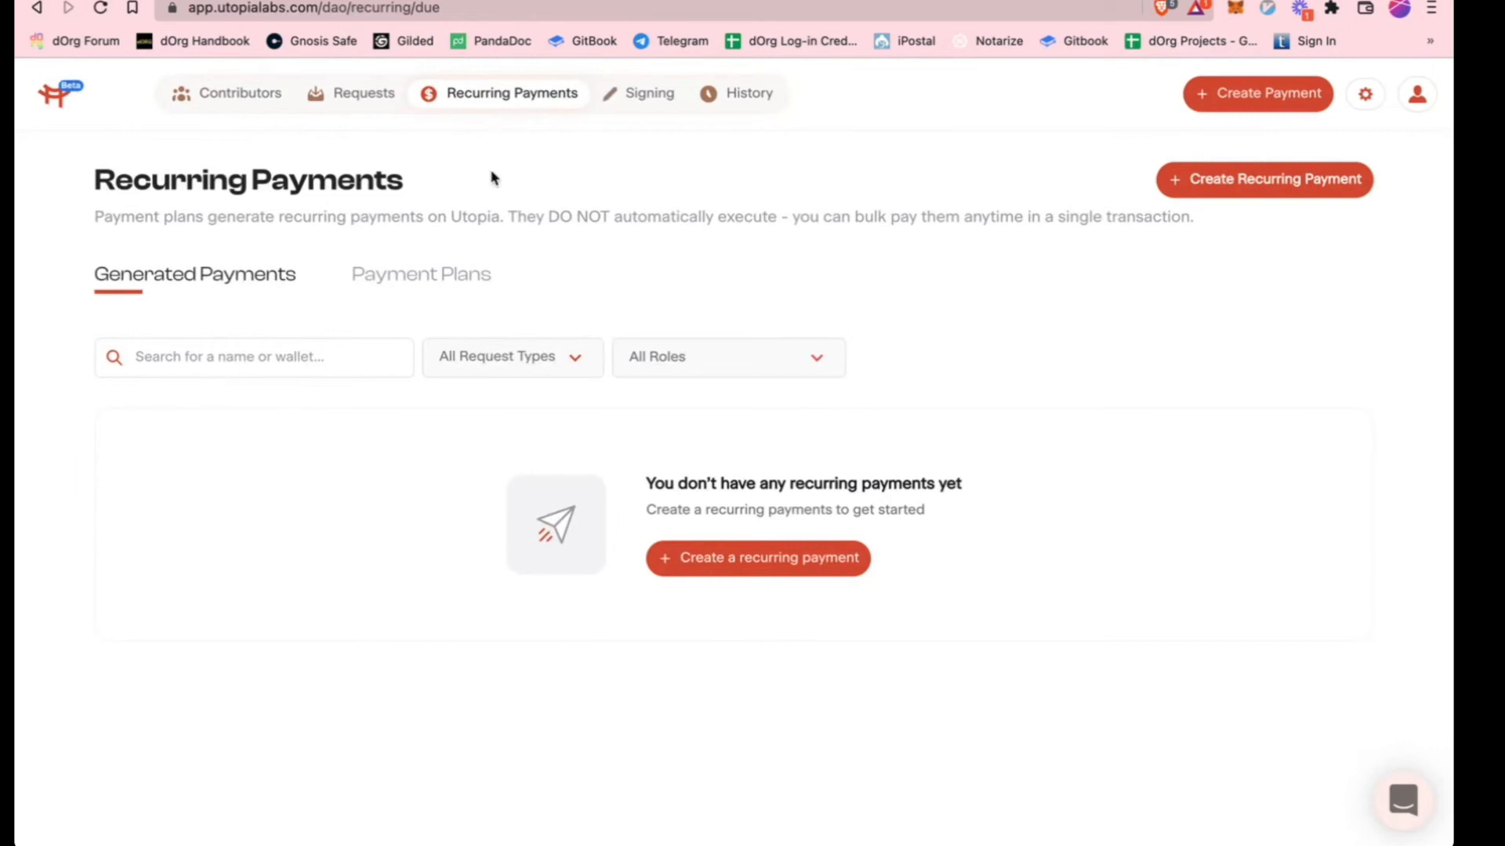
mouse_move(650, 93)
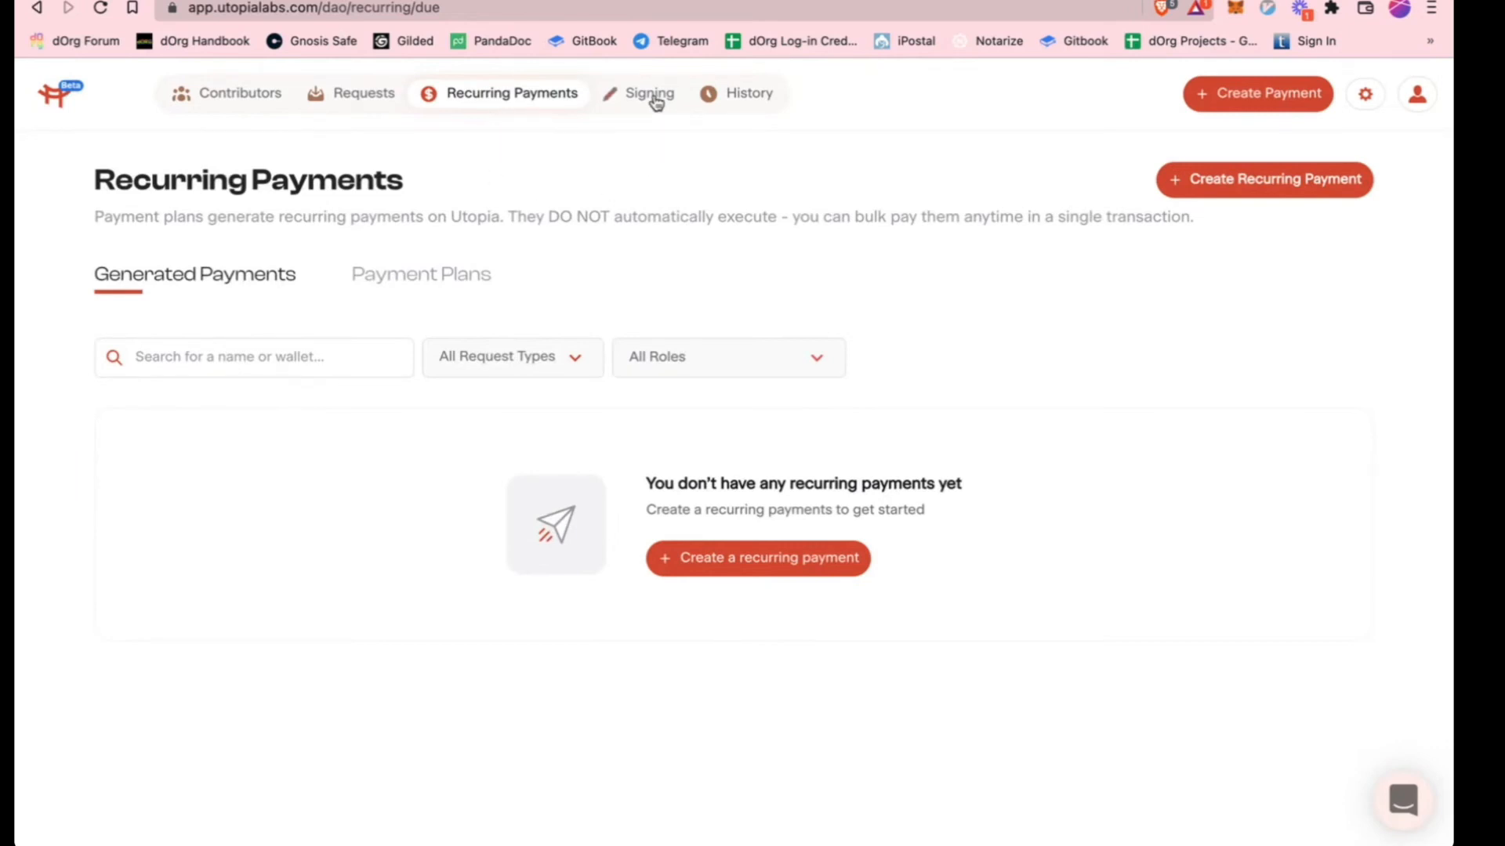
Switch to the Signing tab, showing no transactions awaiting signature
left_click(650, 93)
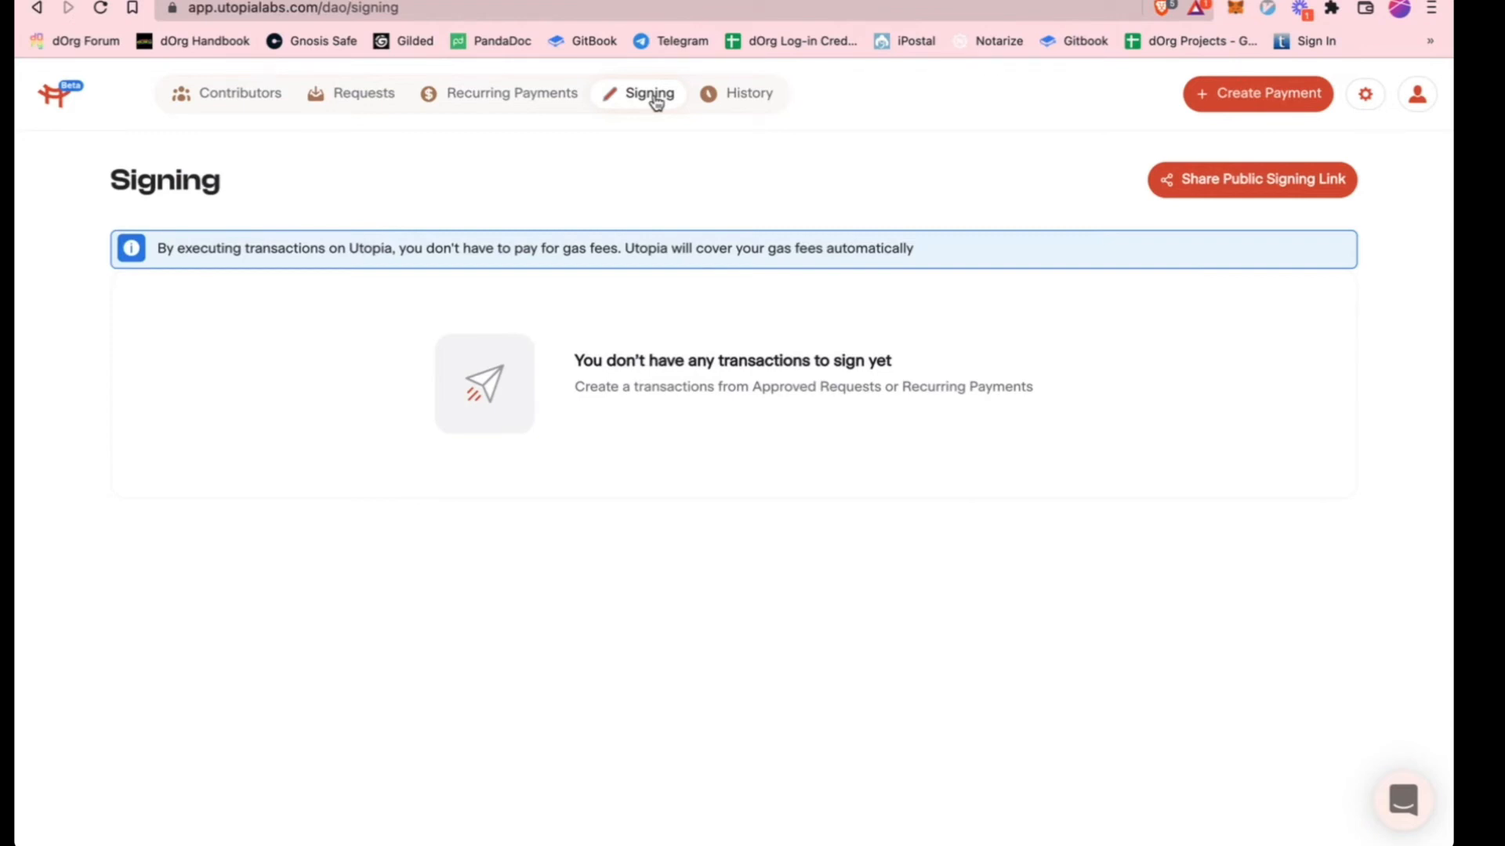
mouse_move(496, 256)
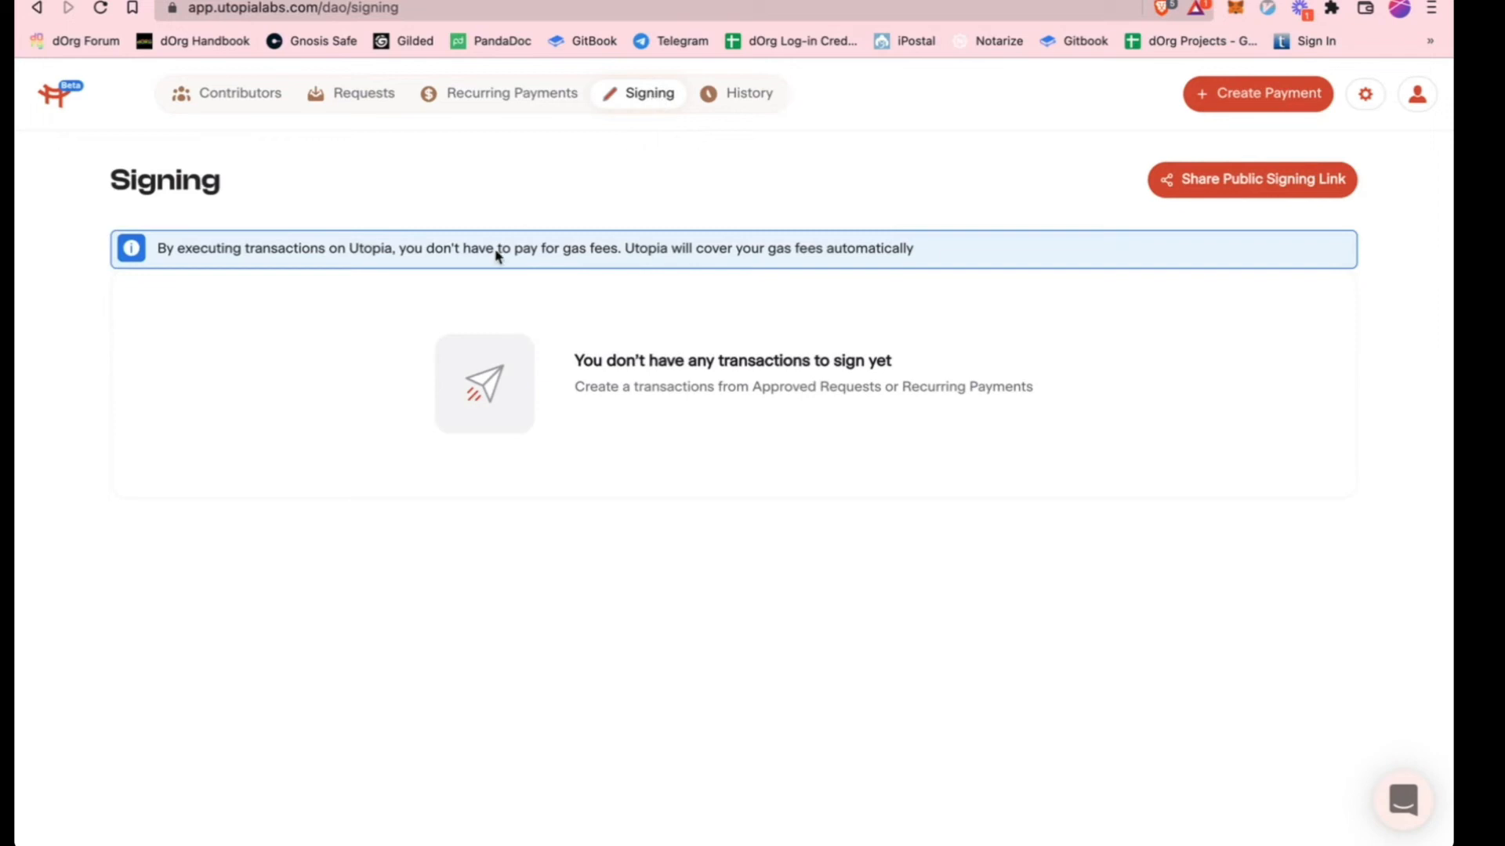
mouse_move(894, 405)
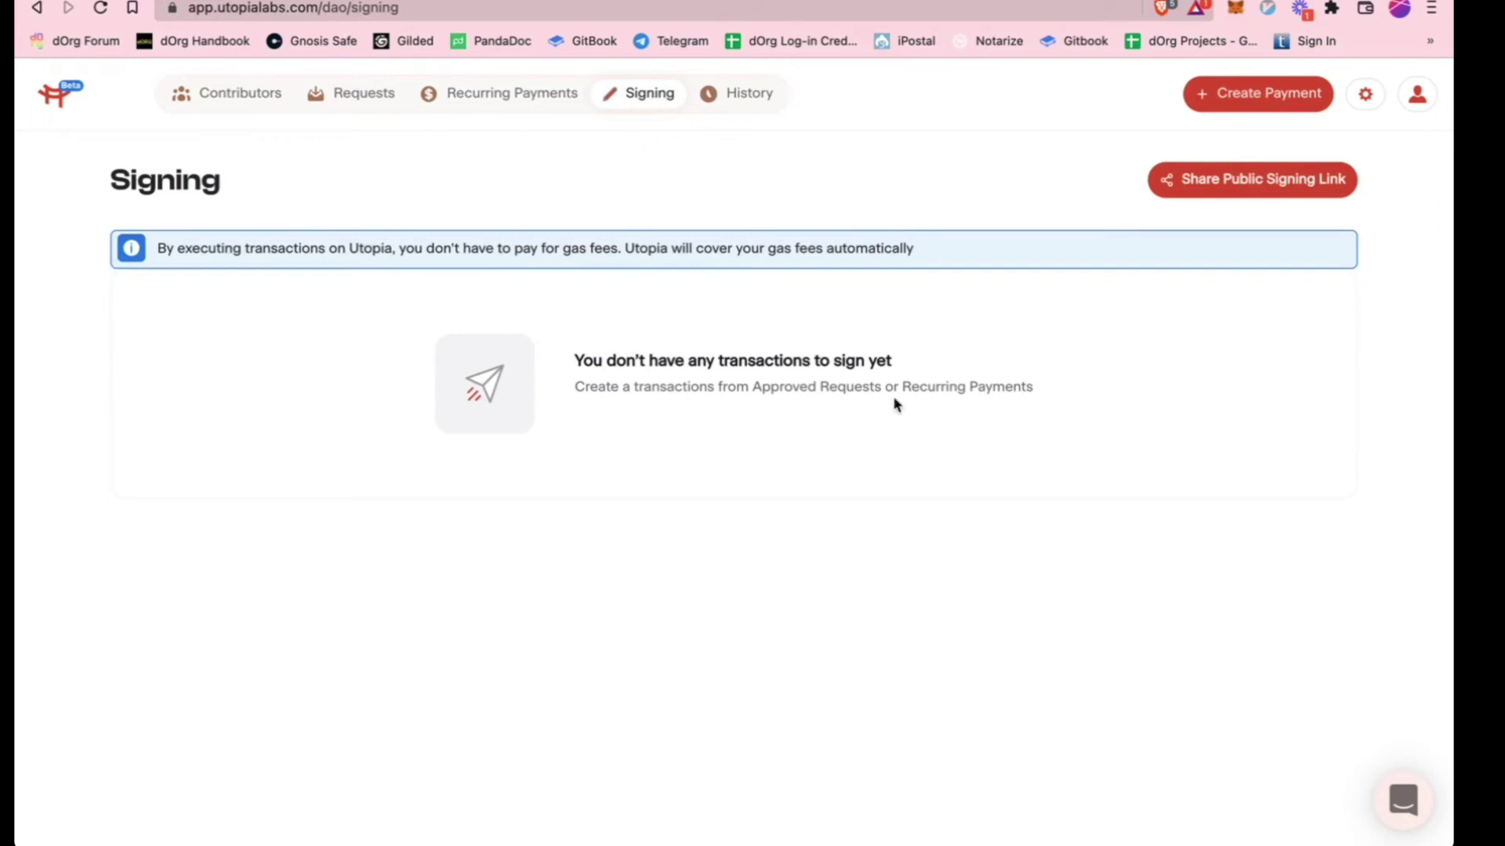
mouse_move(860, 470)
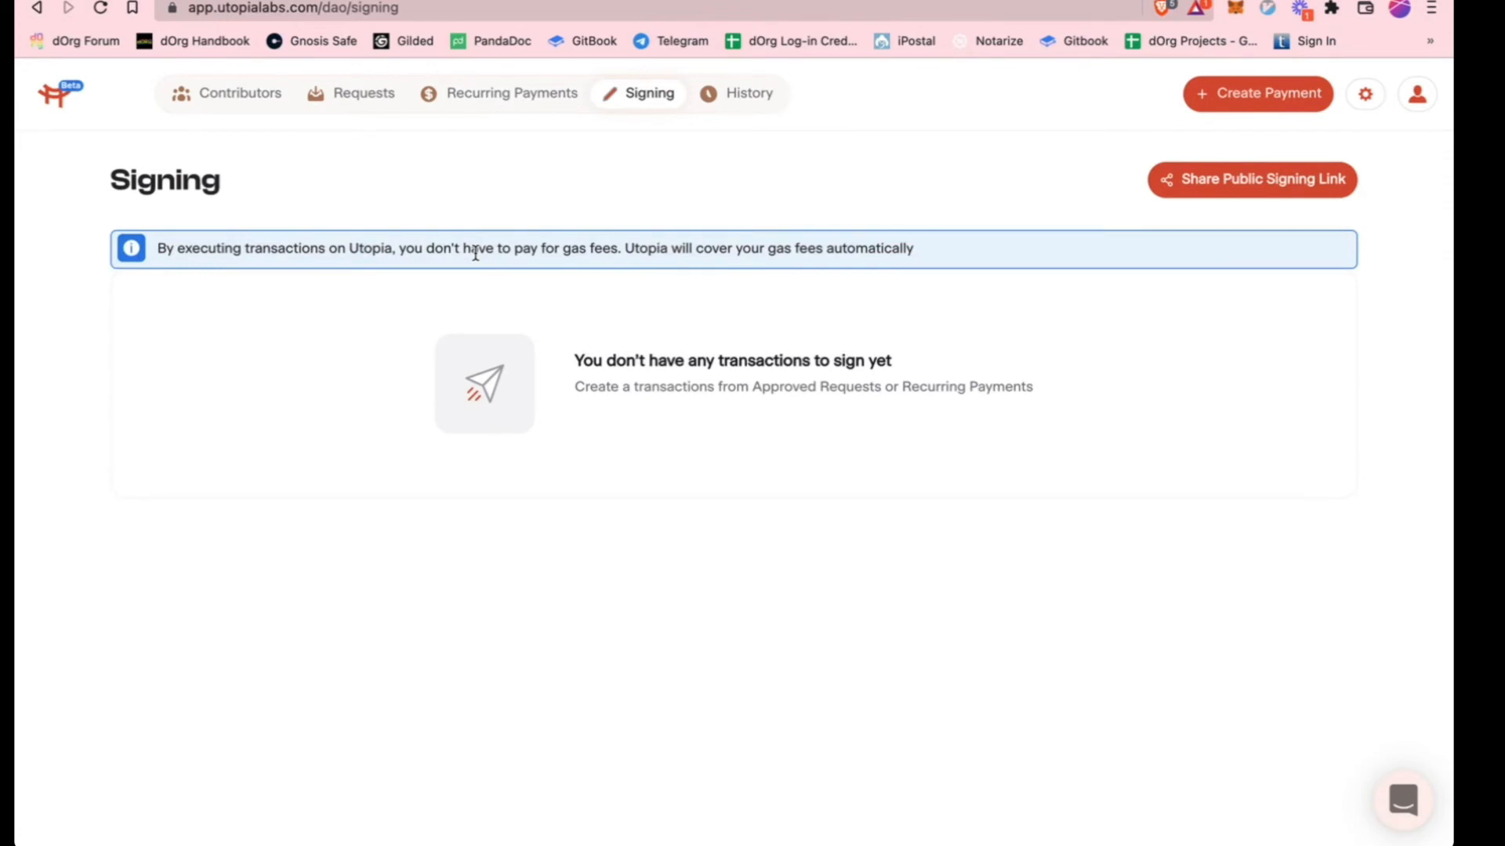
mouse_move(1017, 624)
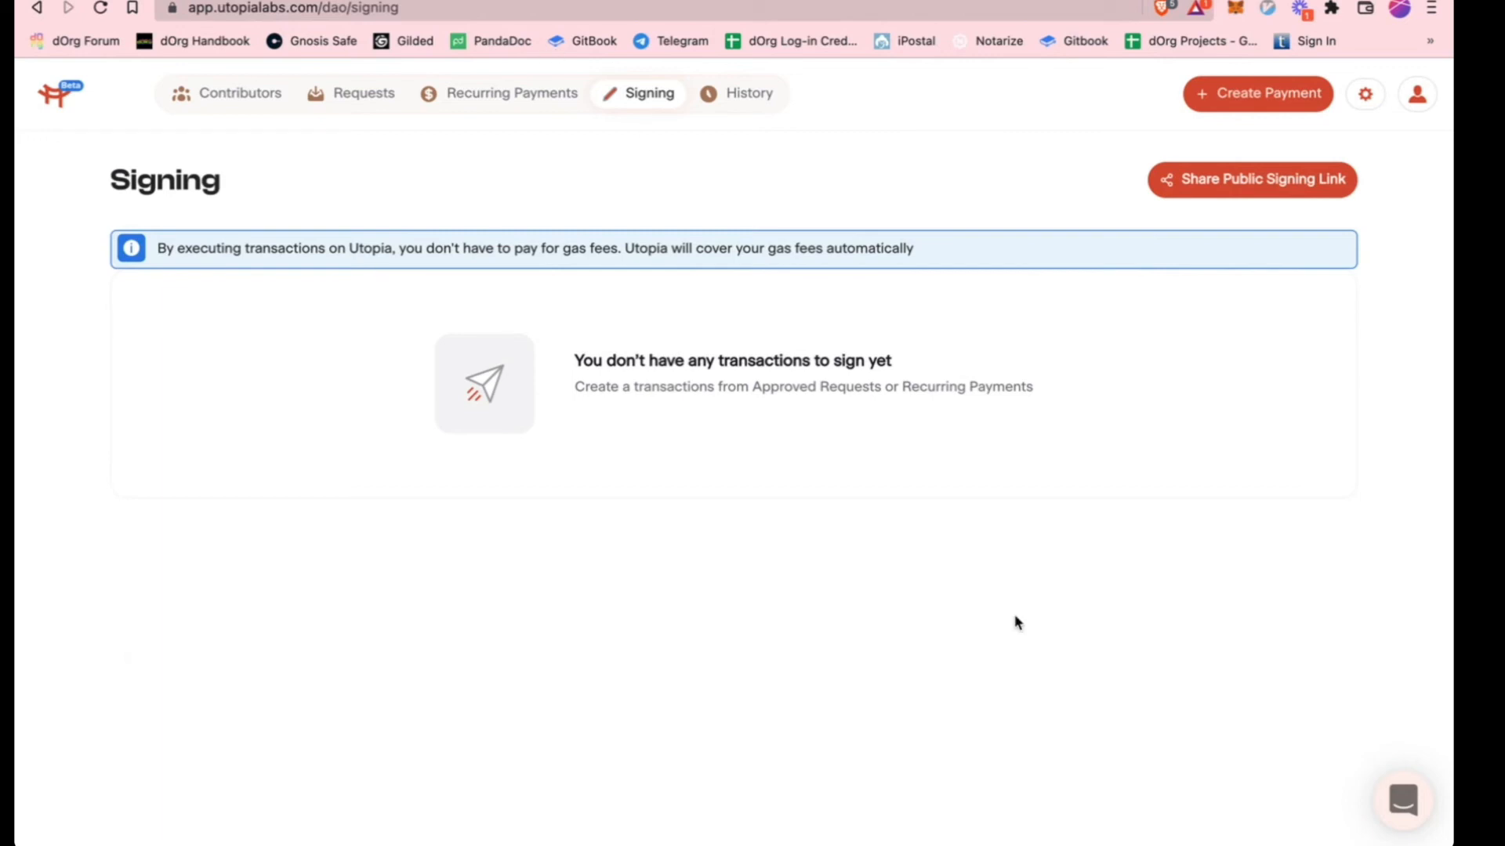
mouse_move(1212, 204)
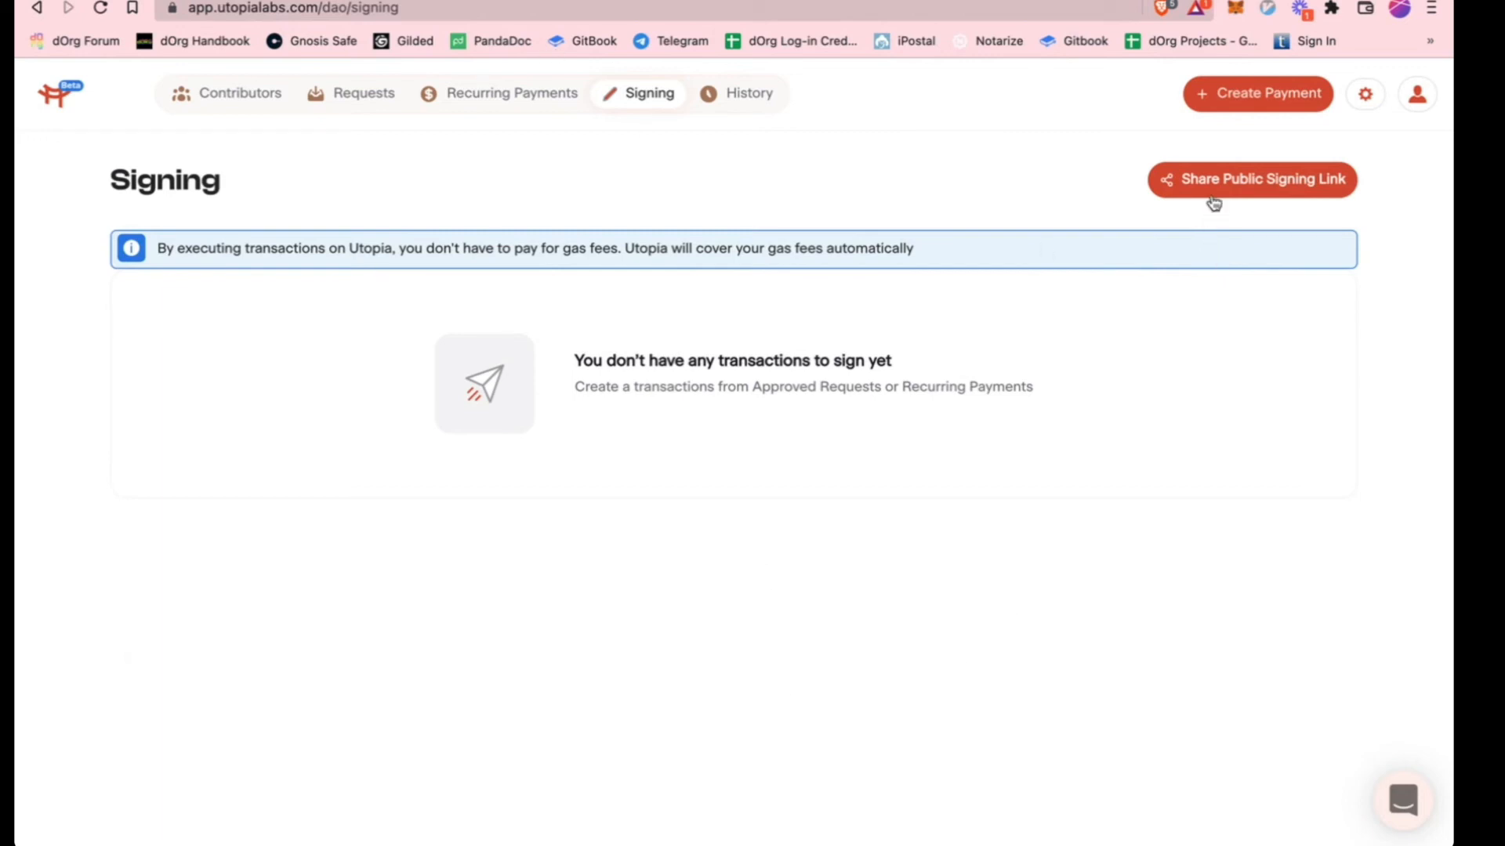
mouse_move(561, 502)
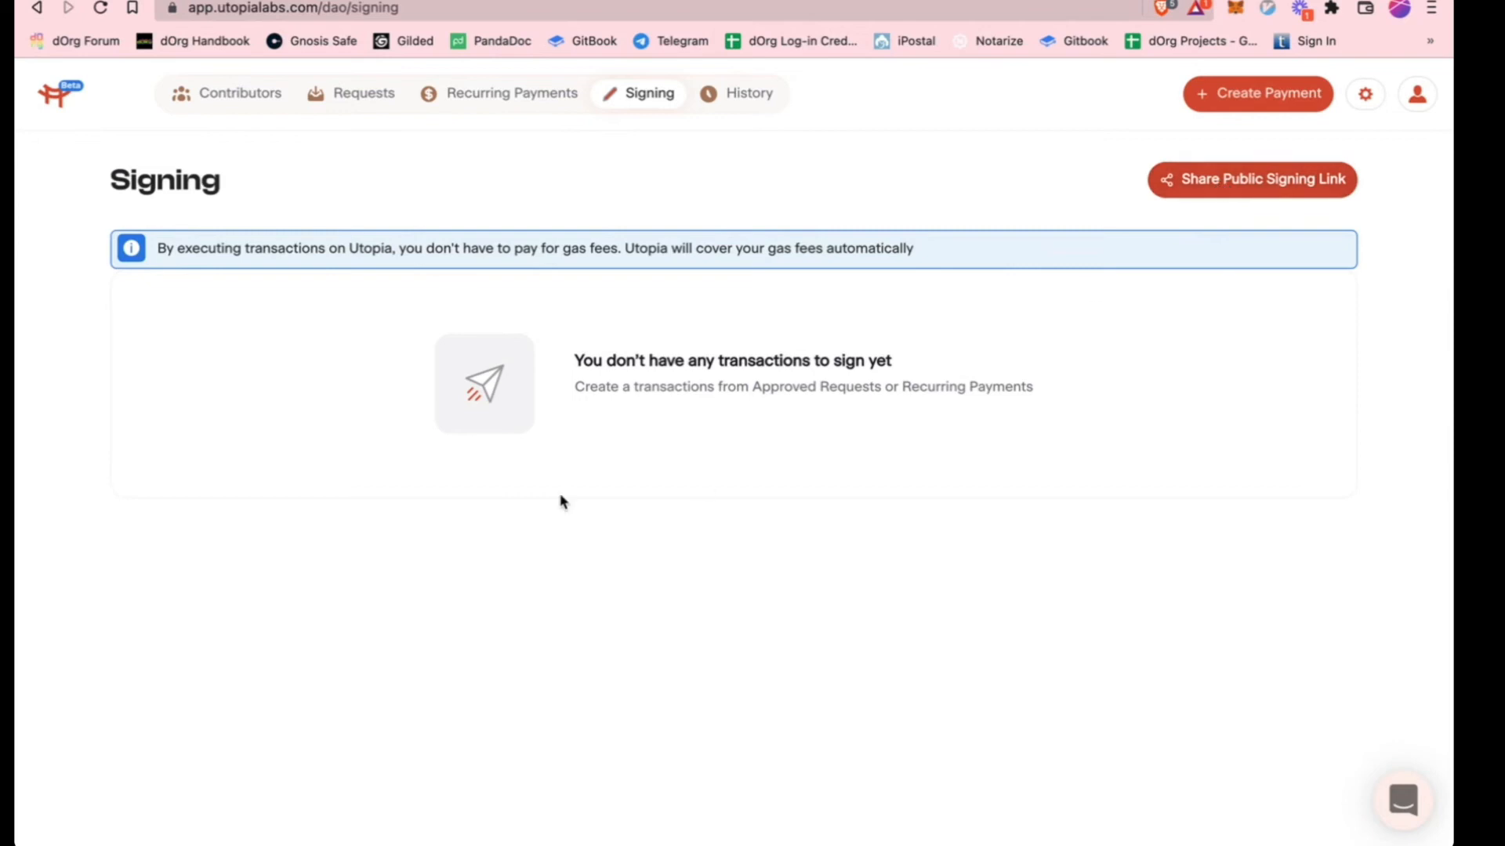
mouse_move(507, 163)
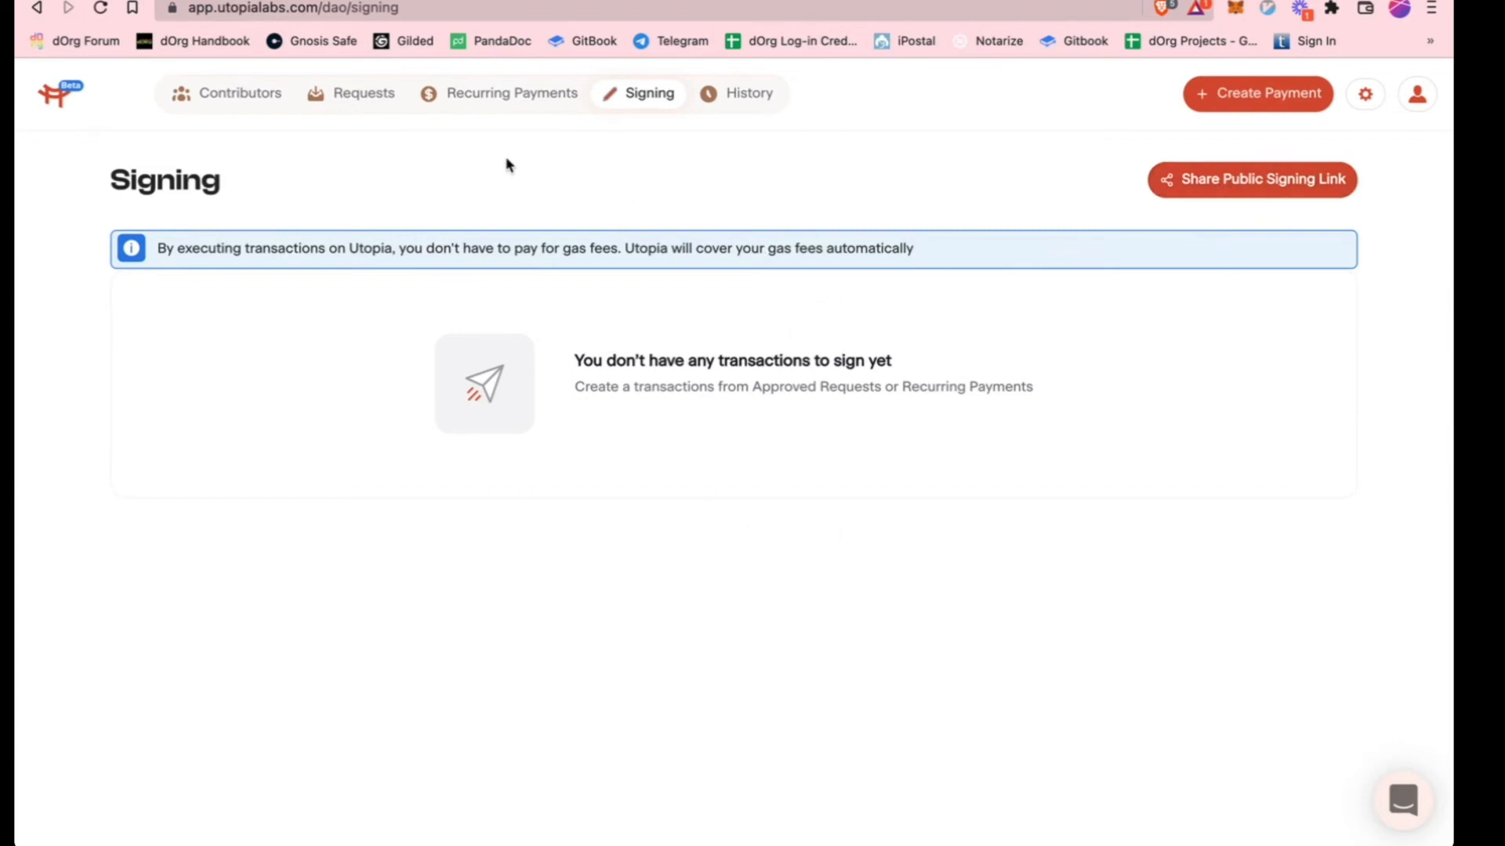
left_click(1252, 179)
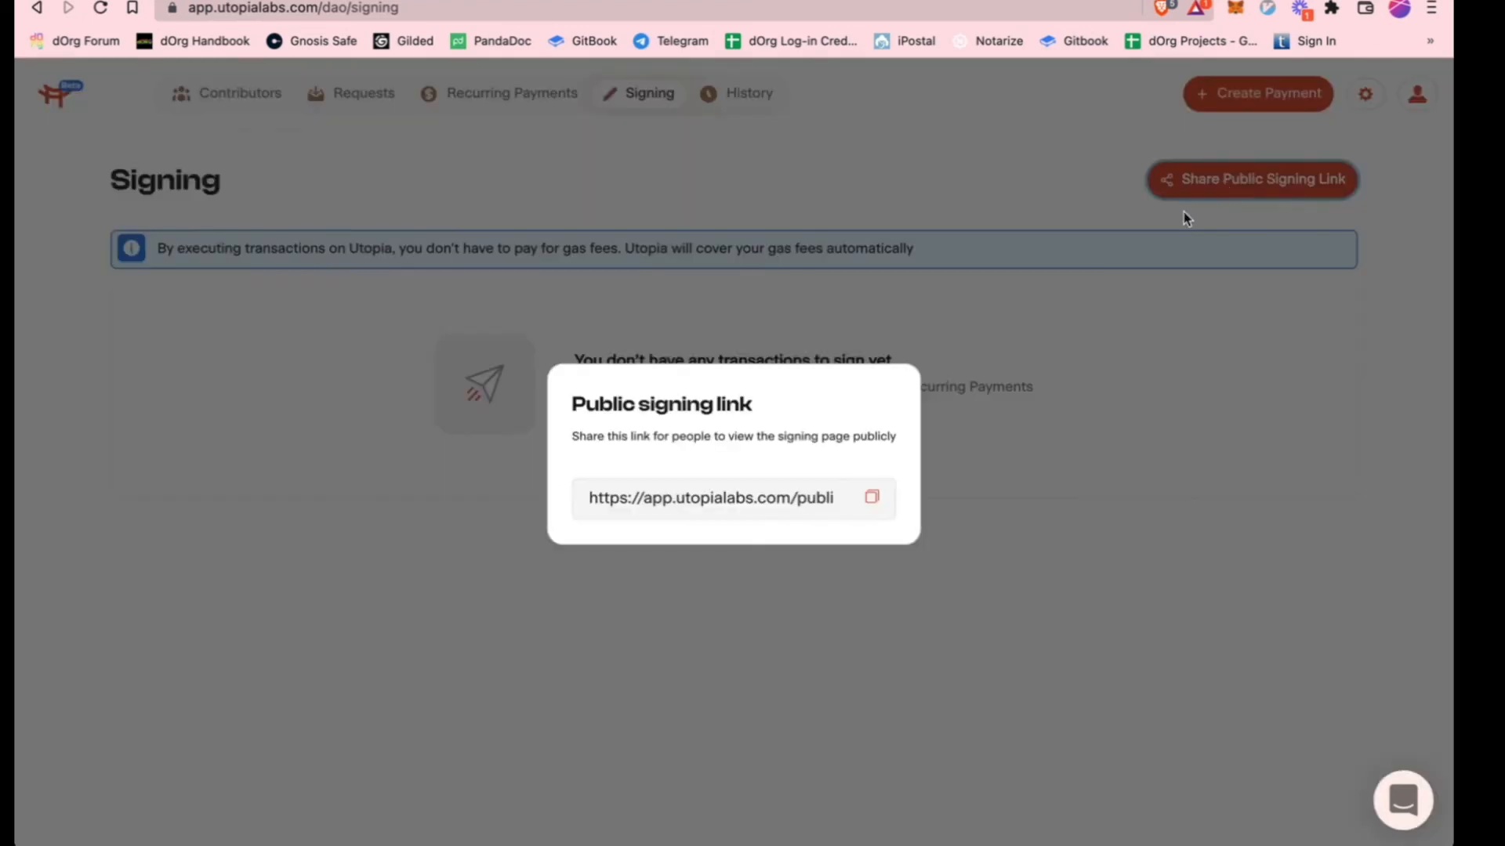
left_click(871, 497)
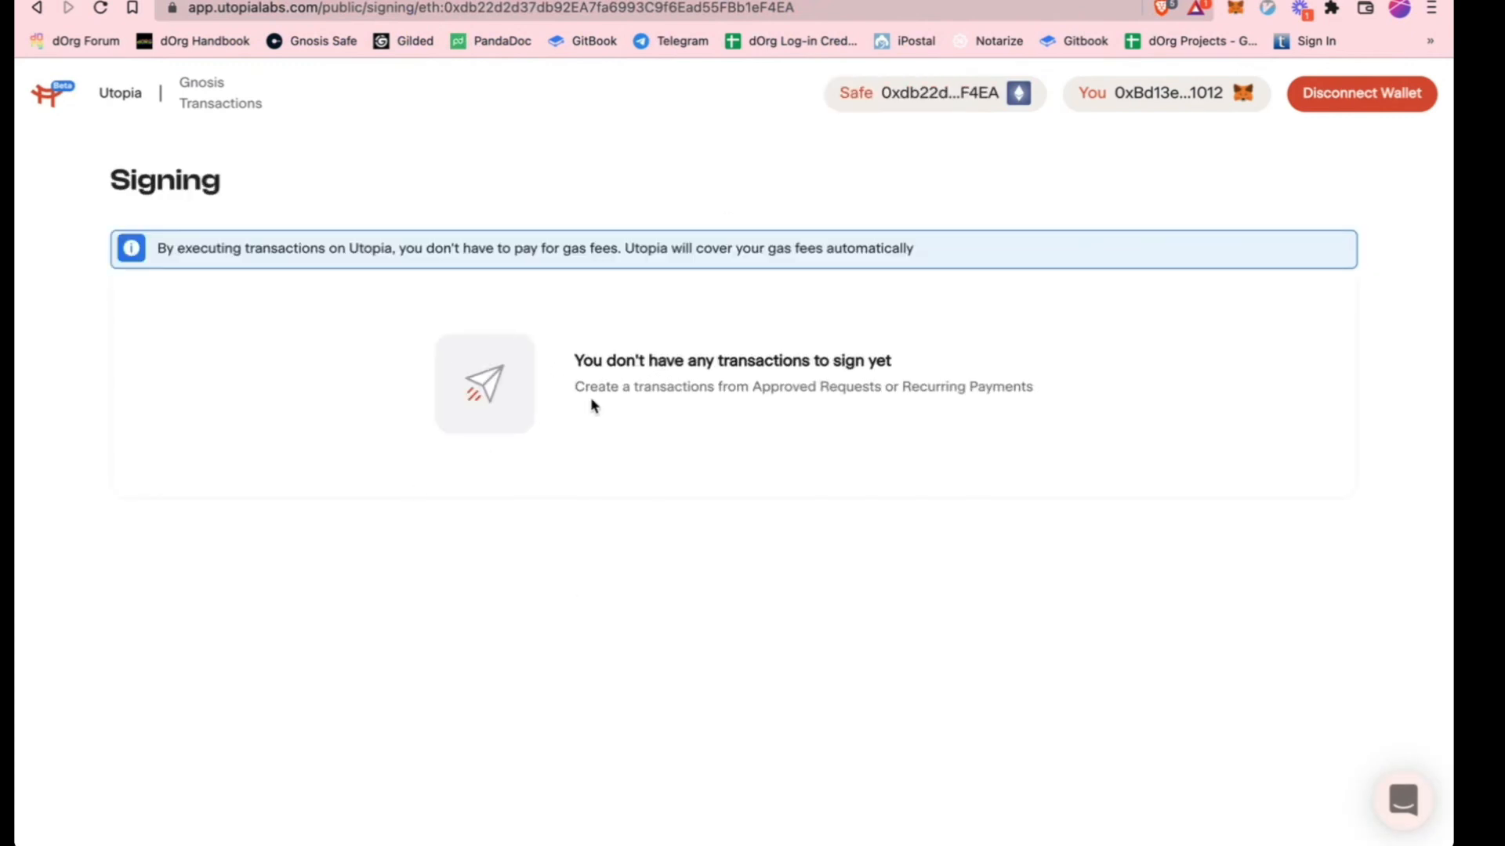
mouse_move(605, 178)
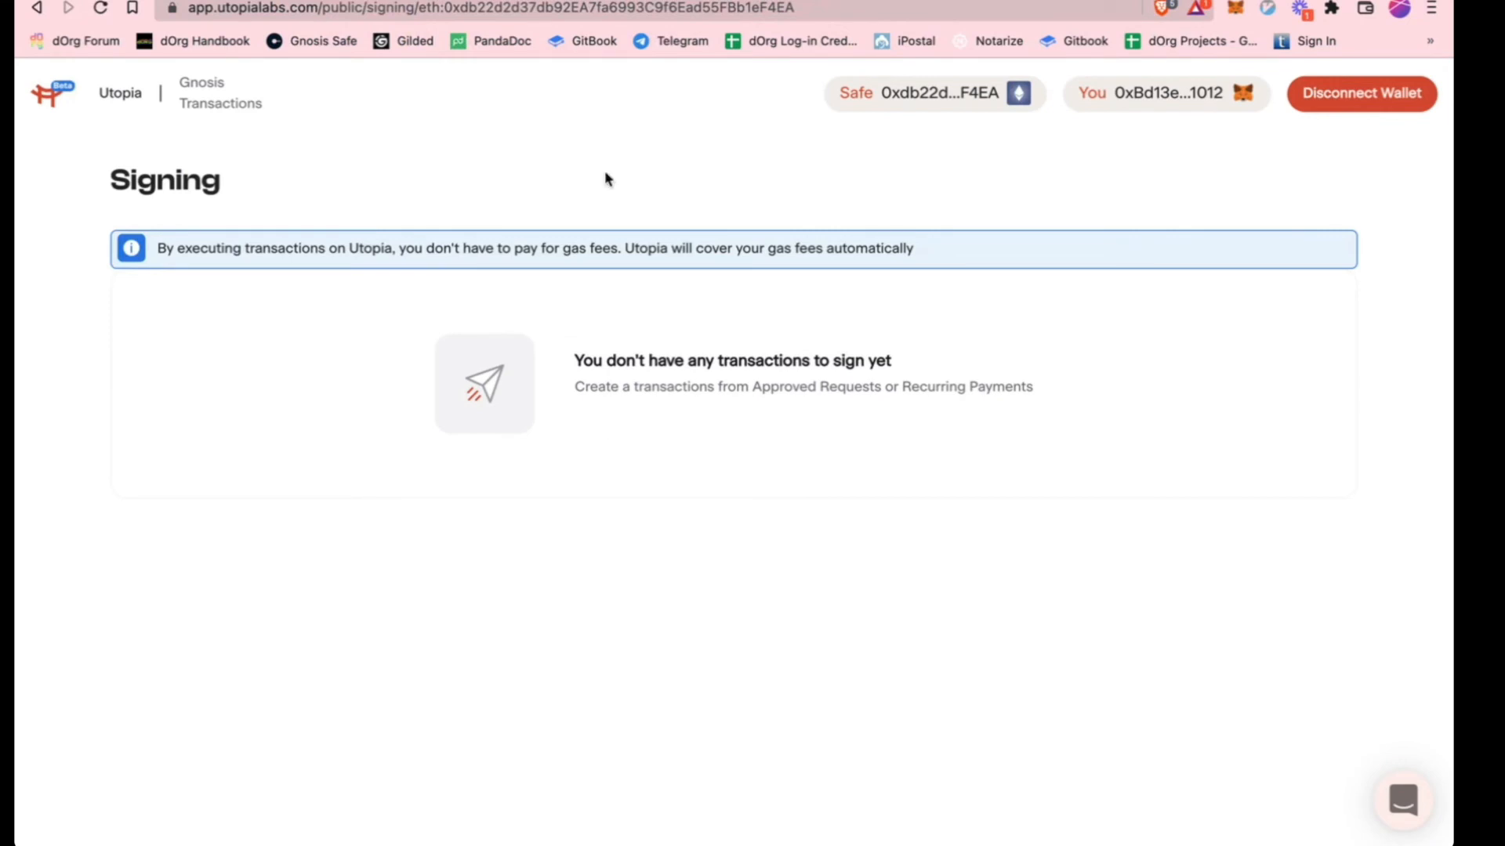
mouse_move(607, 180)
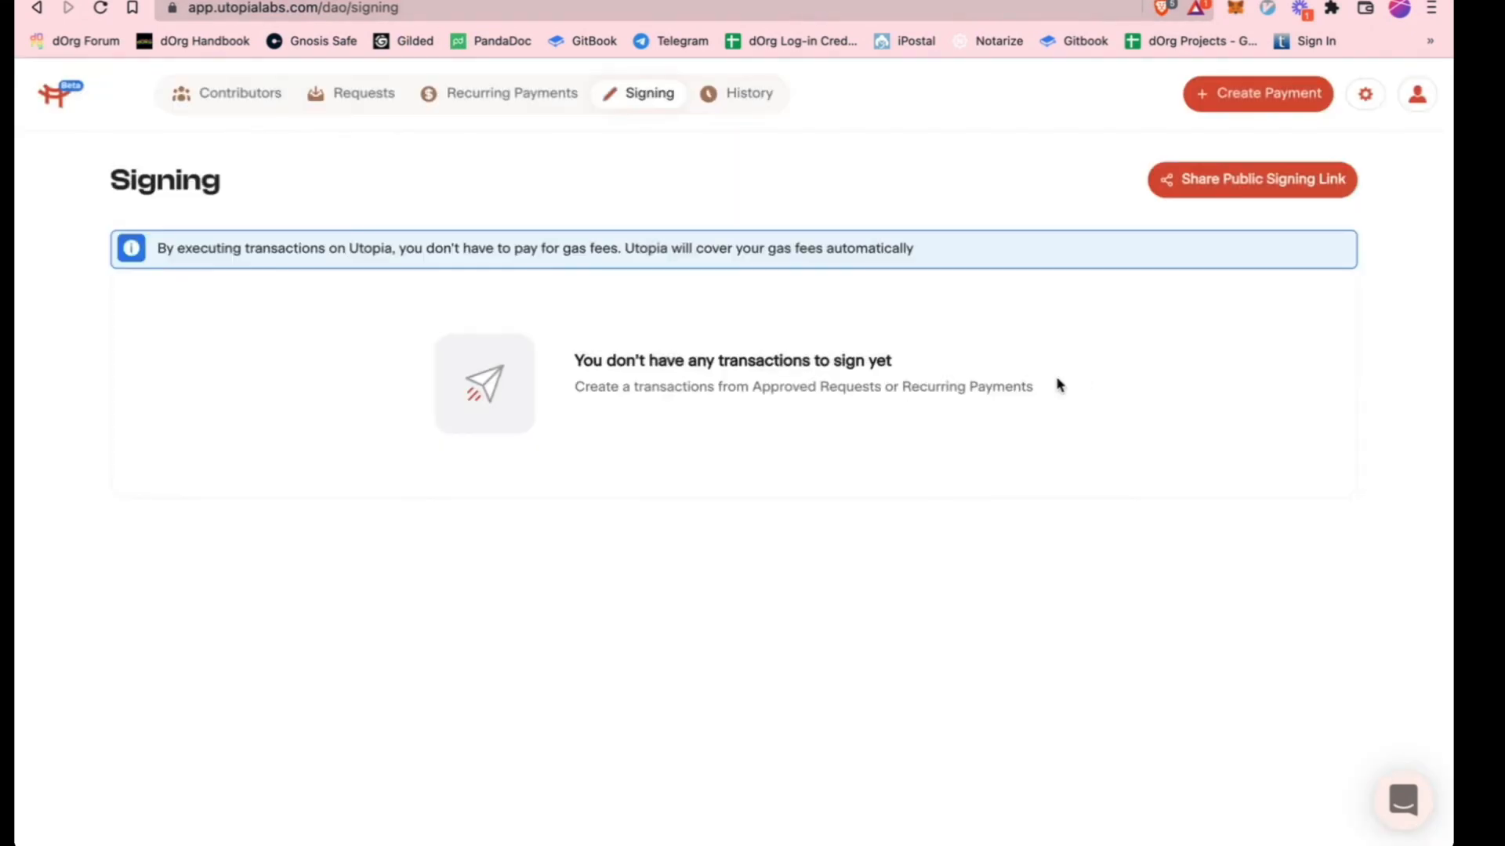
mouse_move(730, 131)
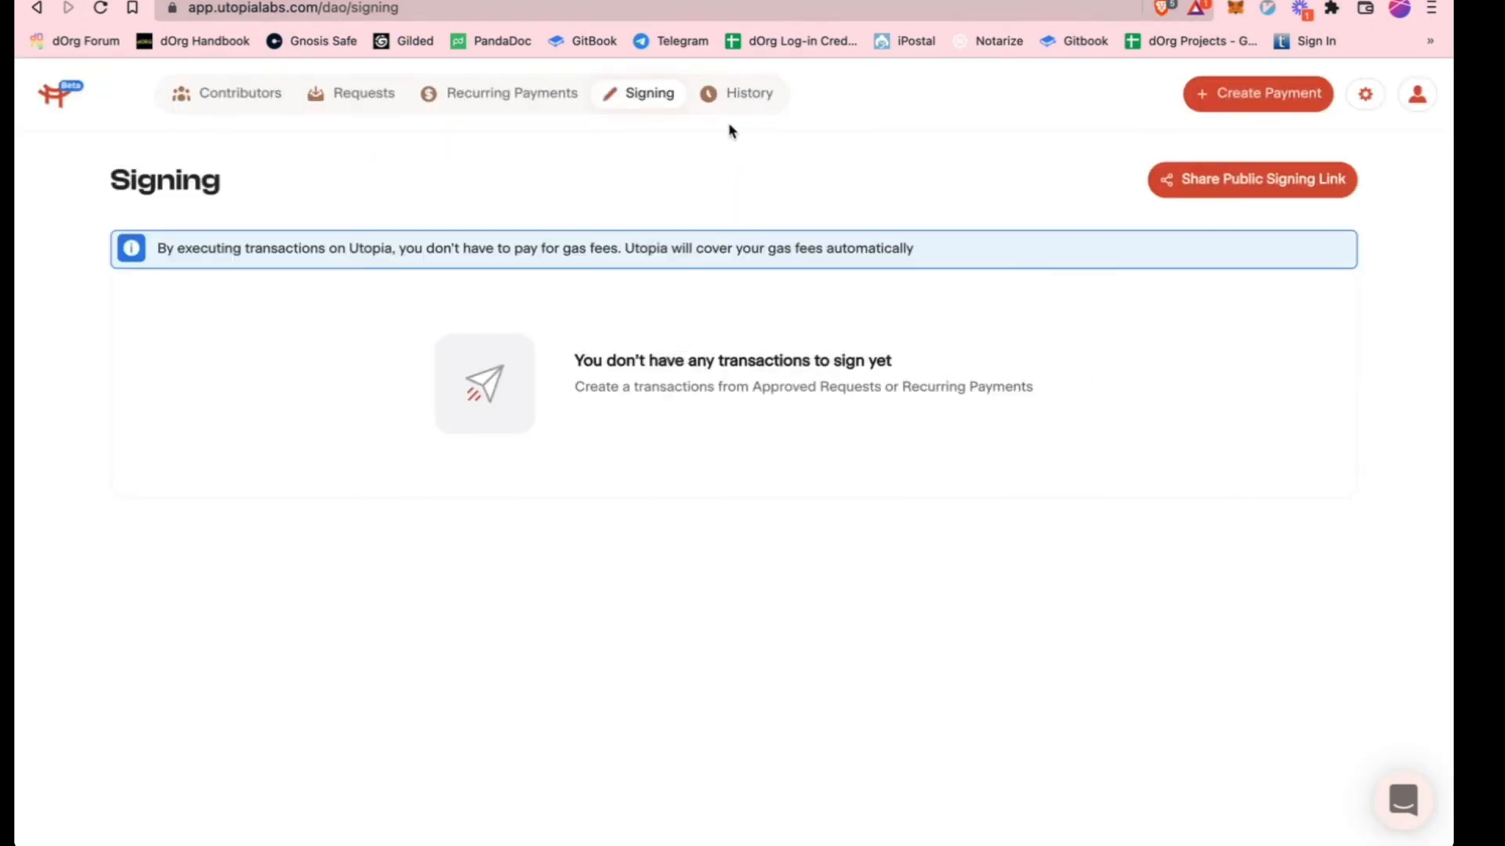
View History's rejected USDC expense, pass through Contributors, and open DAO Settings
left_click(748, 94)
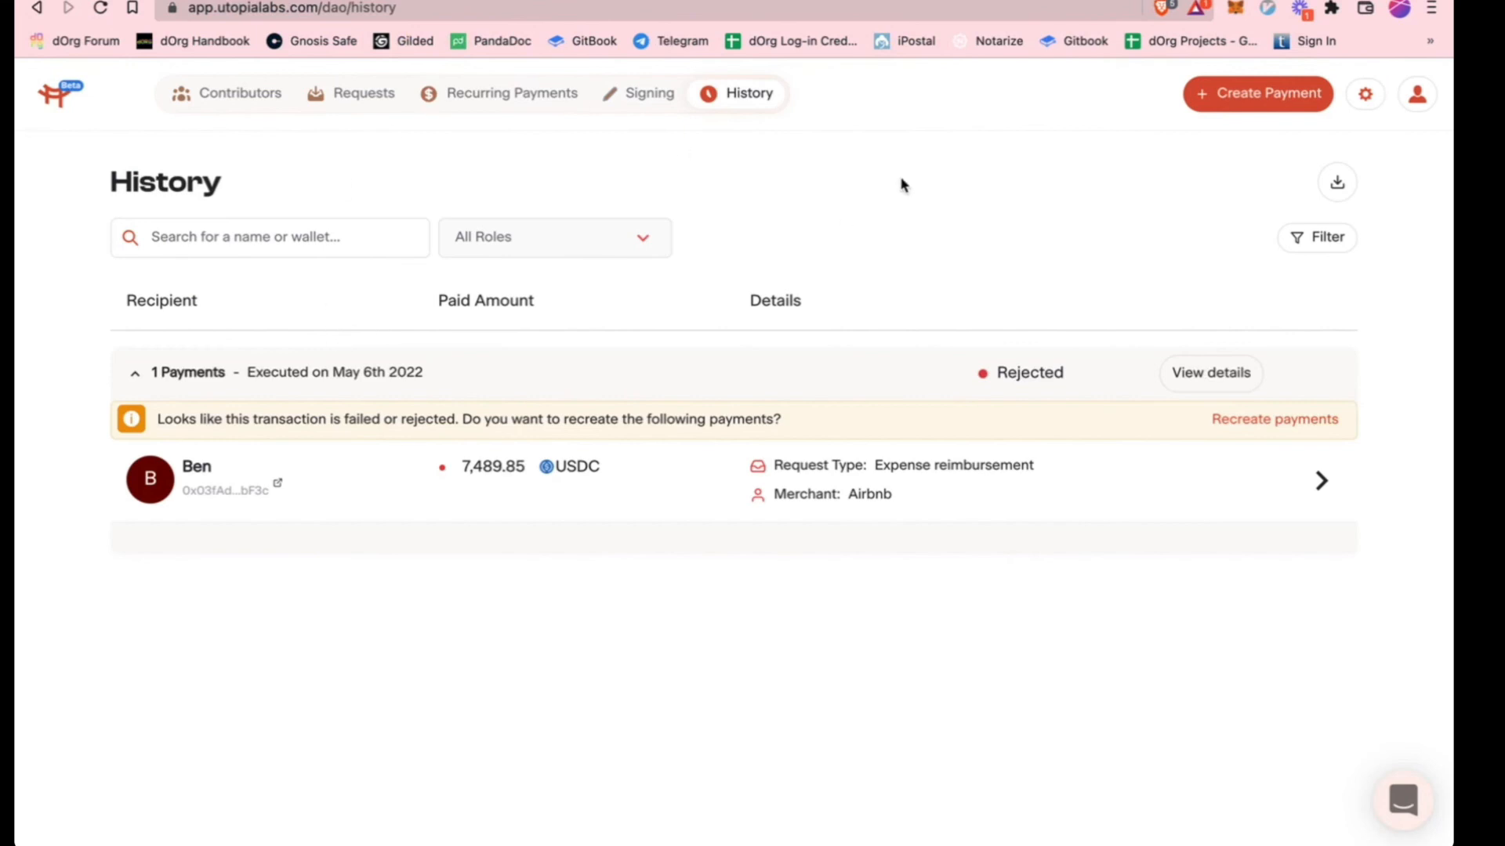
mouse_move(457, 555)
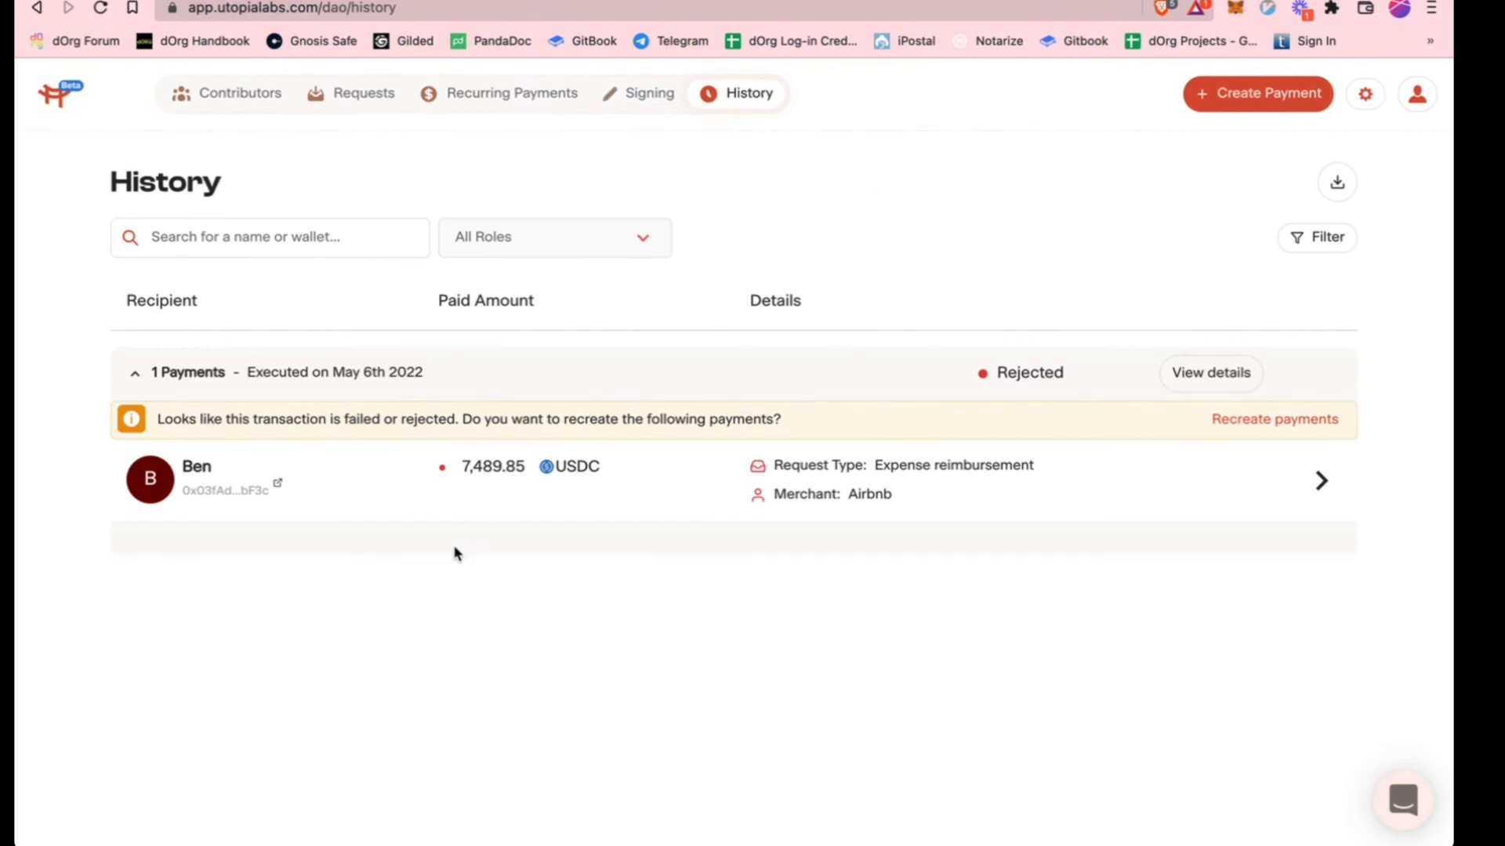
left_click(239, 93)
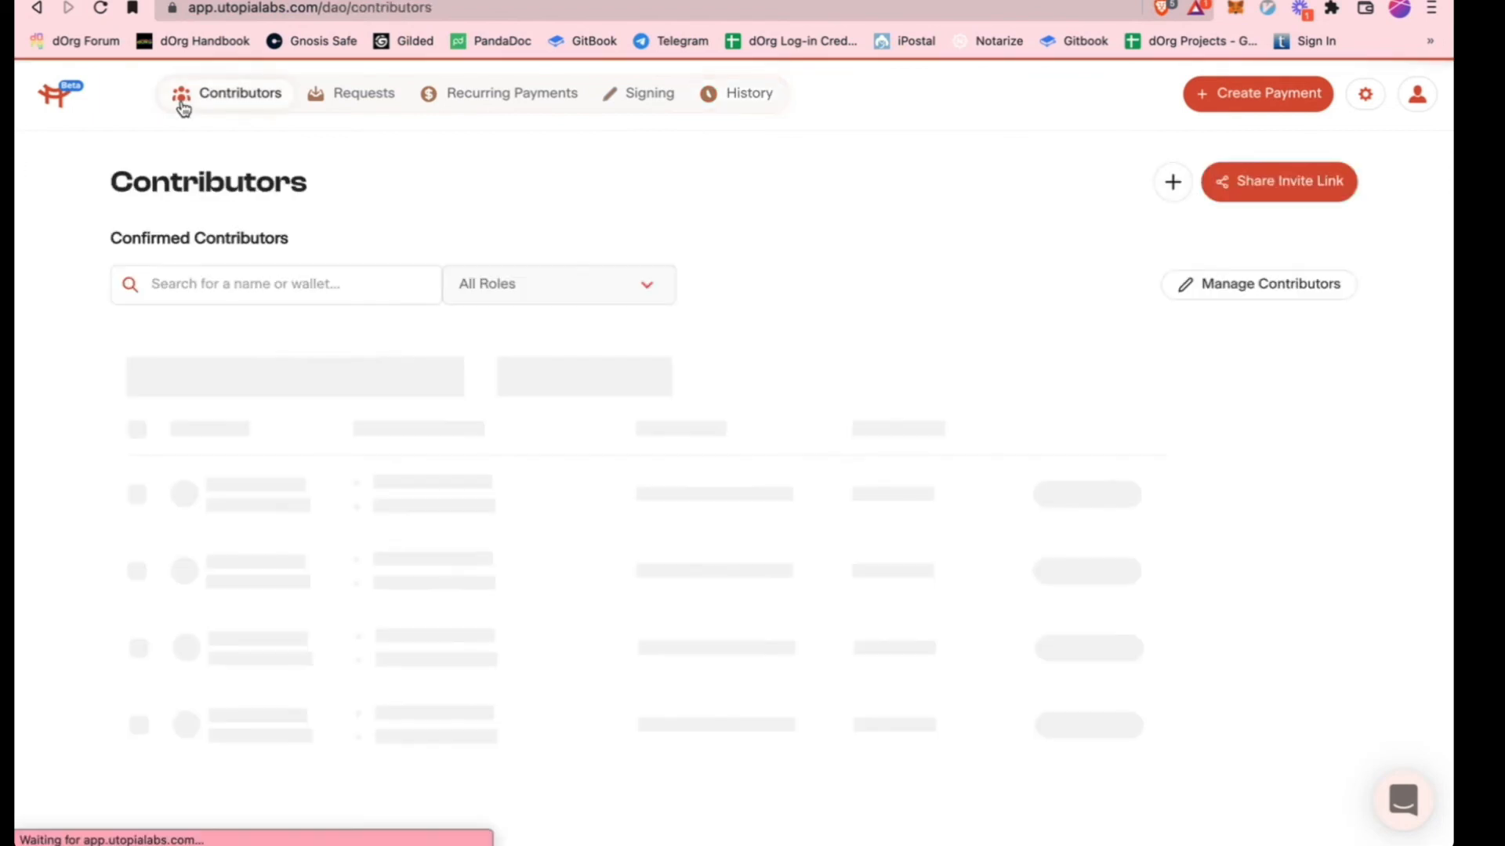
left_click(1364, 93)
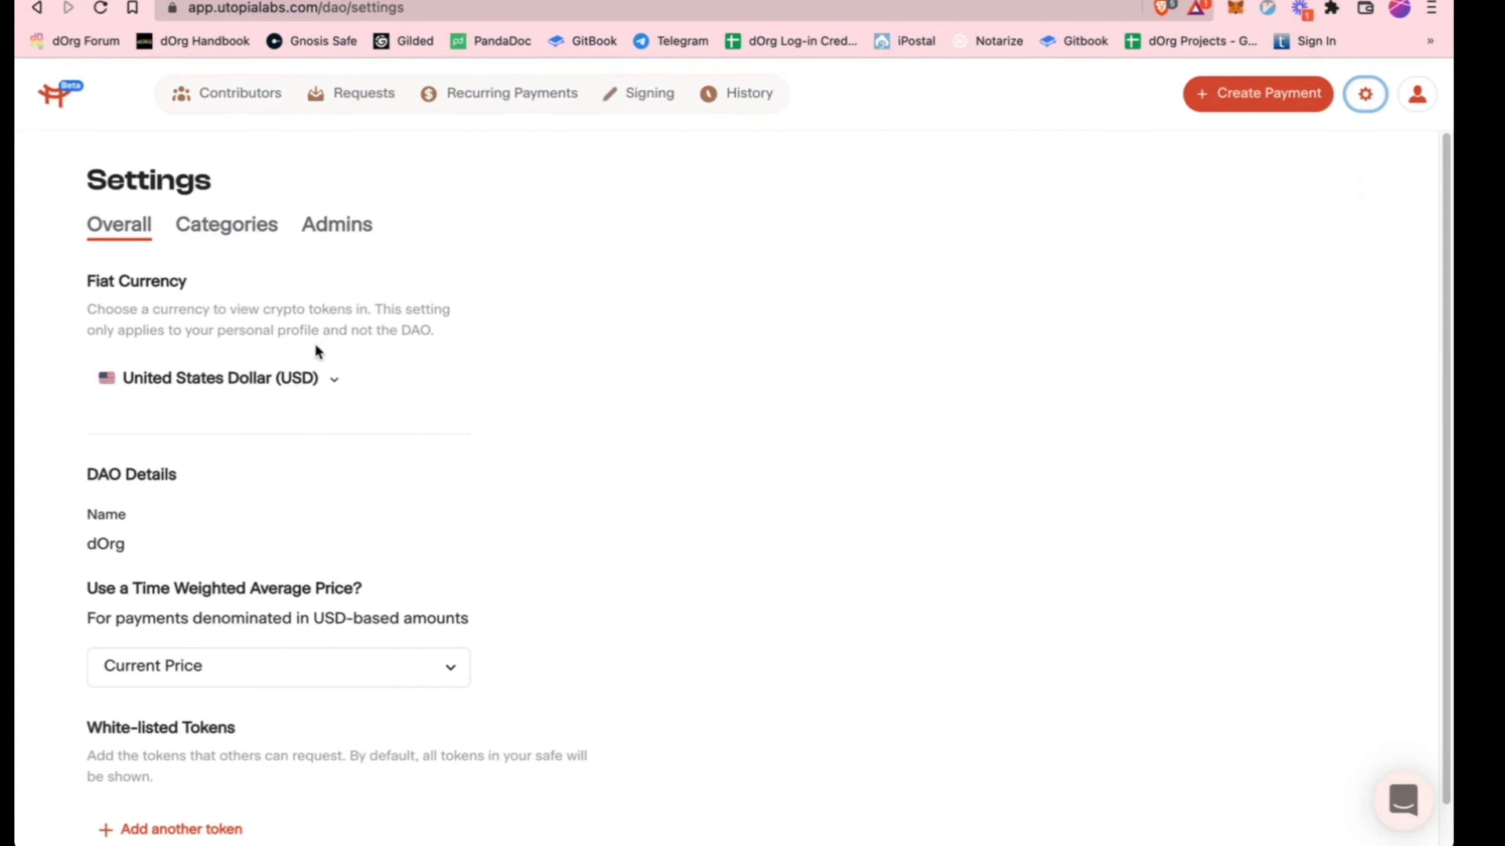
left_click(279, 666)
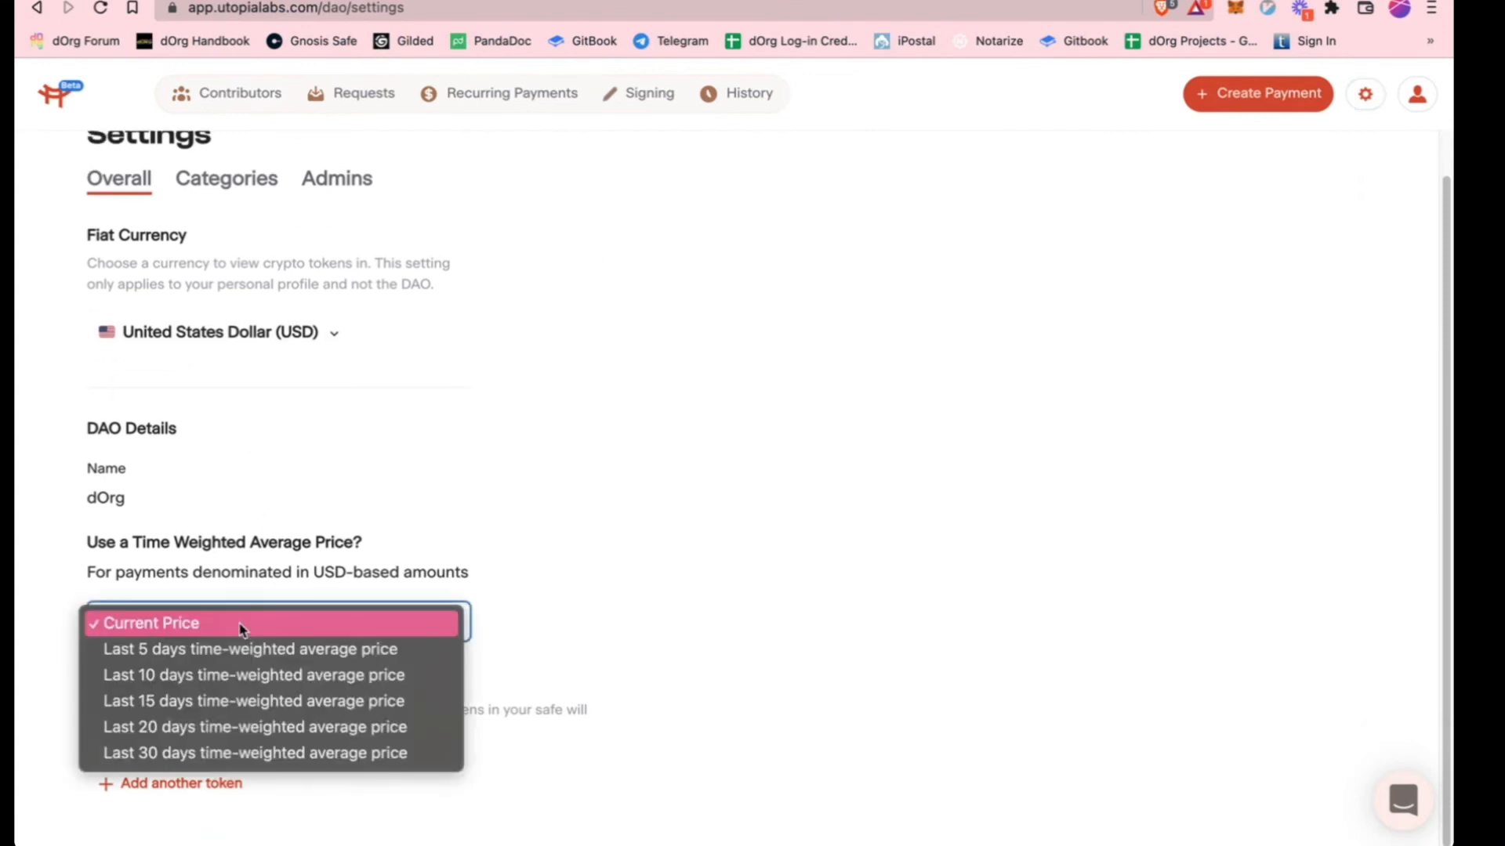
left_click(150, 623)
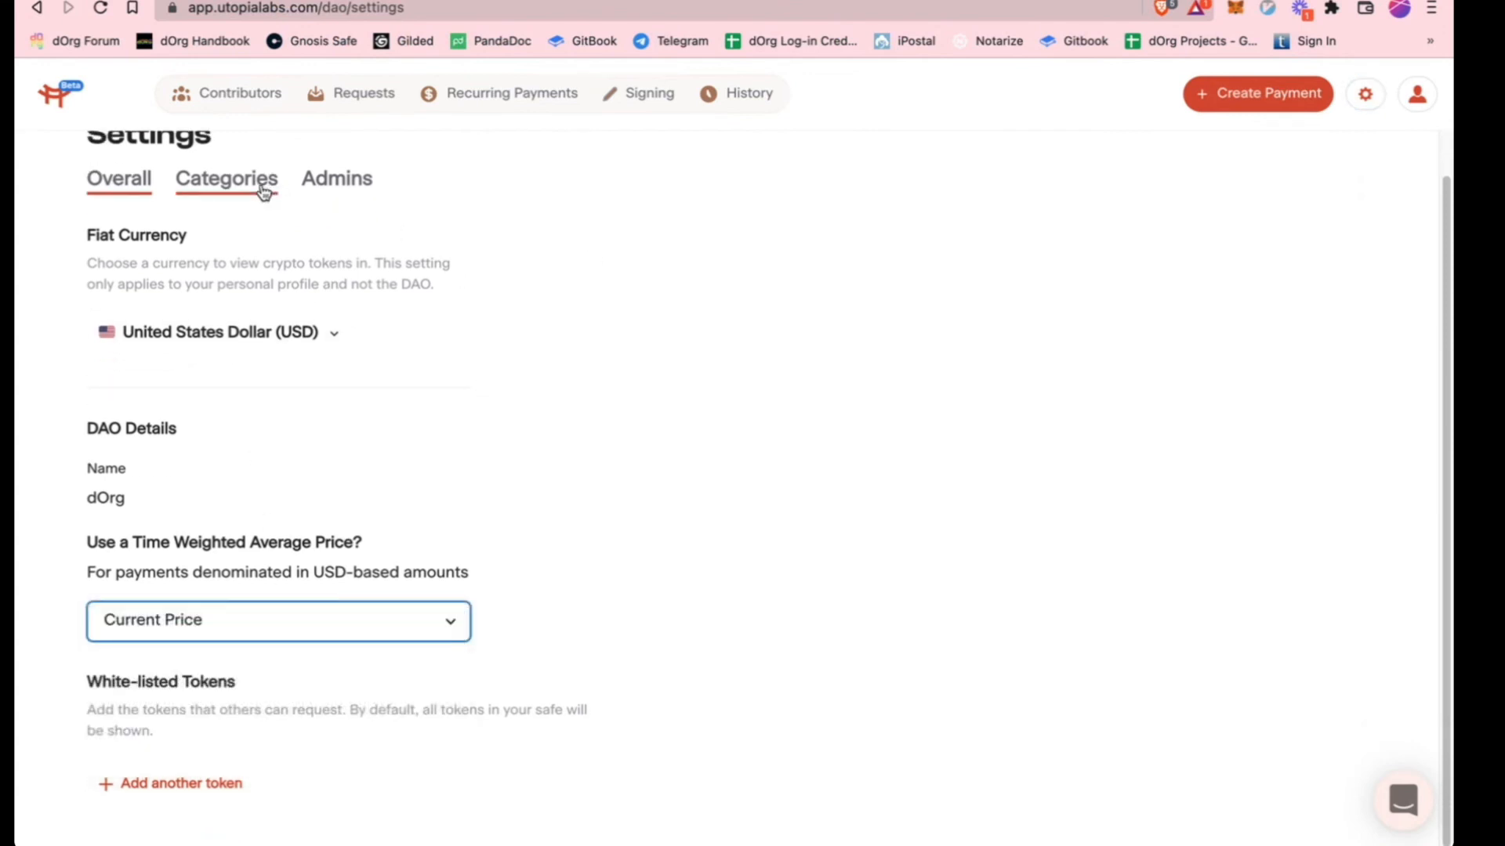
left_click(226, 179)
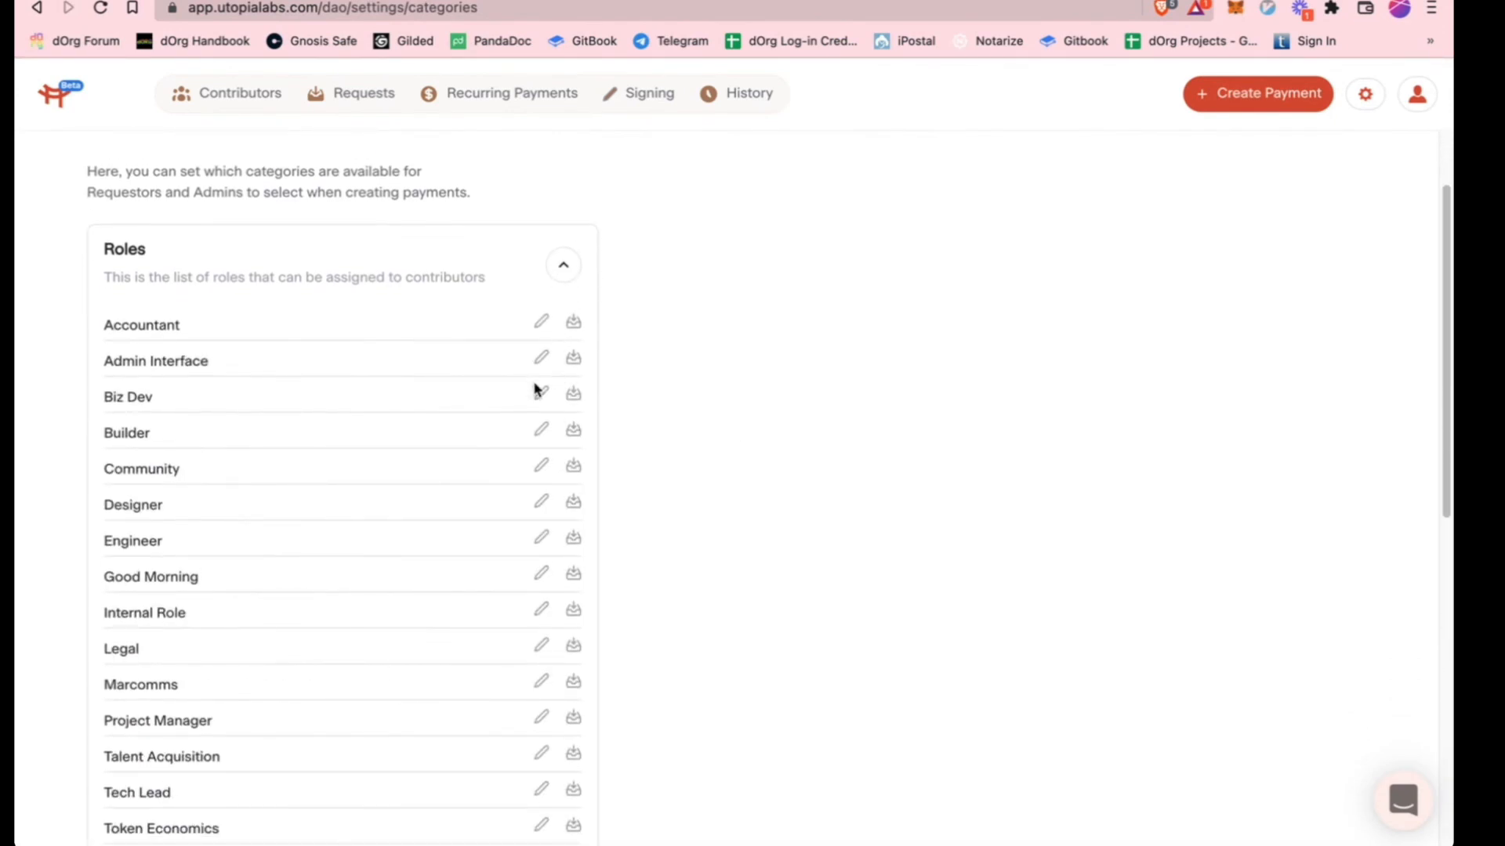
scroll("down", 3)
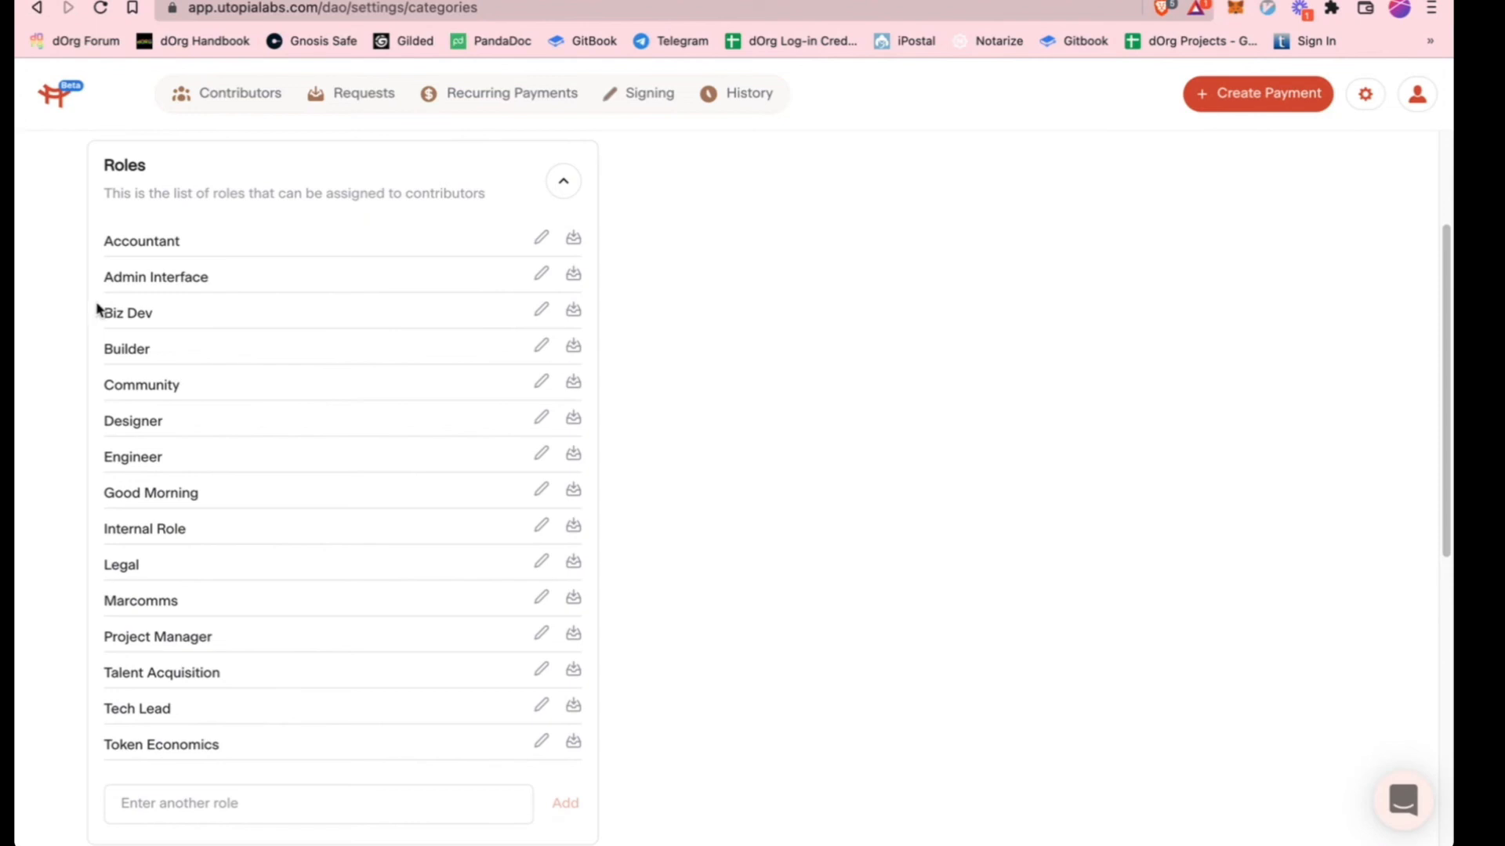
mouse_move(124, 489)
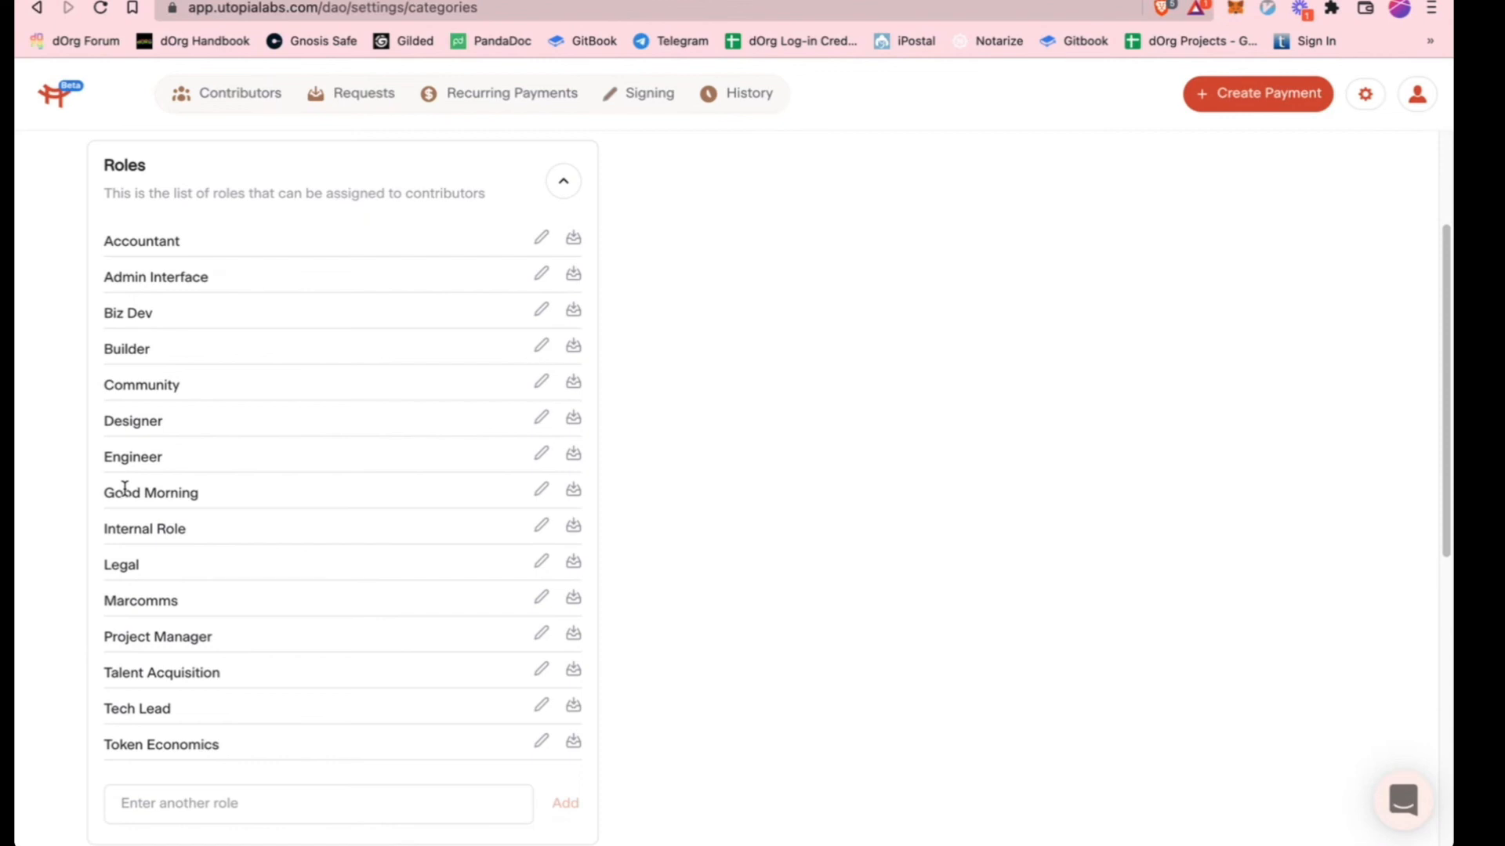
left_click(564, 180)
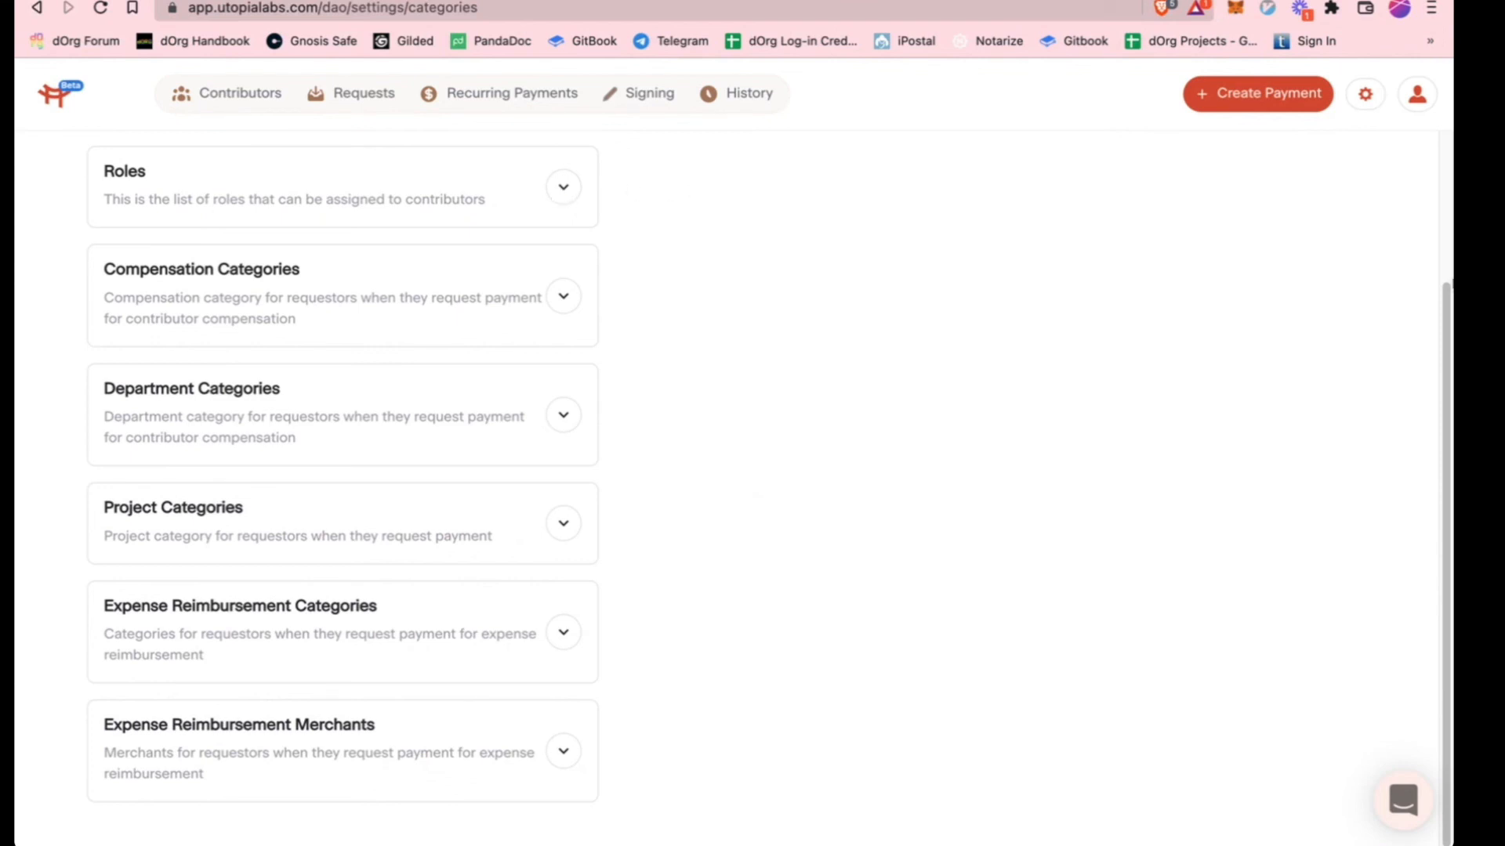
left_click(1365, 93)
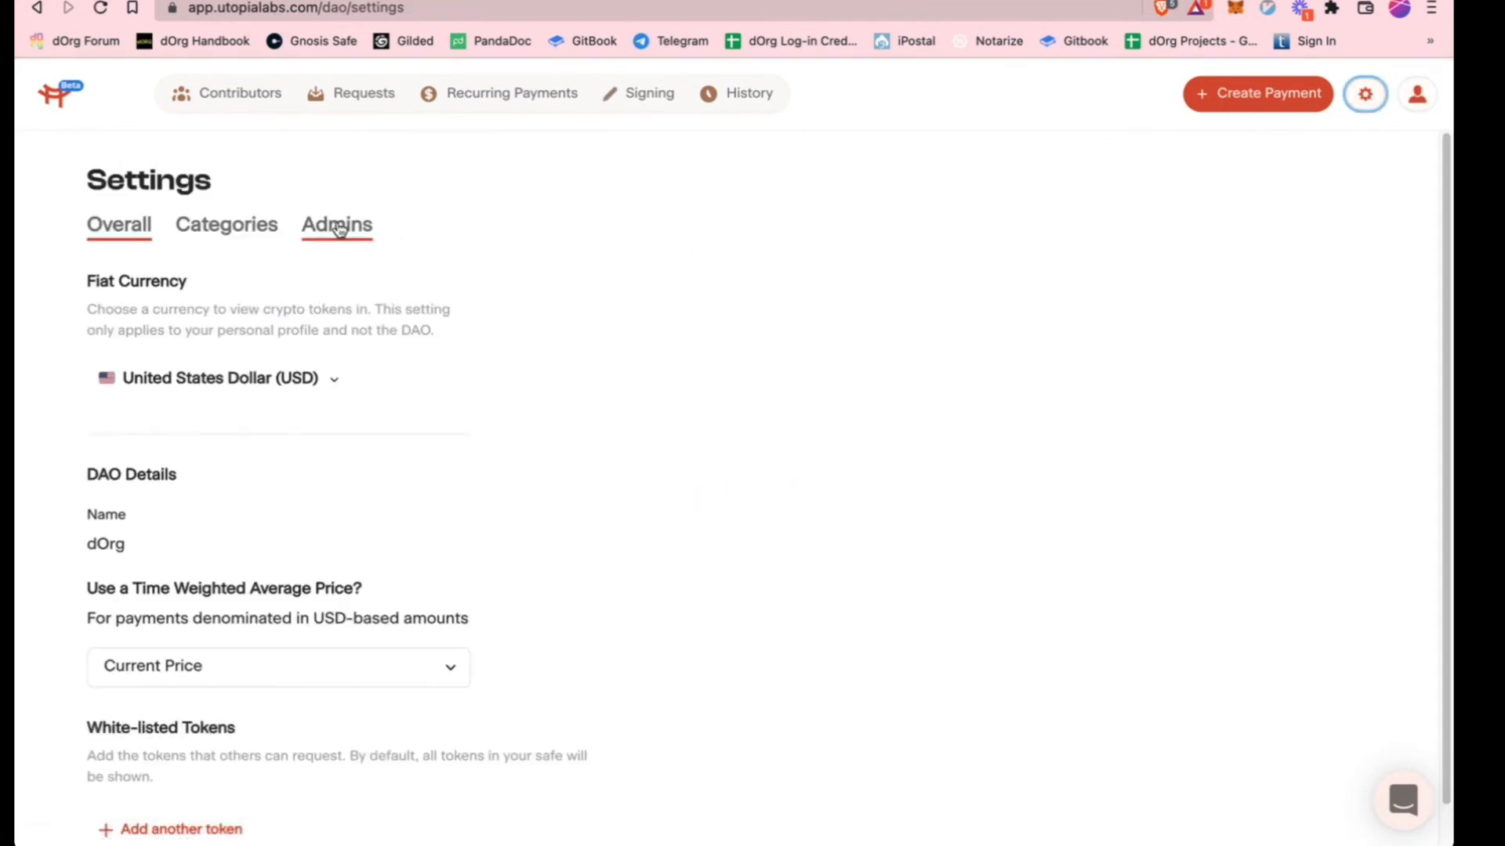
Review the Admins tab's multi-sig signers and non-signing admins, then return to Contributors
left_click(336, 223)
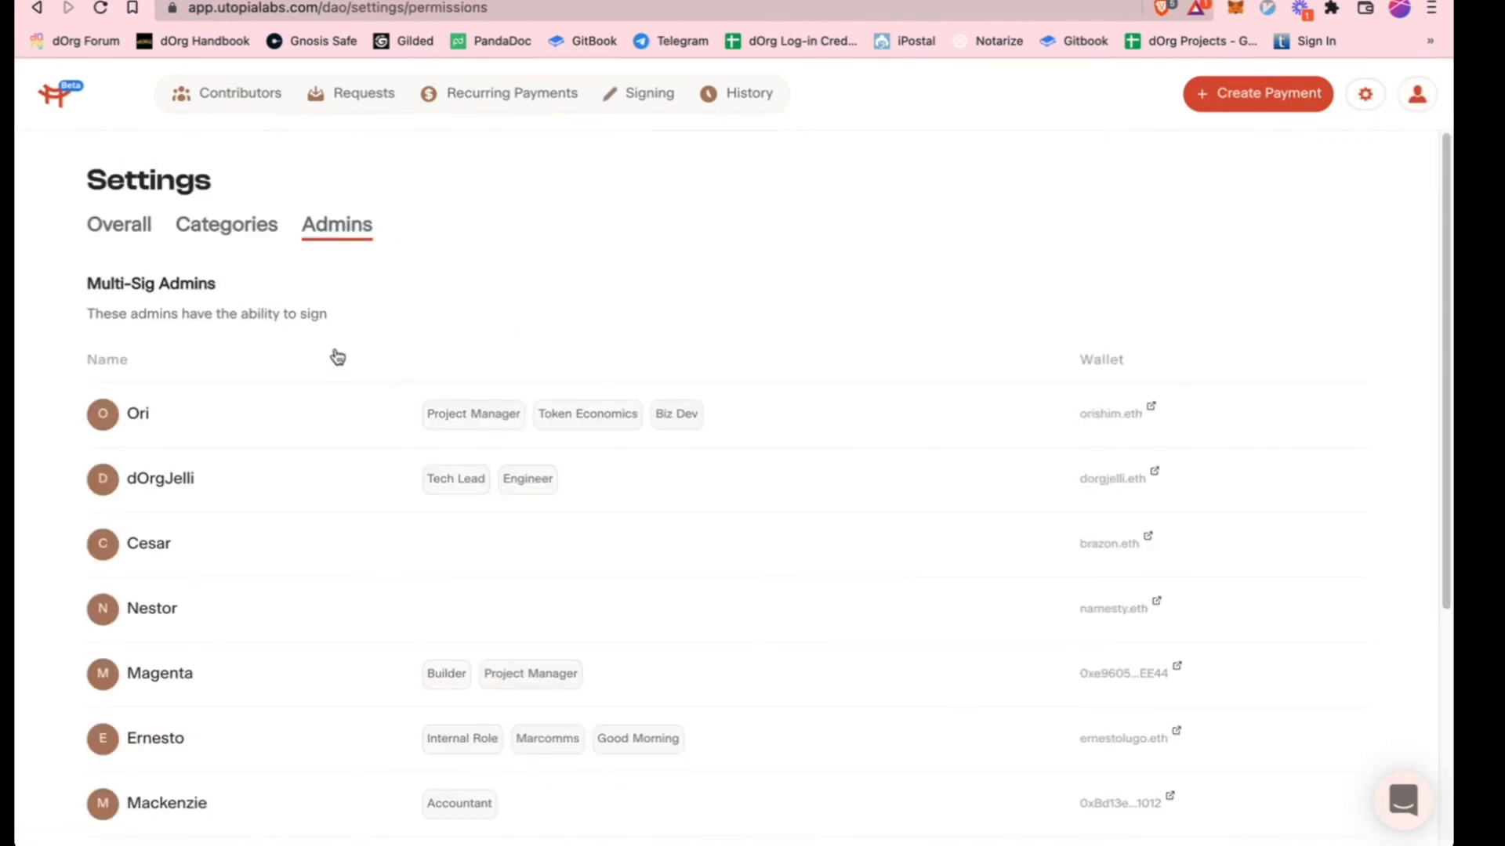
mouse_move(343, 322)
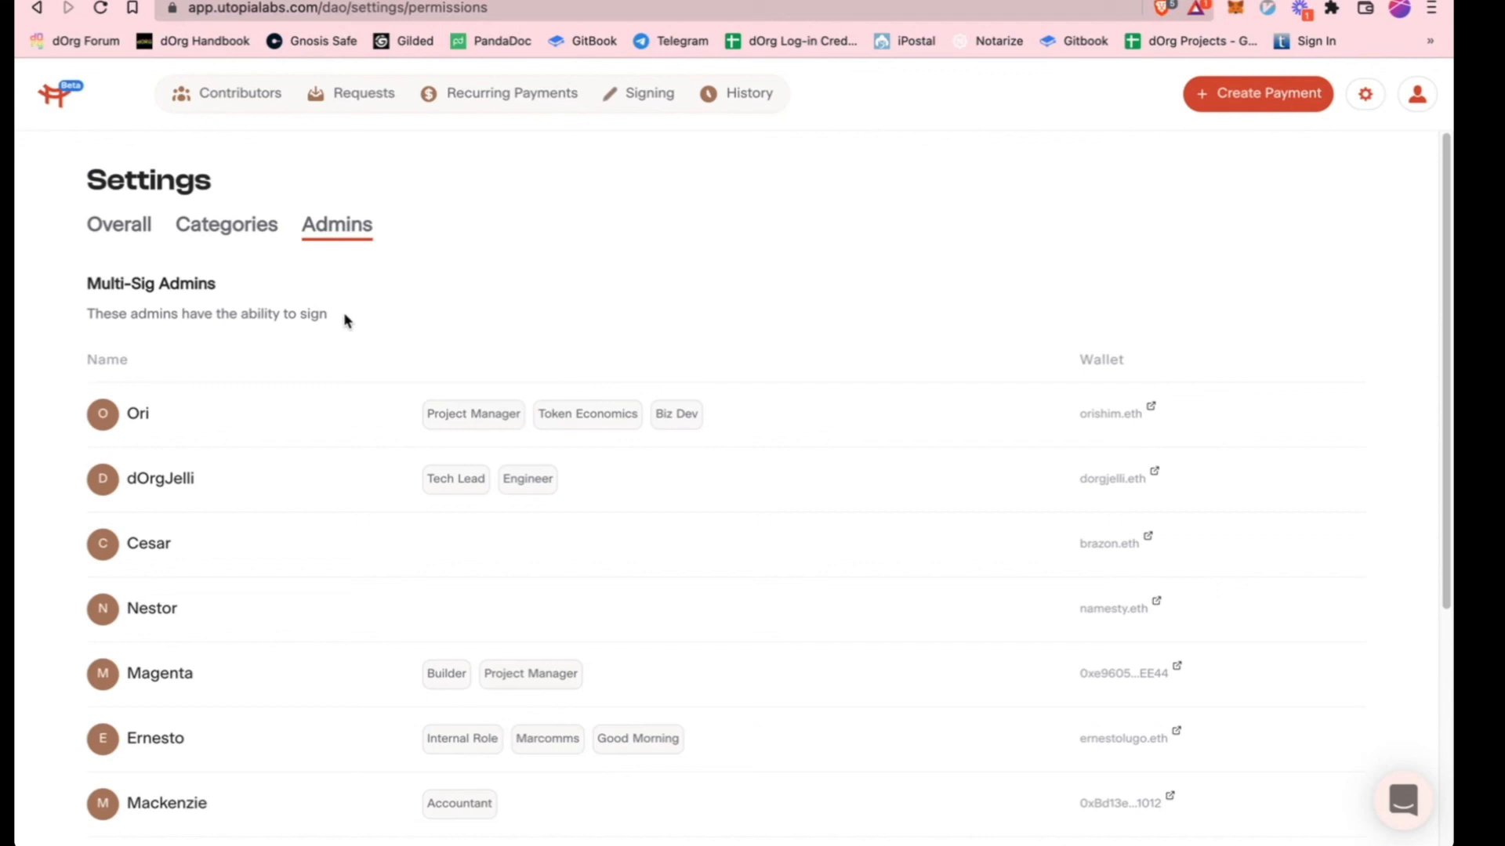
scroll("down", 3)
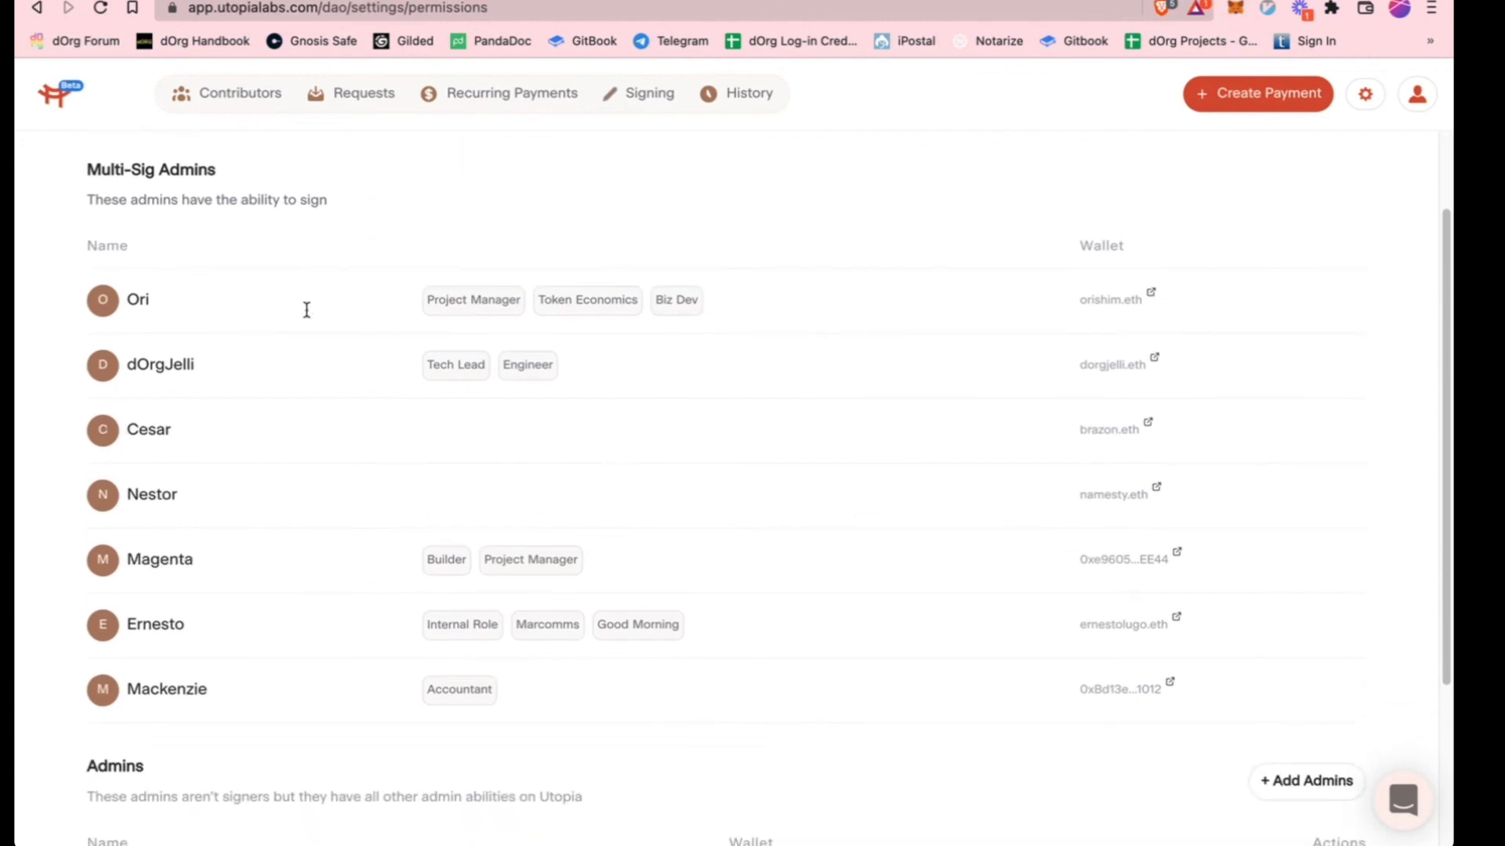
scroll("down", 3)
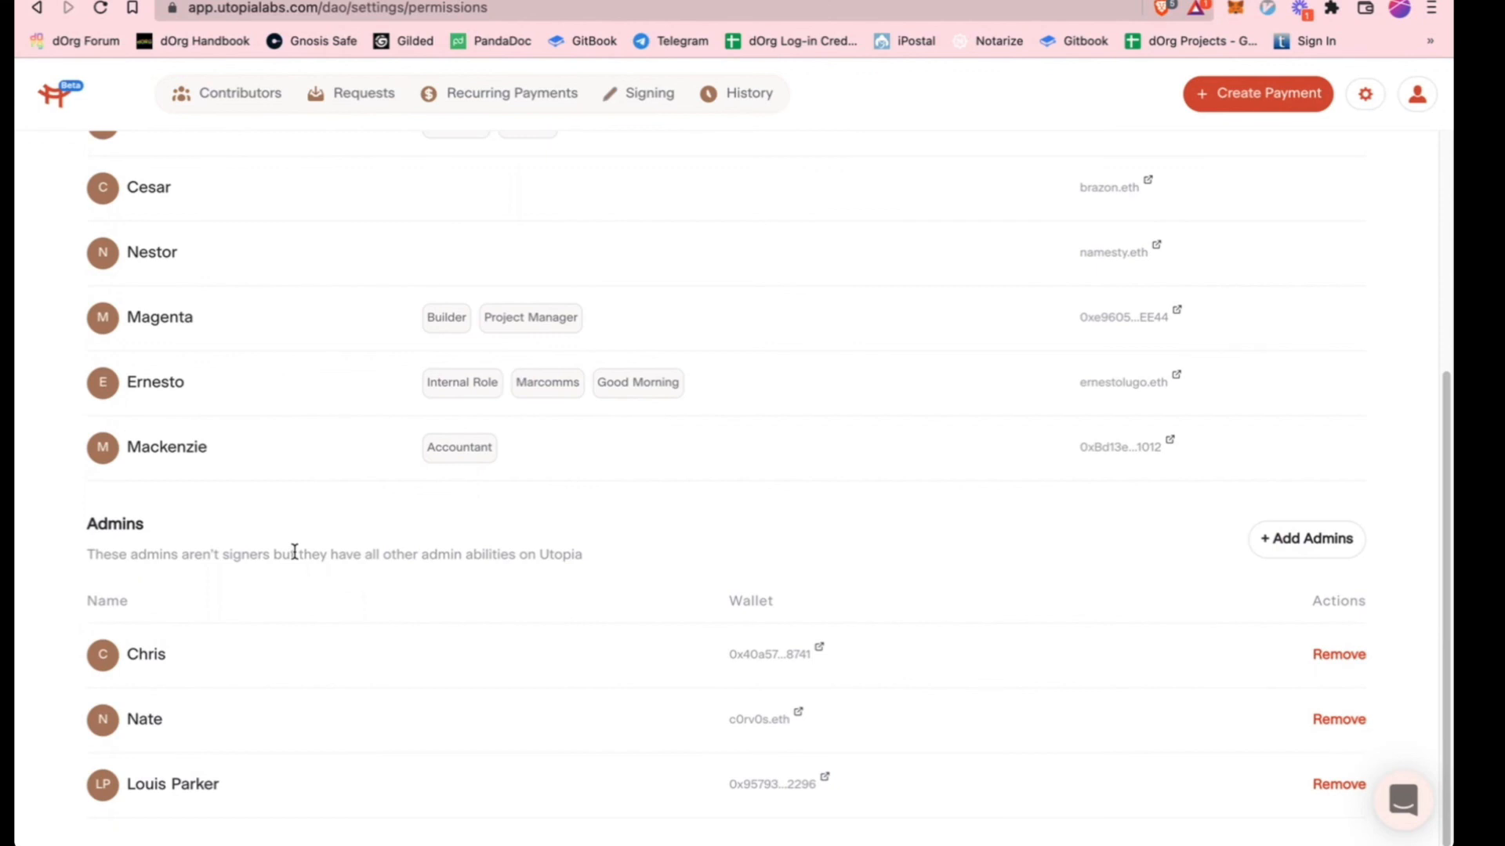
scroll("up", 3)
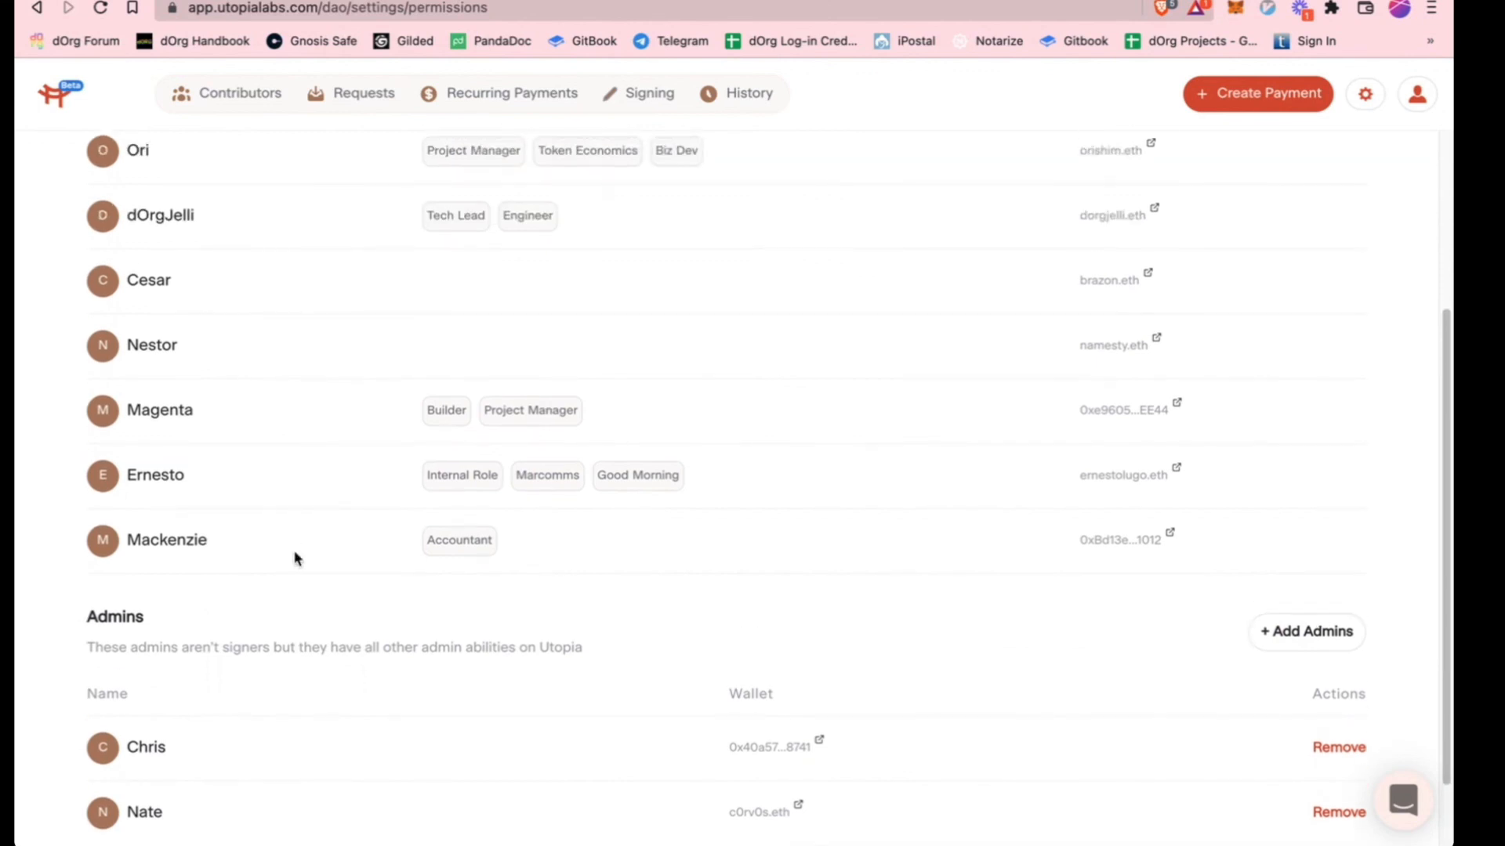
scroll("up", 3)
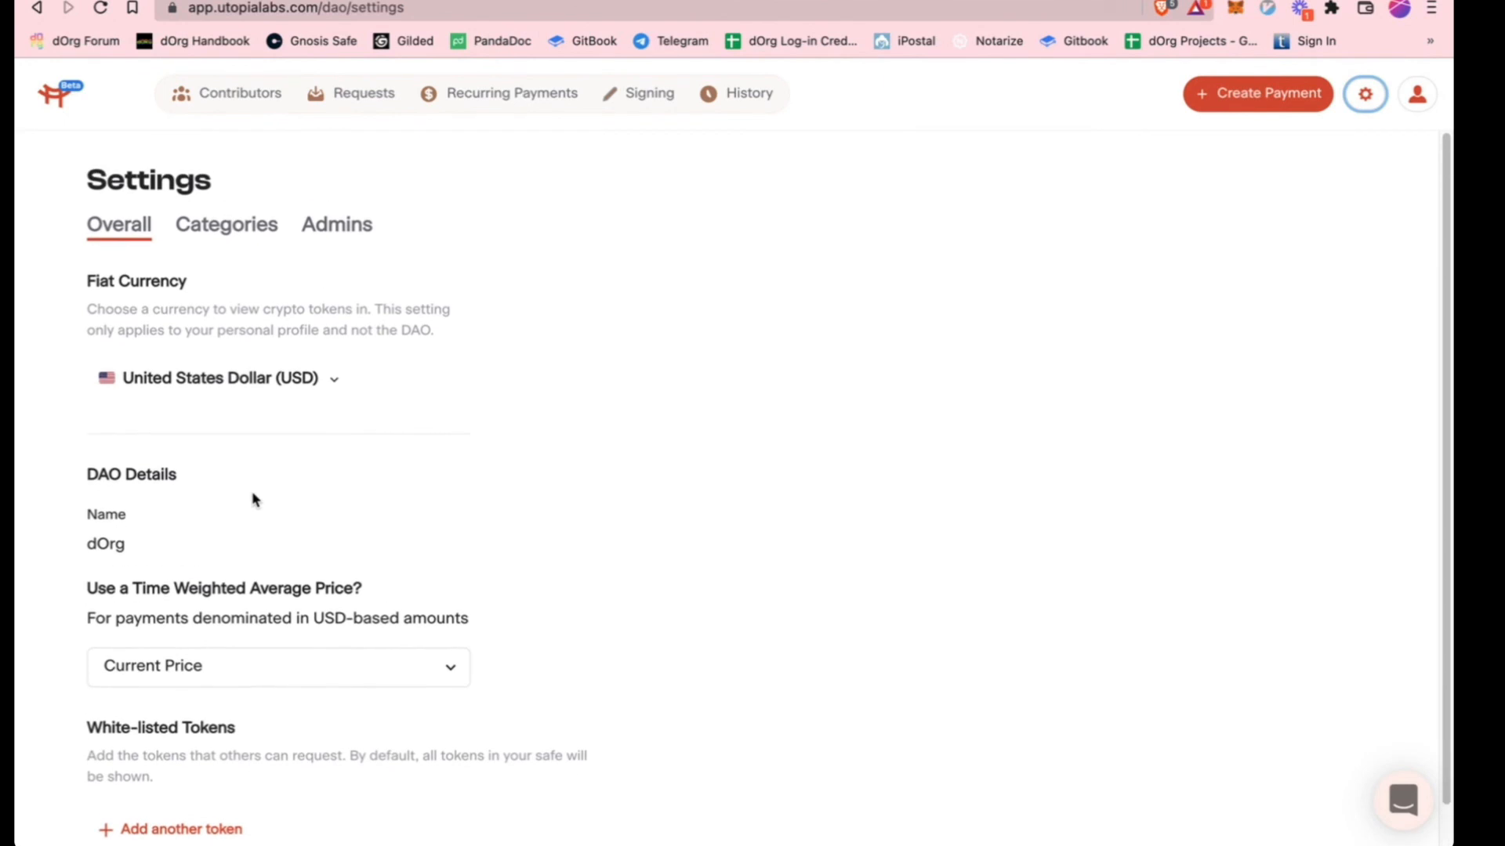
left_click(240, 94)
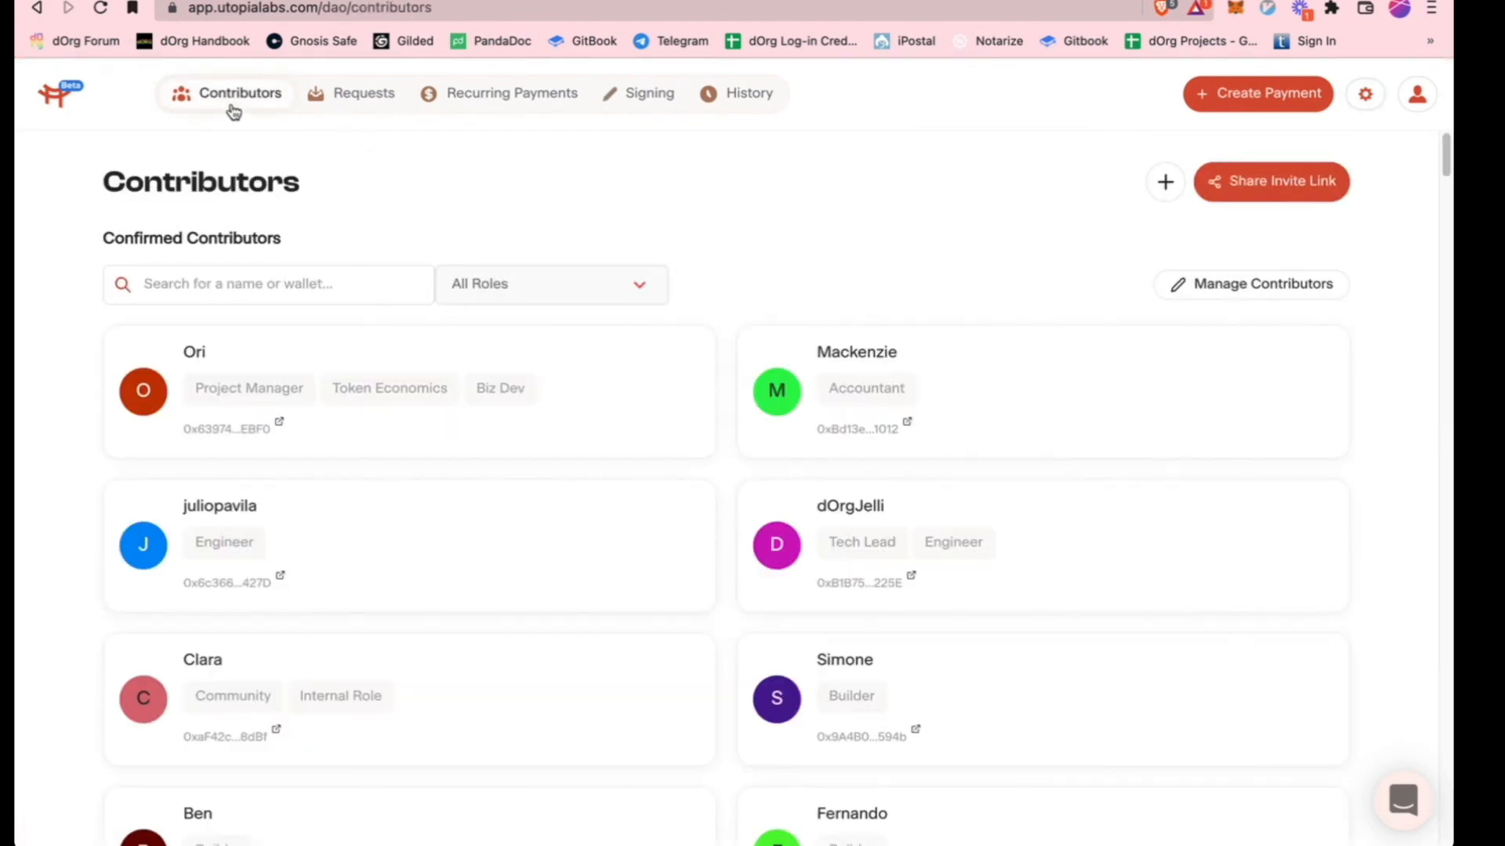